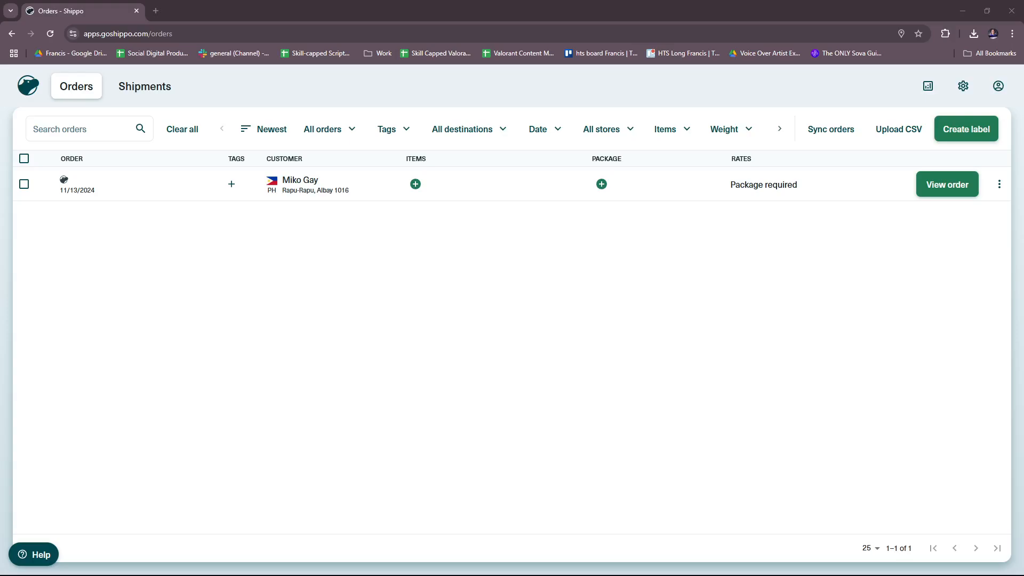
mouse_move(331, 306)
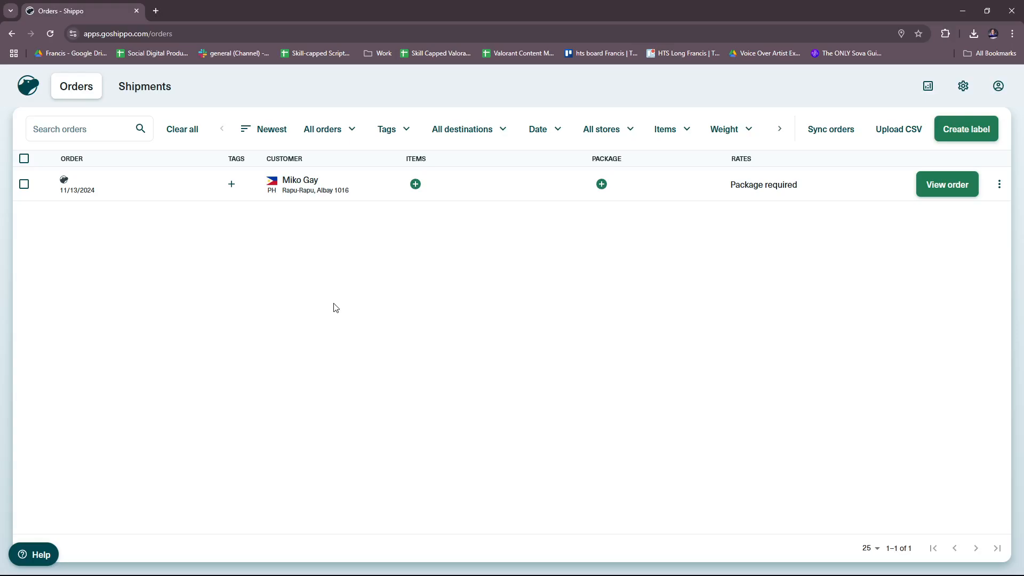
mouse_move(307, 130)
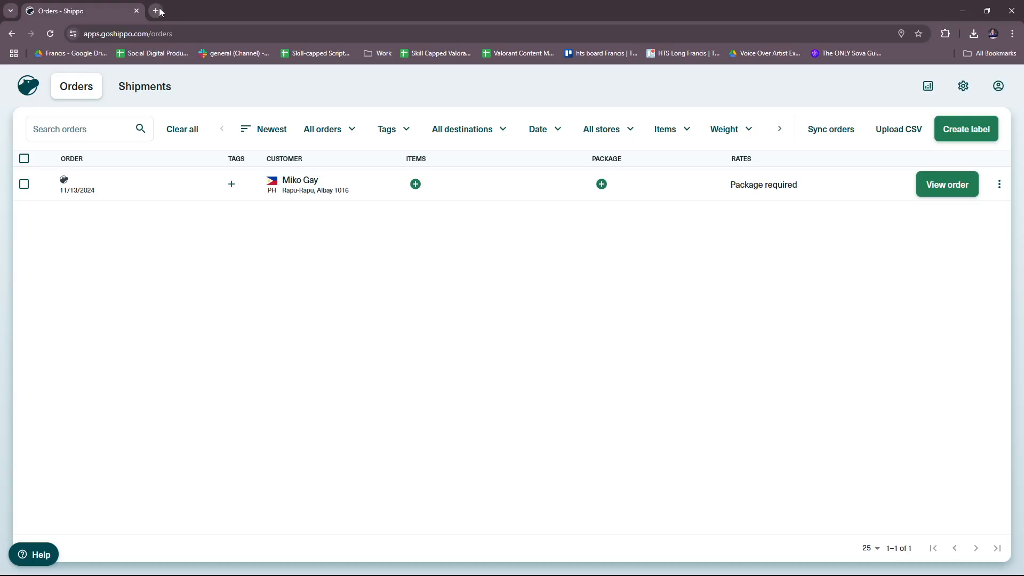
mouse_move(164, 16)
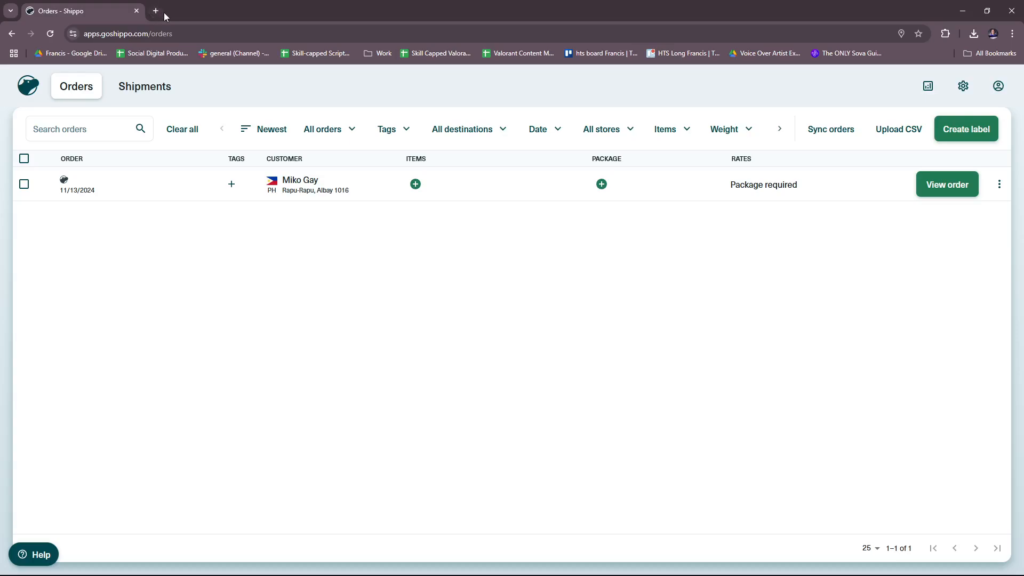
Step: Search Google for "shippo" and open the goshippo.com result
text(shippo)
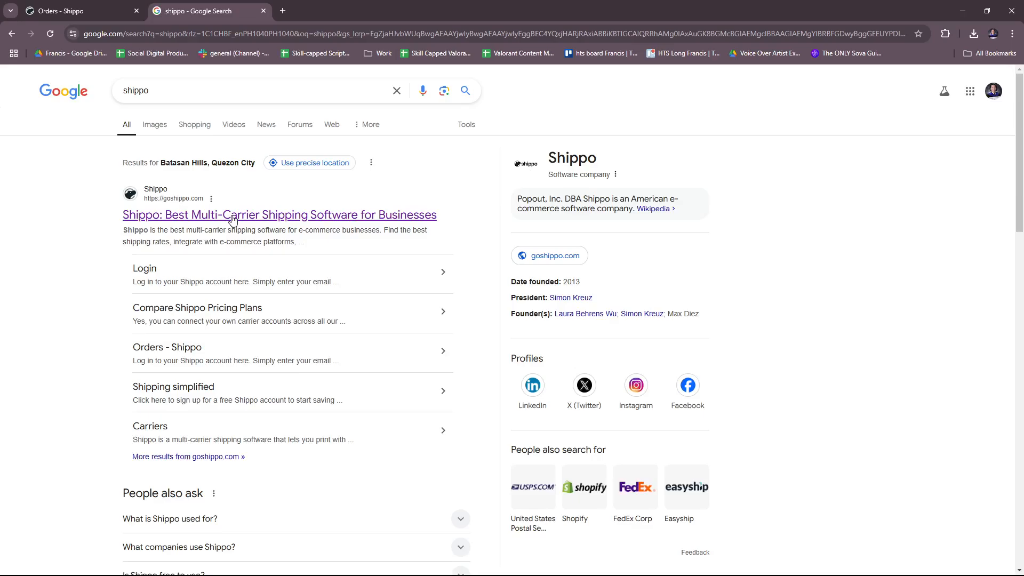
click(278, 215)
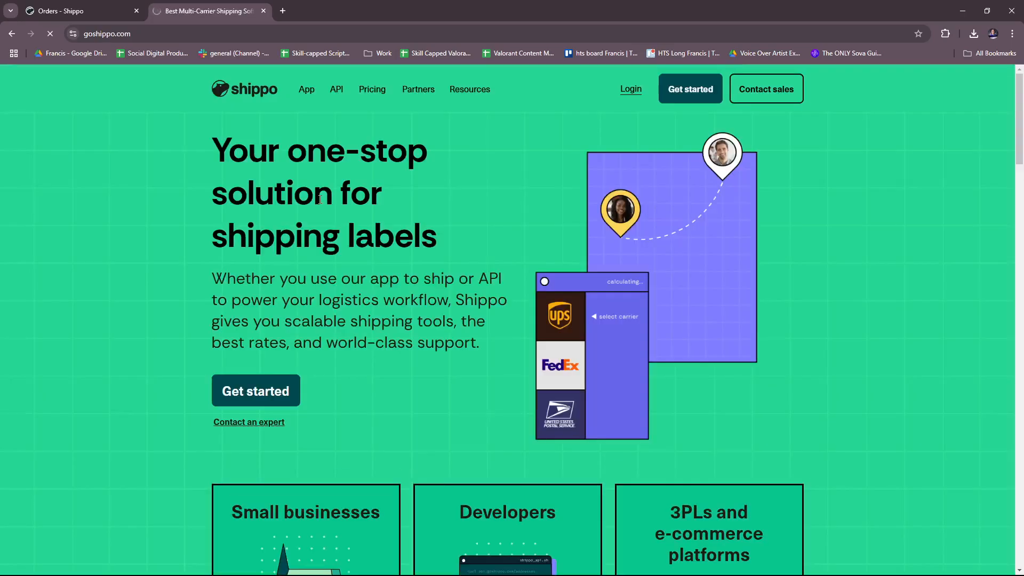
mouse_move(505, 164)
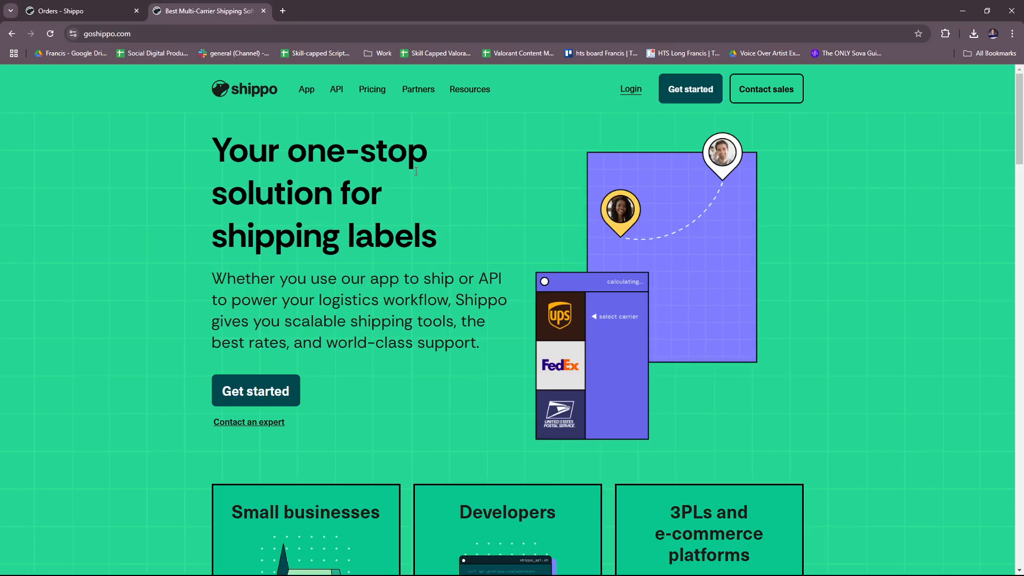
mouse_move(393, 163)
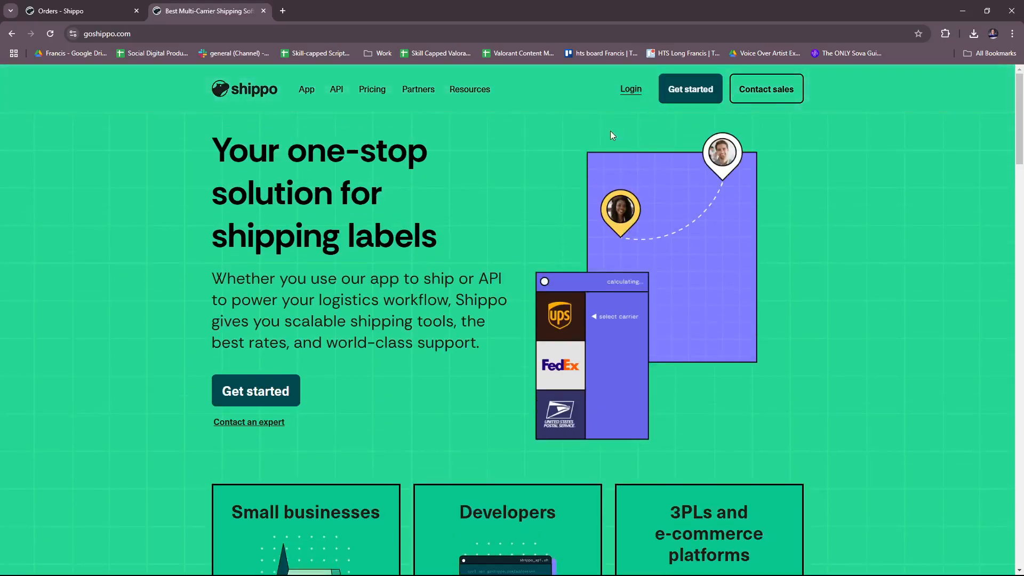
mouse_move(690, 88)
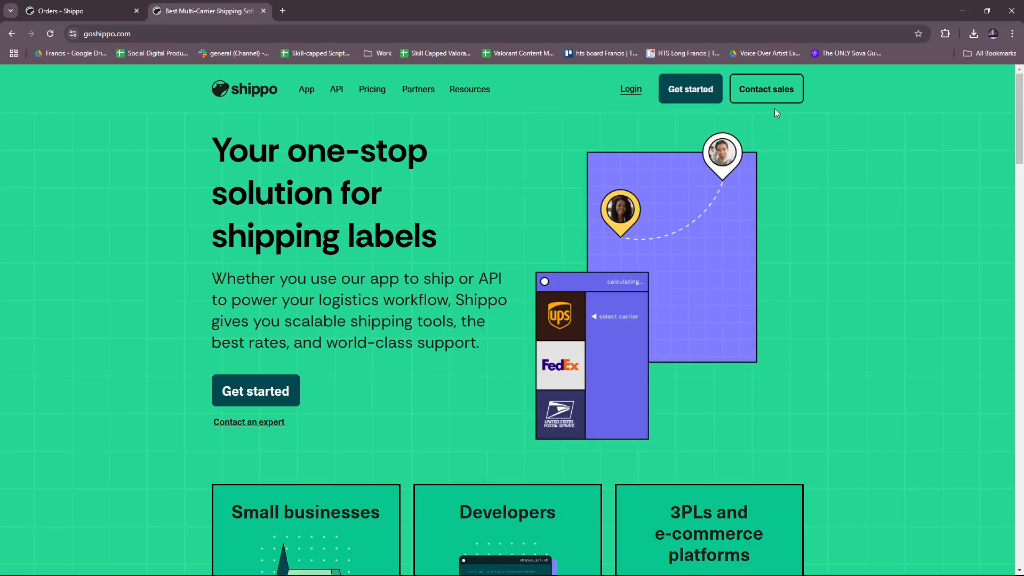
mouse_move(752, 118)
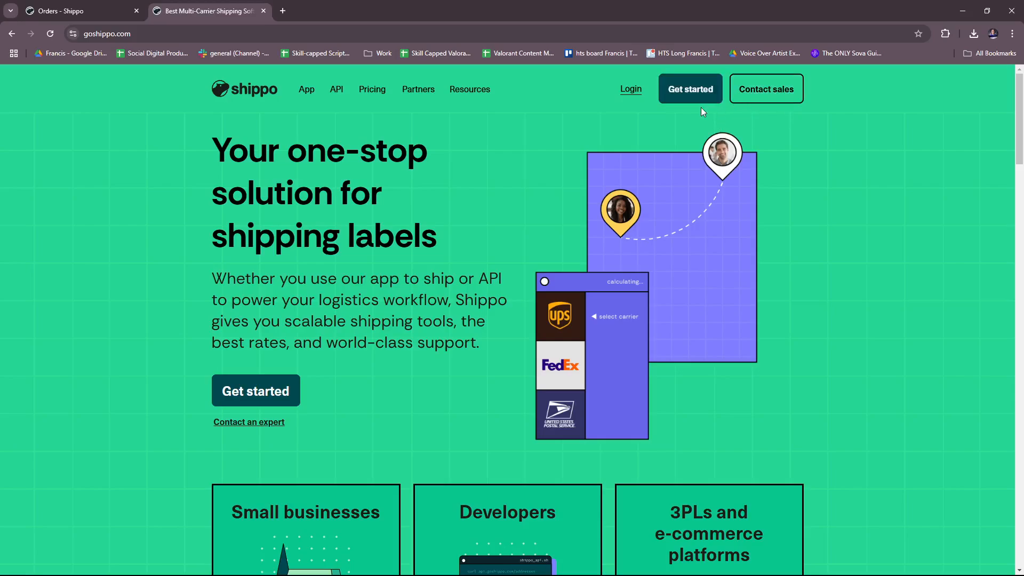
mouse_move(691, 88)
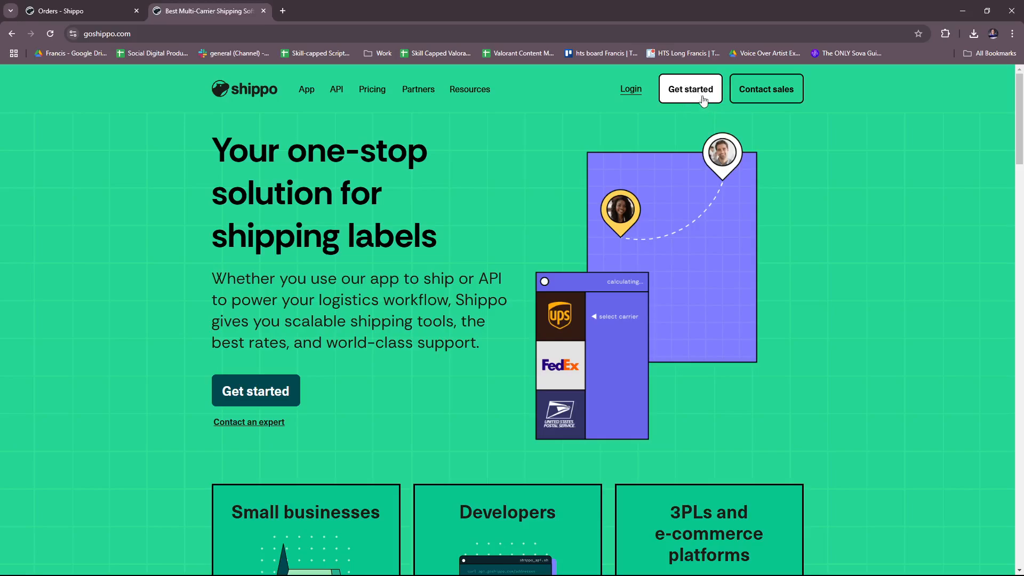
Step: Start the free sign-up via Get started and expand the Anticipated Shipping Needs dropdown
click(689, 88)
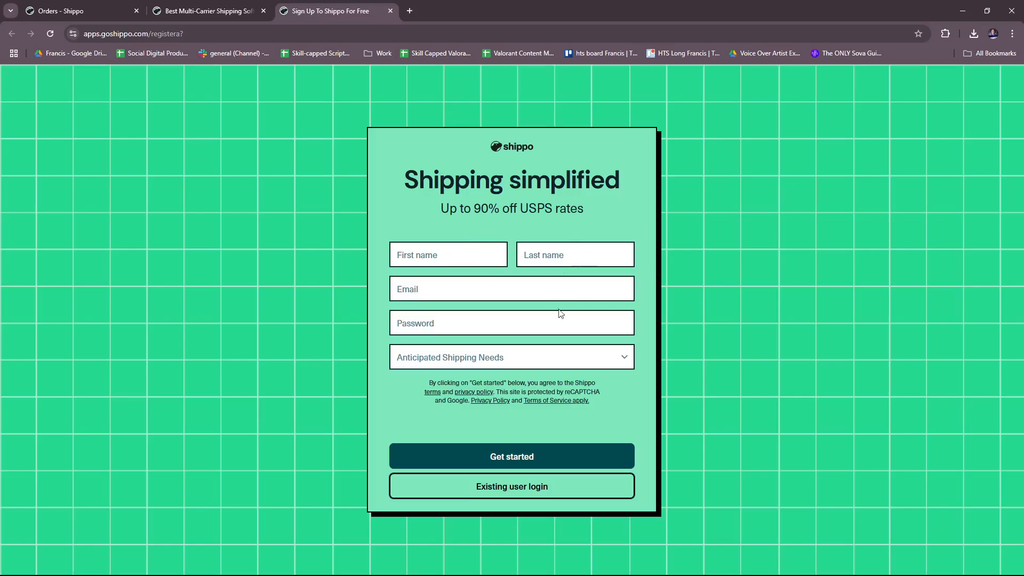
click(511, 357)
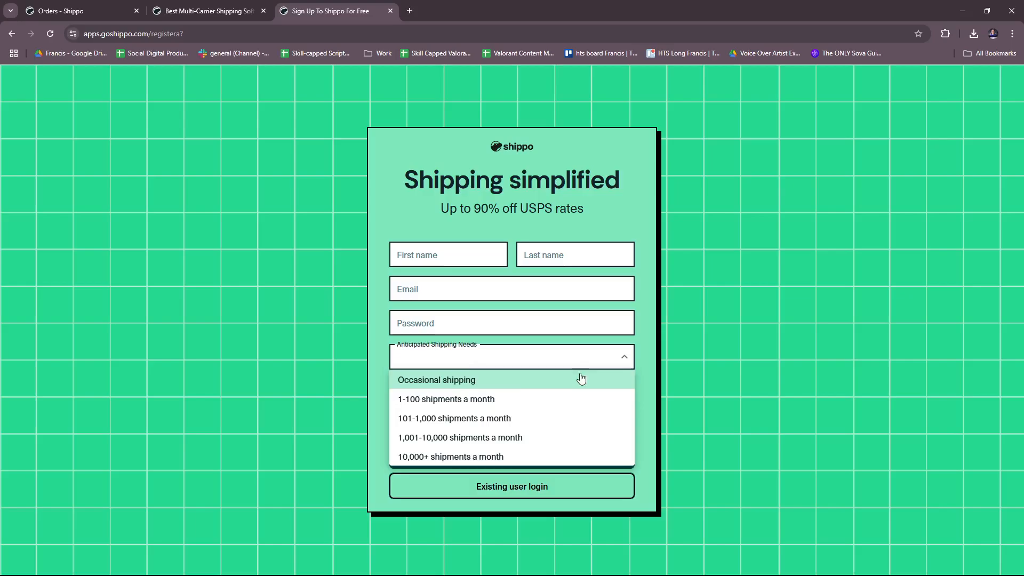
mouse_move(456, 399)
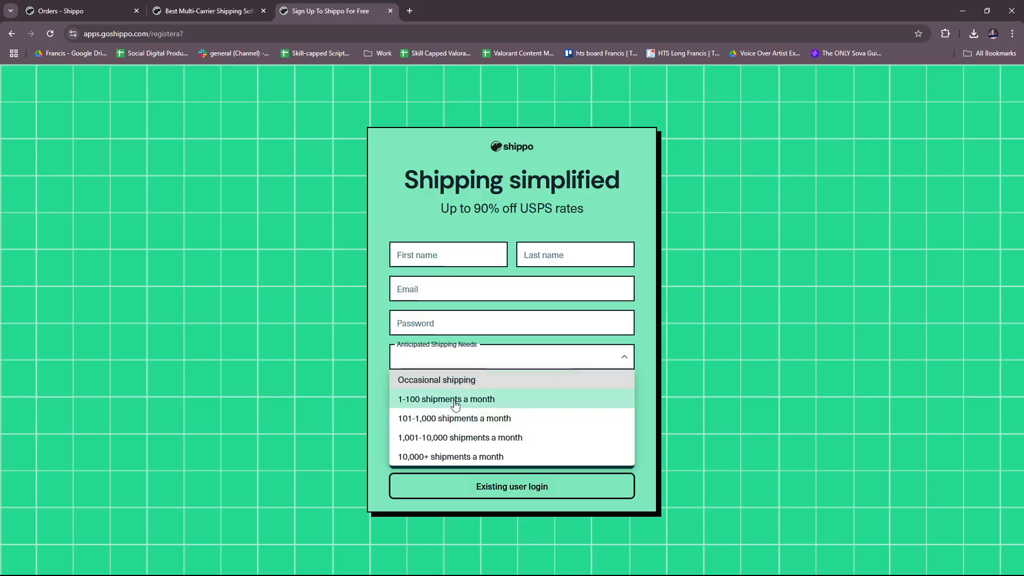
mouse_move(481, 418)
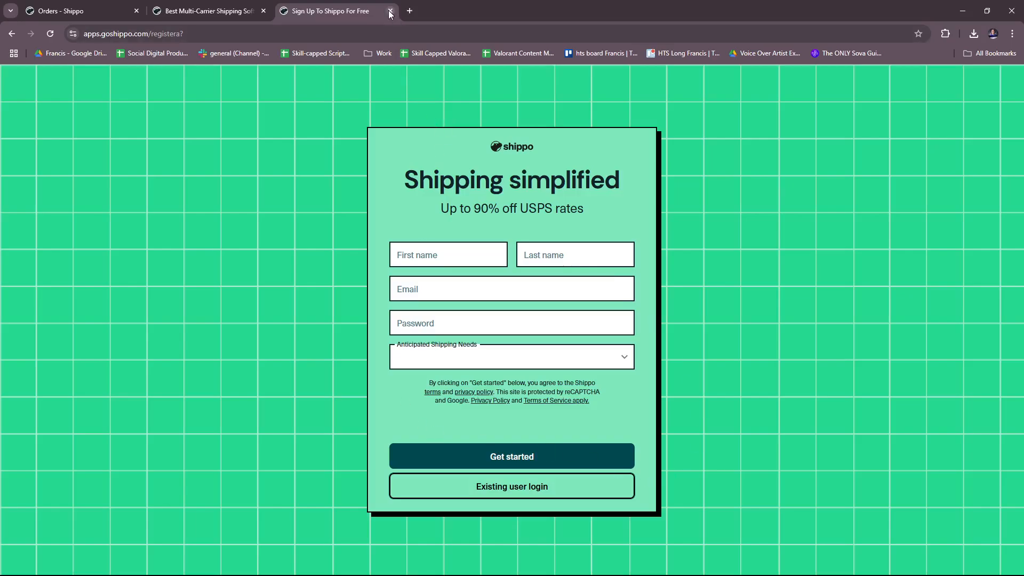
Step: Close the sign-up tab, browse the Contact sales form, then return to the Shippo homepage
click(389, 11)
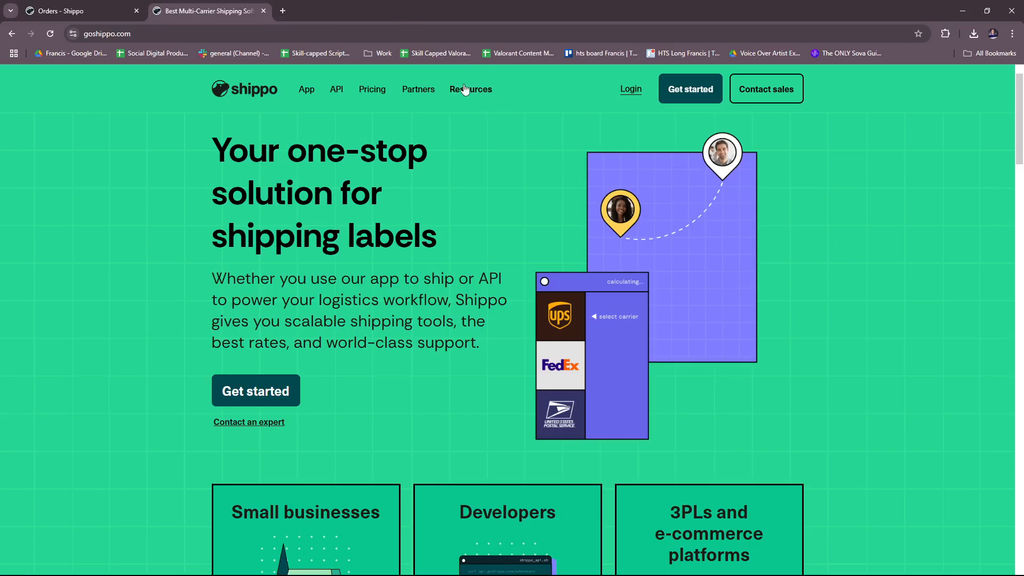
mouse_move(305, 90)
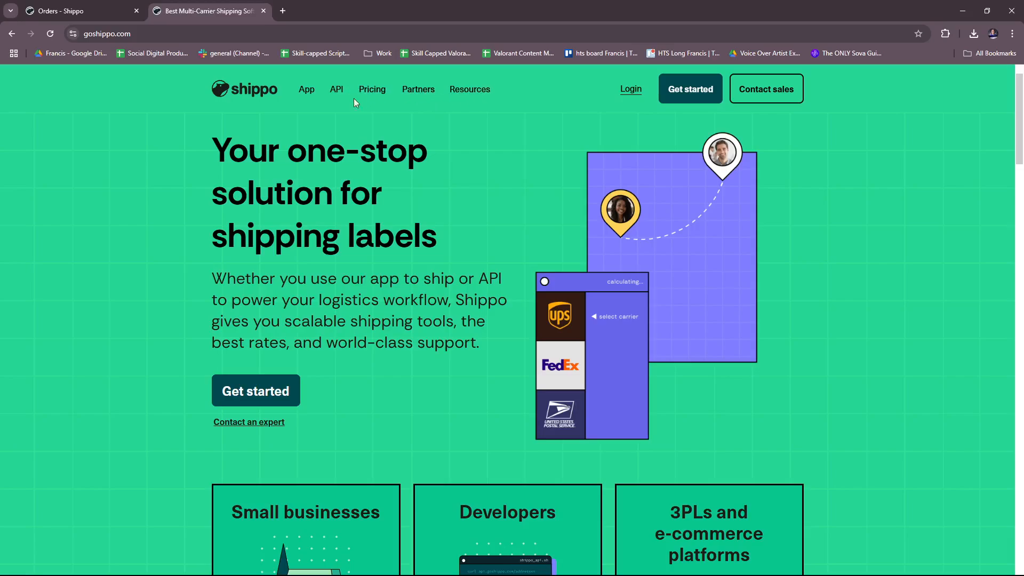
mouse_move(766, 94)
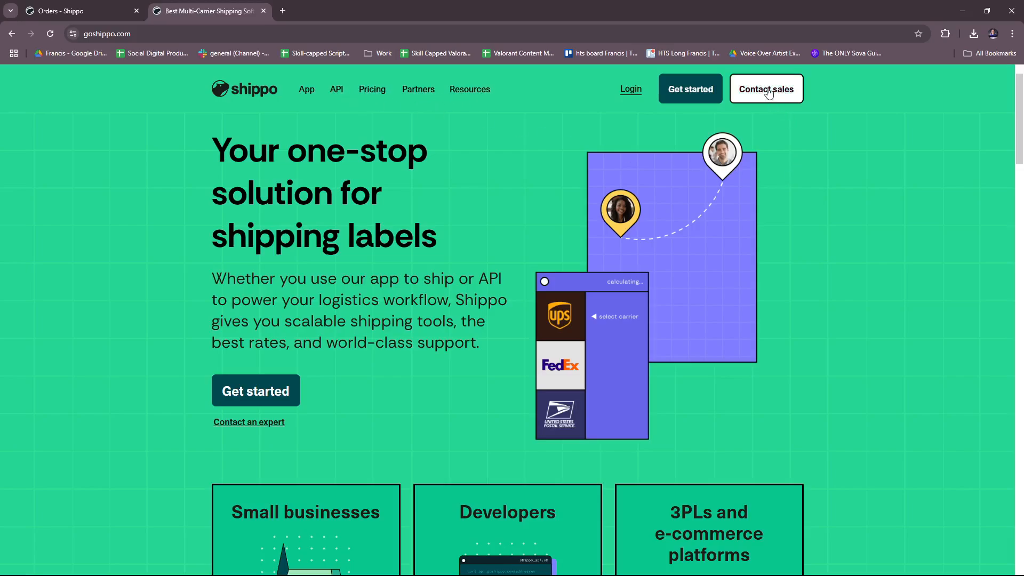
click(766, 89)
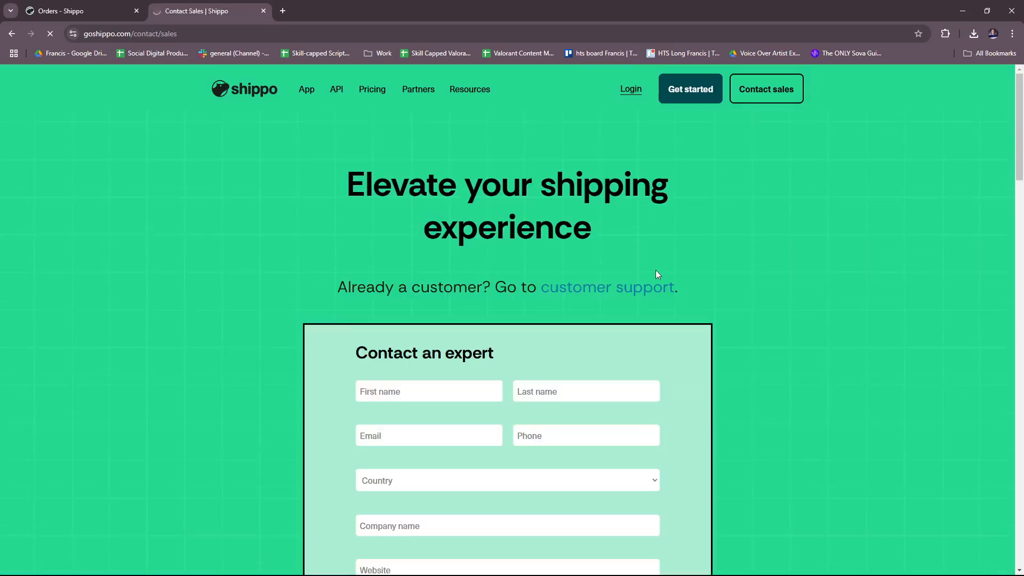
scroll(down, 3)
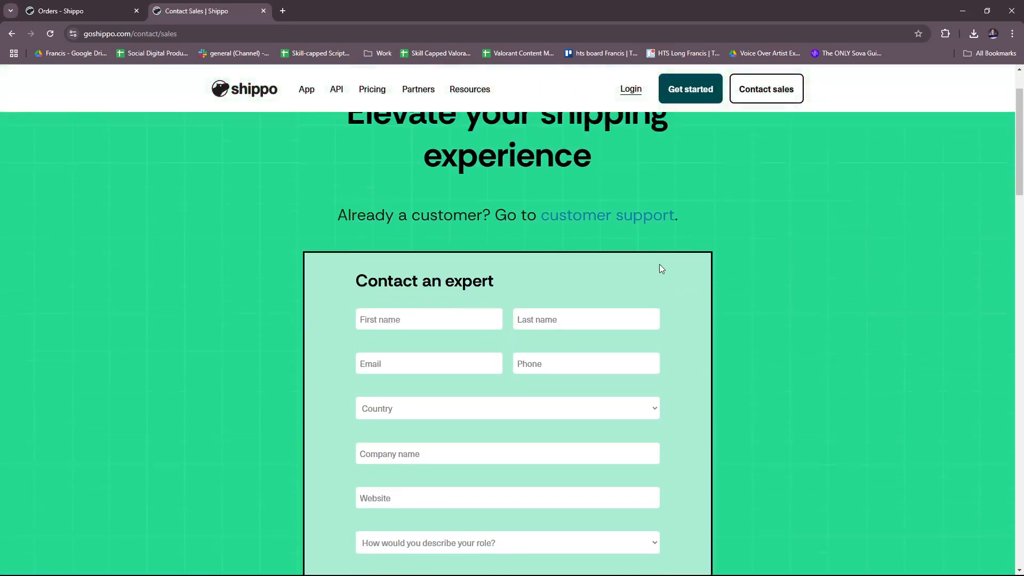
click(11, 33)
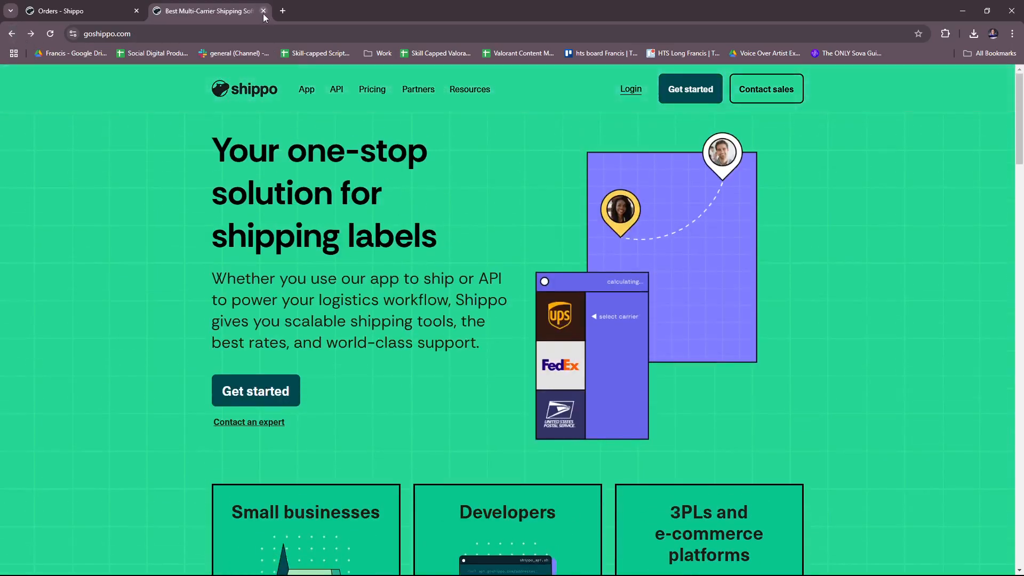
mouse_move(304, 45)
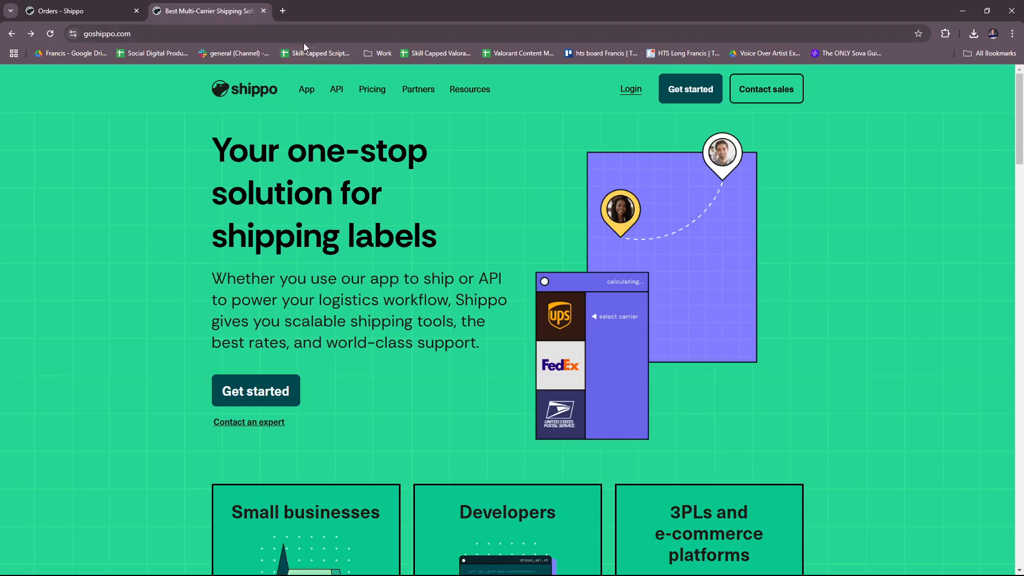
mouse_move(350, 125)
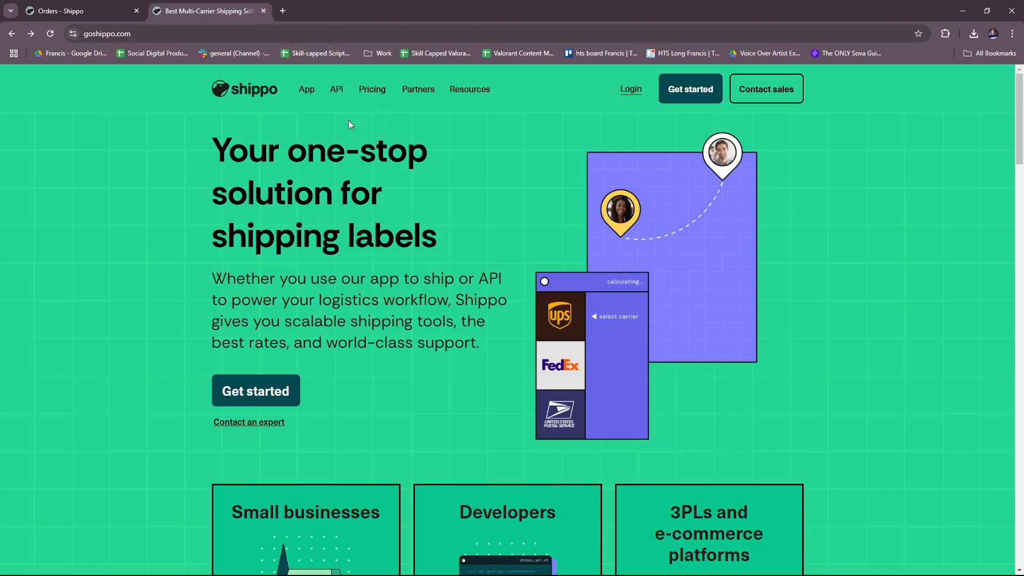
click(78, 11)
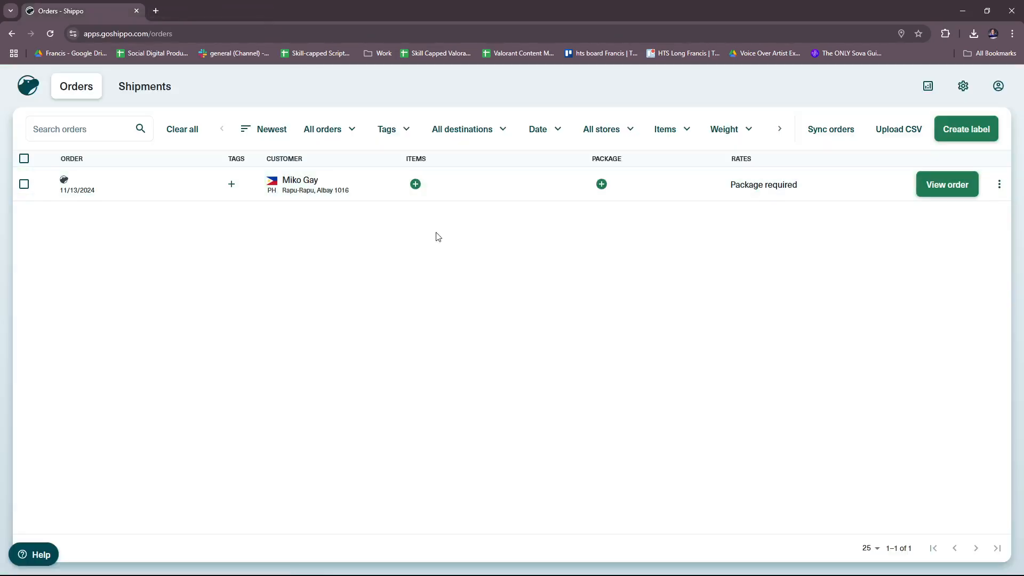
mouse_move(441, 239)
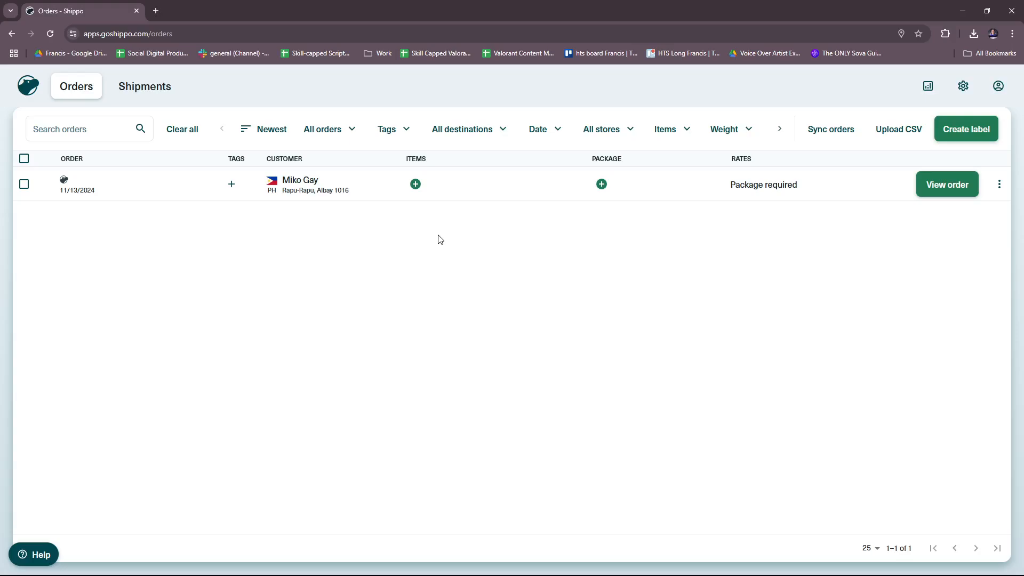
mouse_move(518, 332)
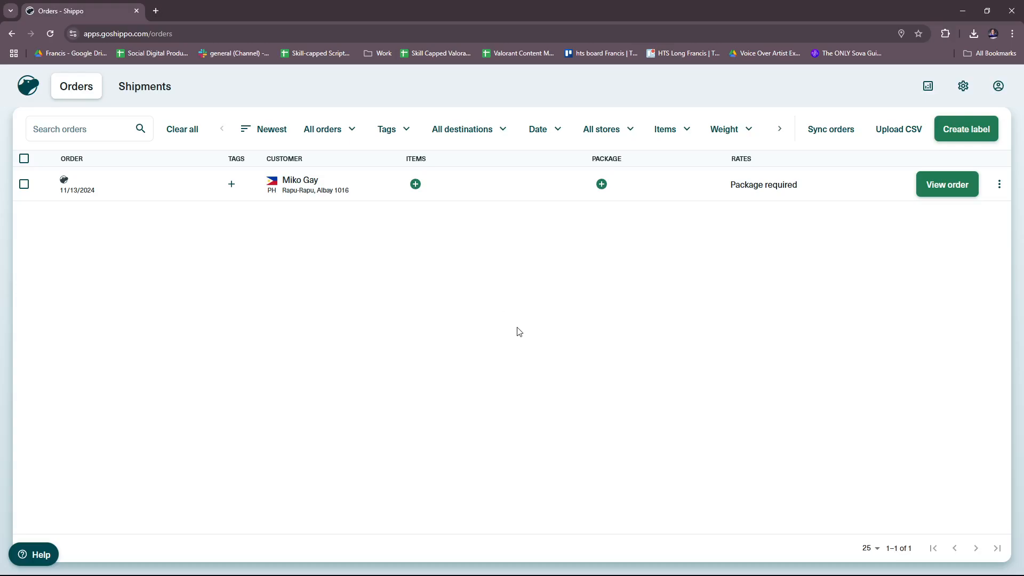
mouse_move(510, 352)
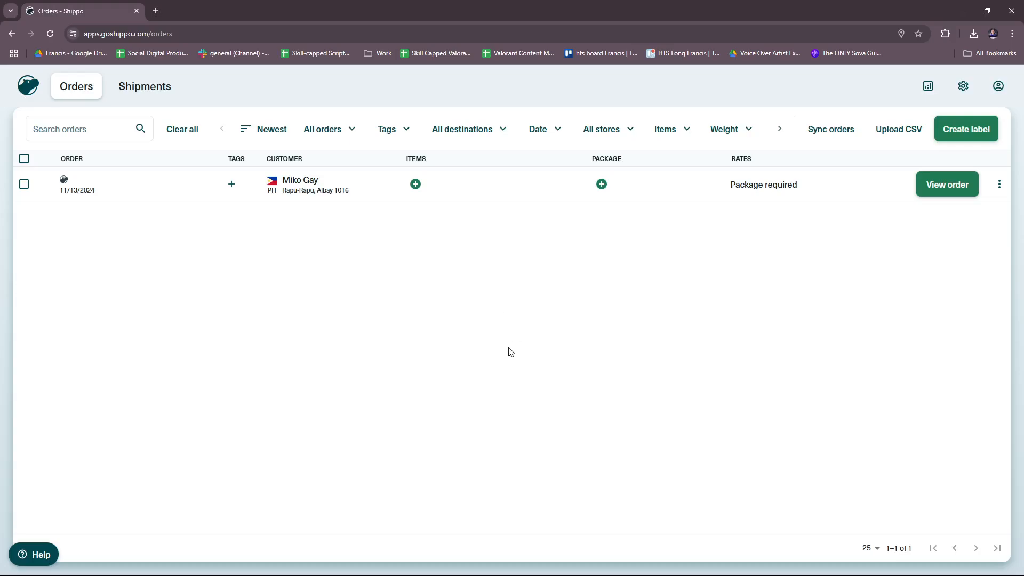
mouse_move(489, 340)
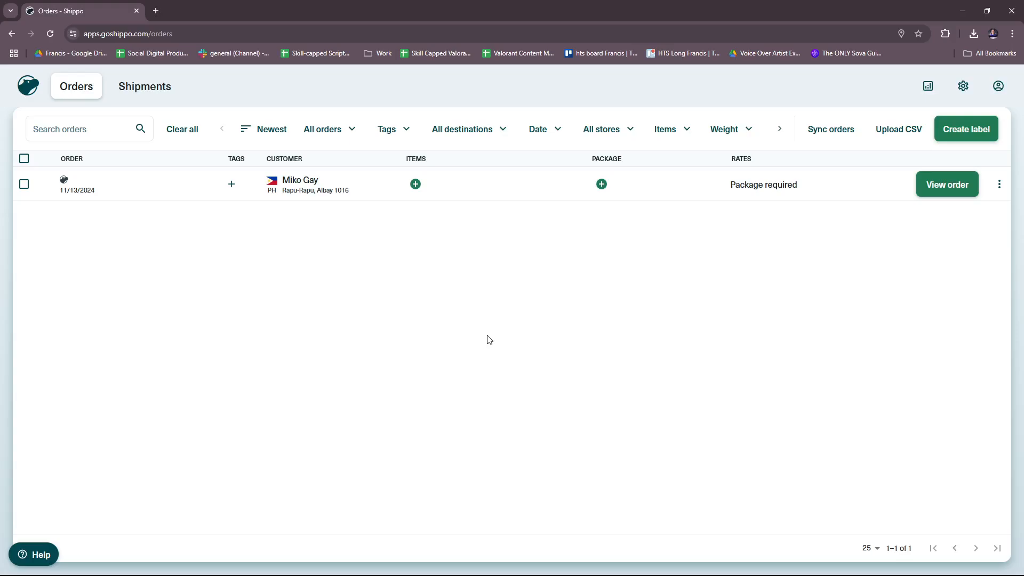
mouse_move(486, 344)
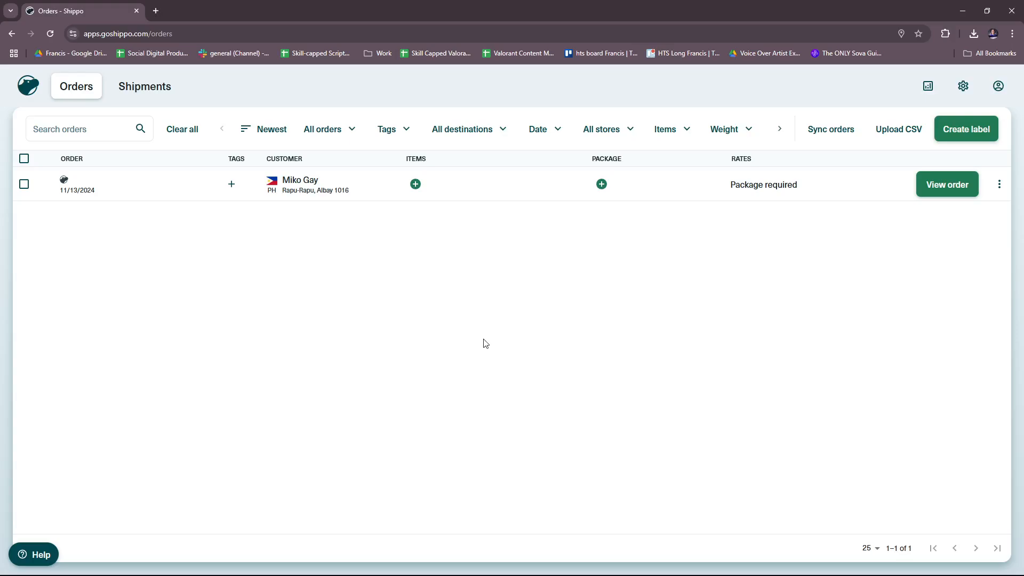
mouse_move(483, 363)
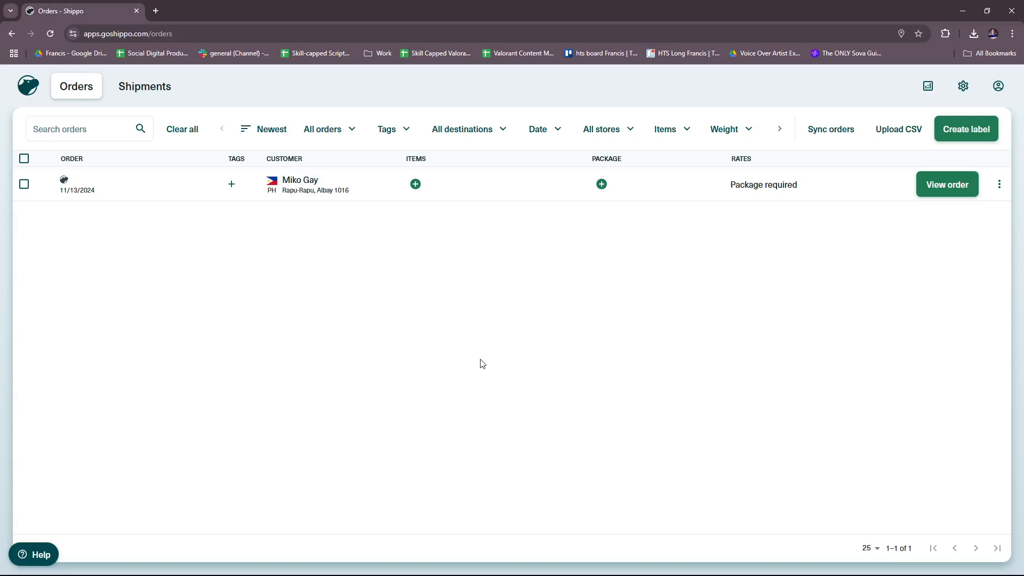
mouse_move(483, 361)
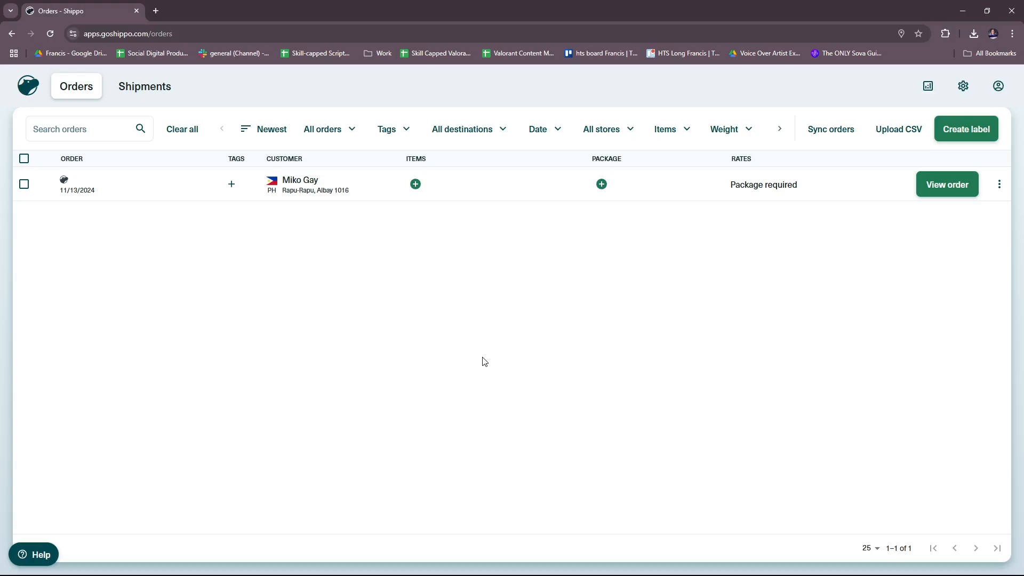
mouse_move(491, 365)
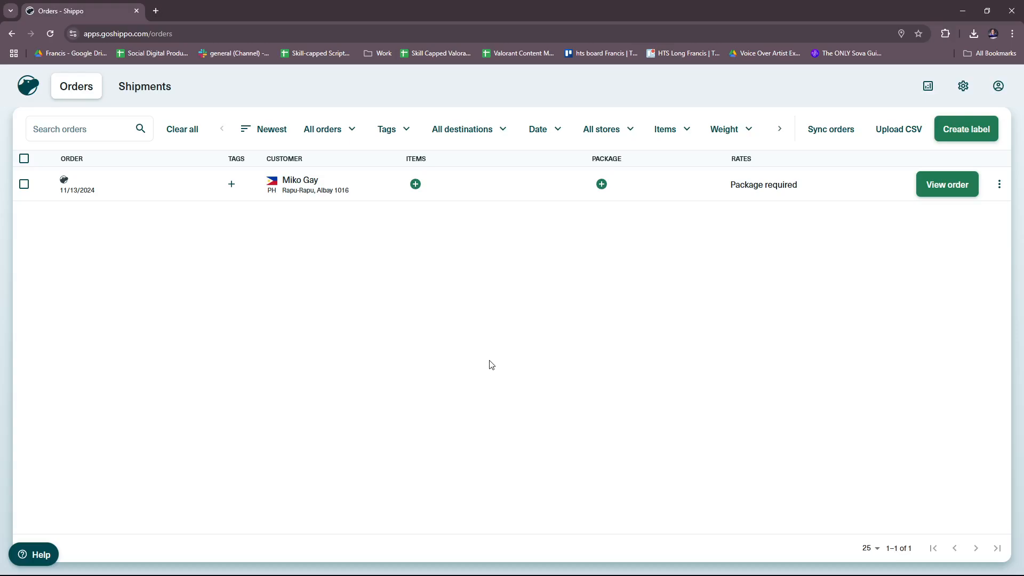
mouse_move(483, 354)
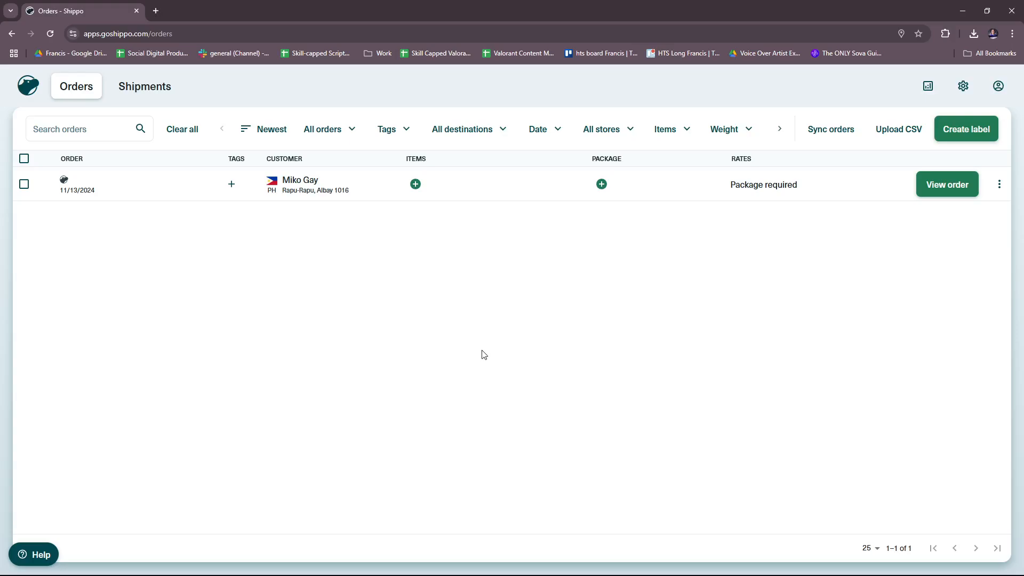
mouse_move(480, 352)
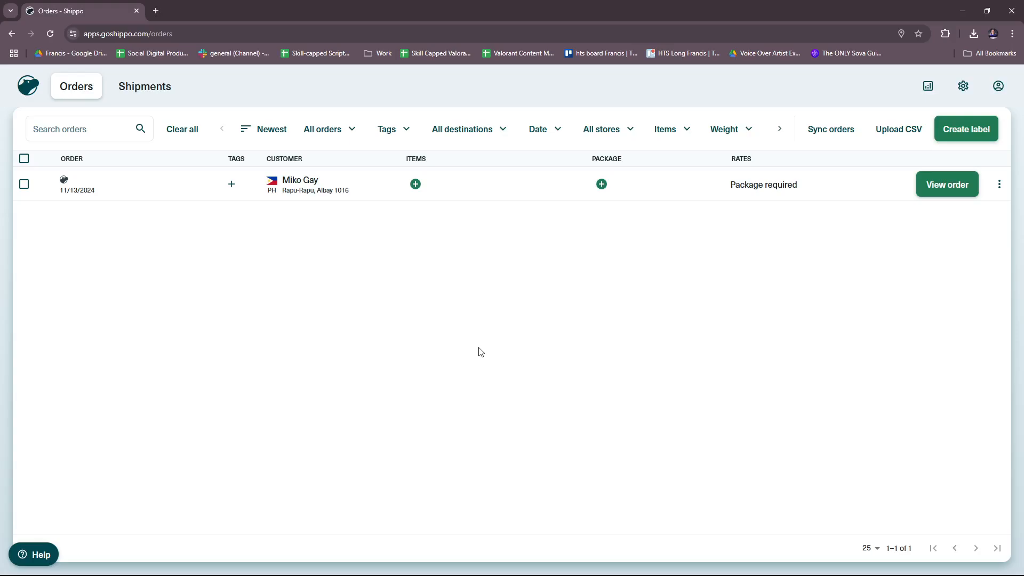
mouse_move(527, 323)
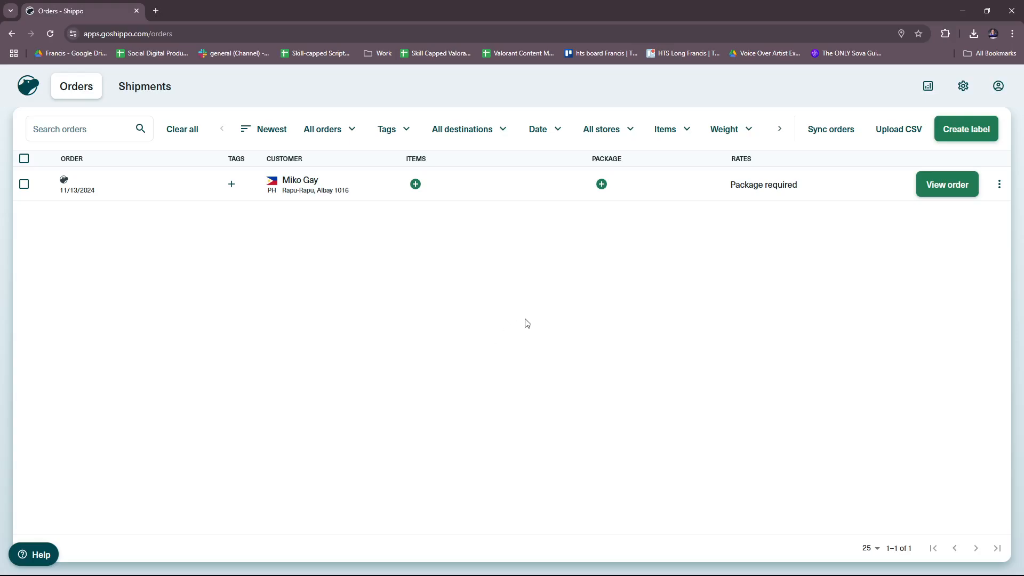
mouse_move(551, 333)
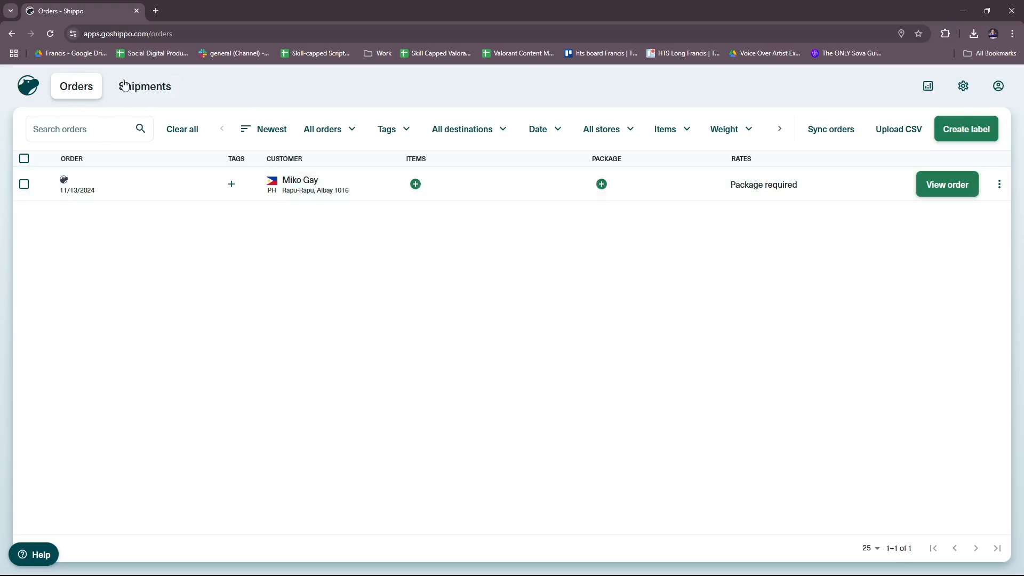
mouse_move(320, 223)
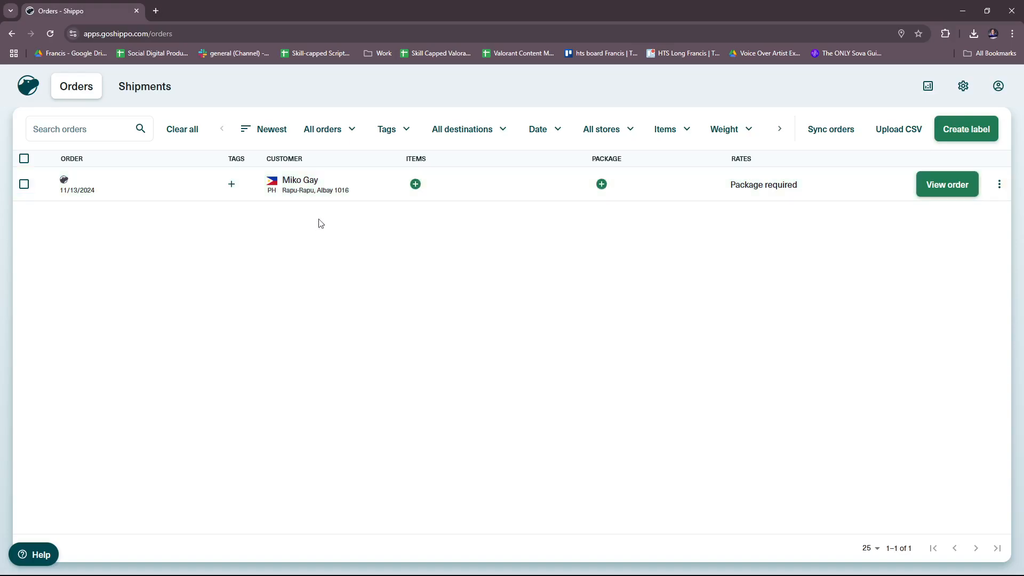
mouse_move(581, 234)
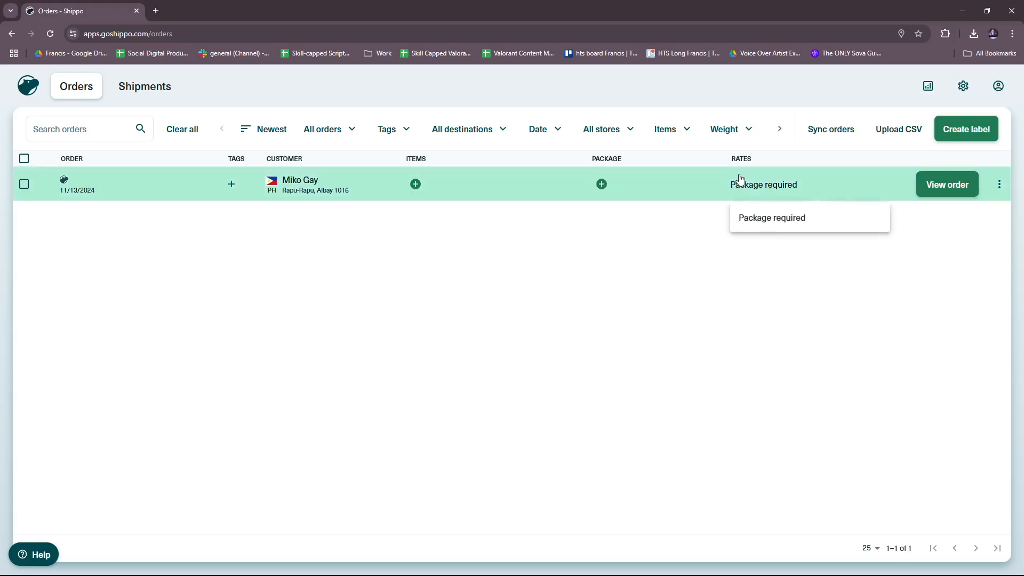
mouse_move(783, 225)
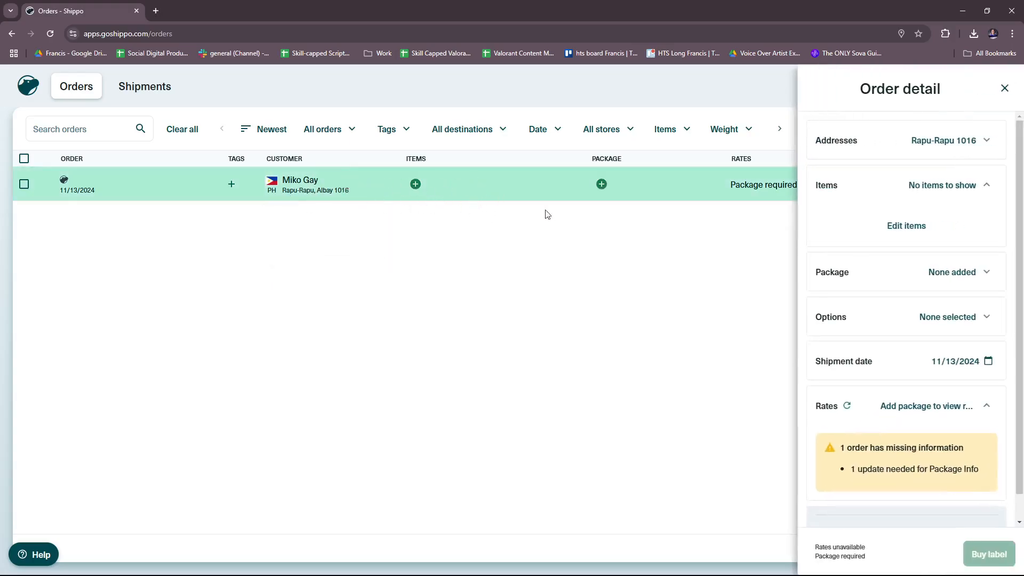
mouse_move(981, 250)
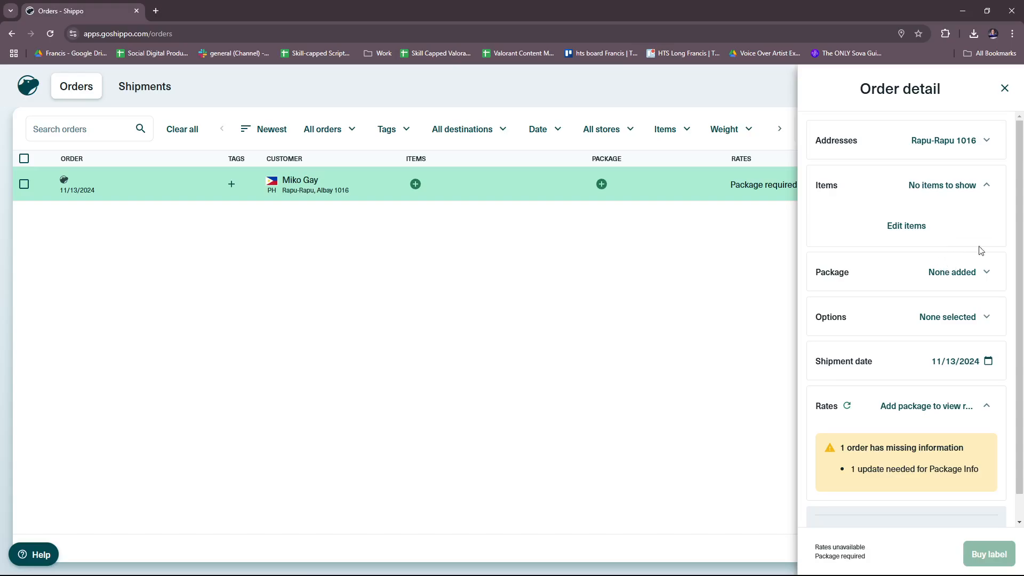
mouse_move(912, 190)
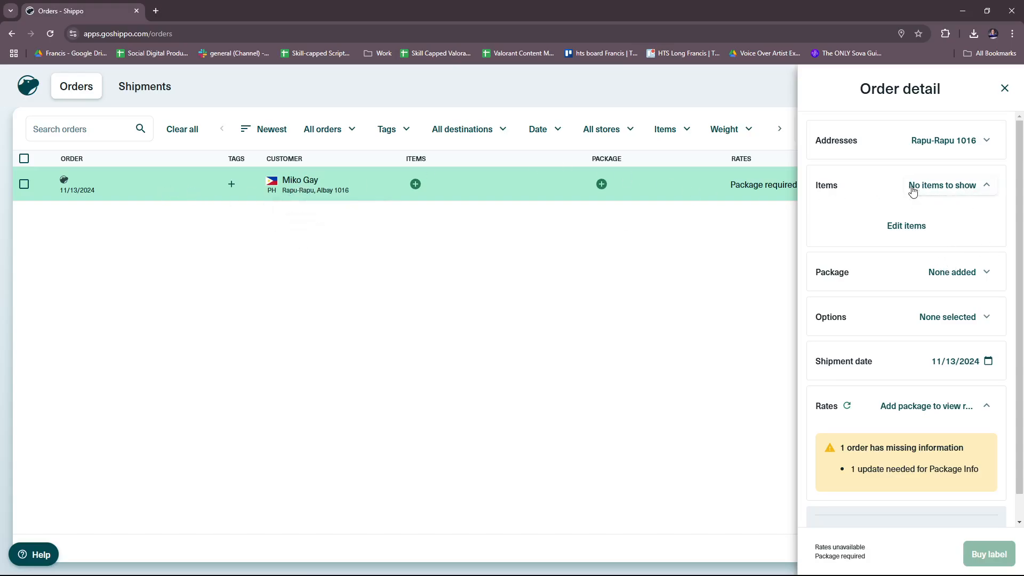
Step: Scroll the Order detail panel down to the Rates and Total sections
scroll(down, 3)
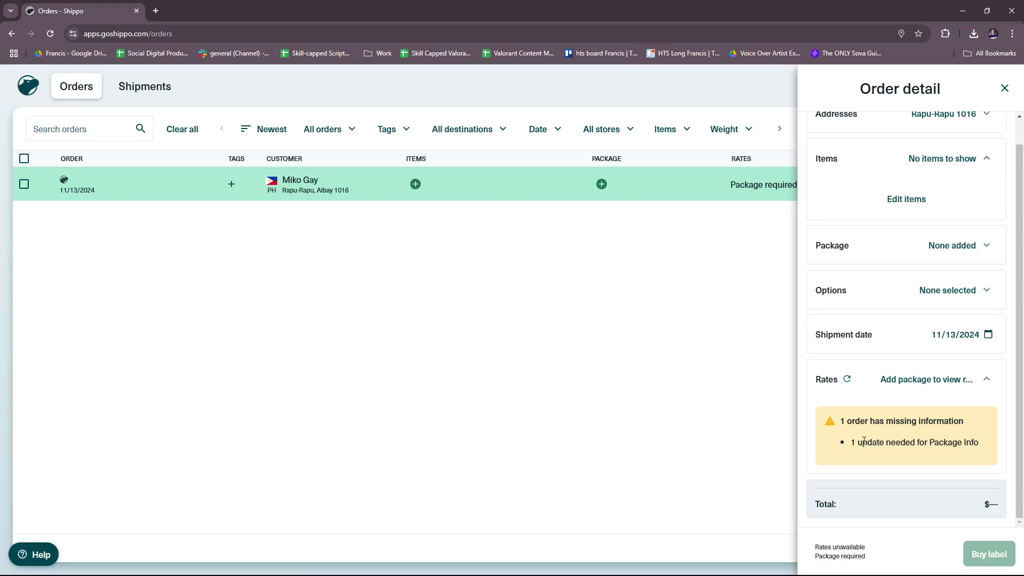
mouse_move(1005, 112)
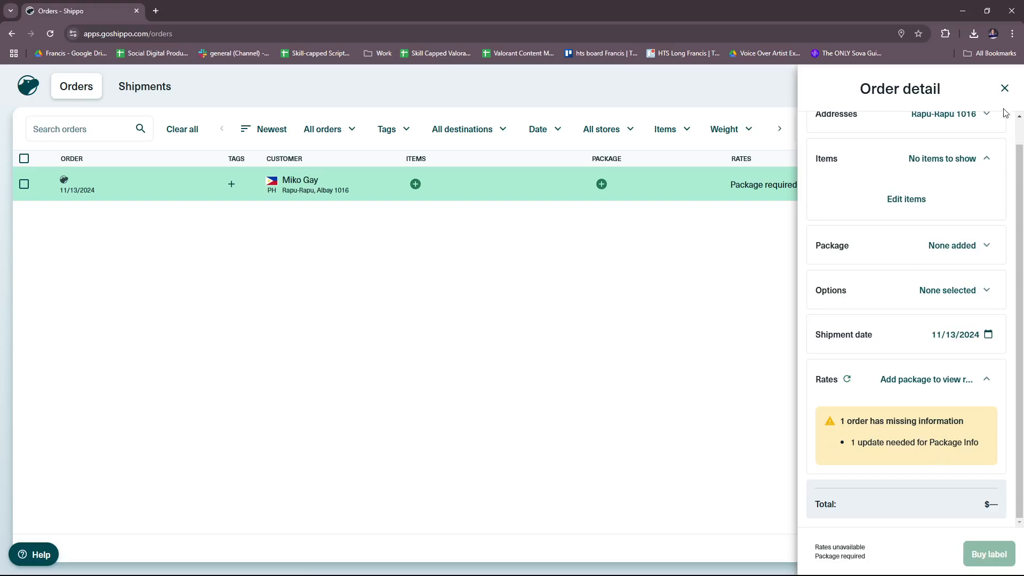
Step: Close the Order detail panel, check the empty Shipments list, and return to Orders
click(1005, 89)
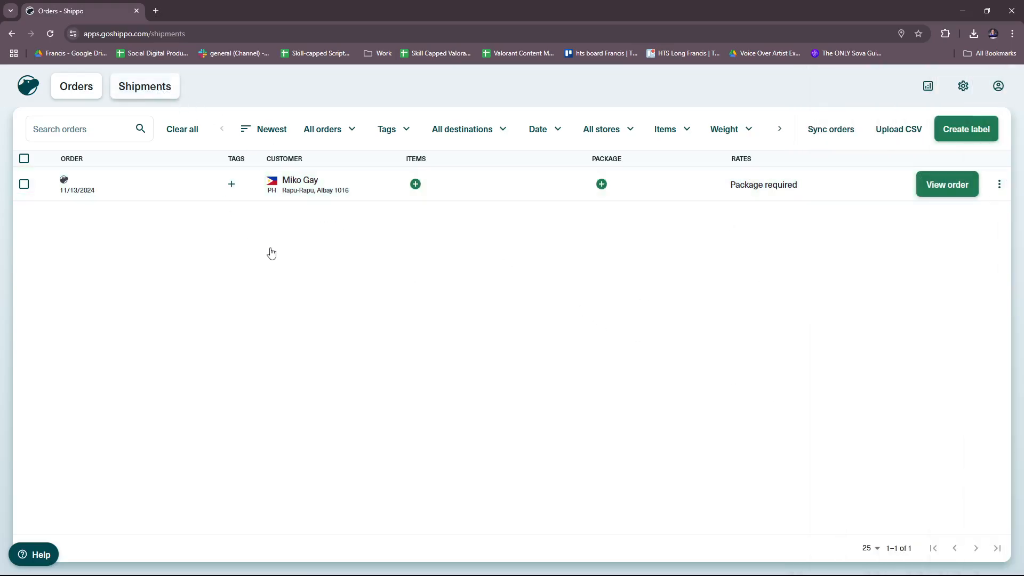
click(144, 86)
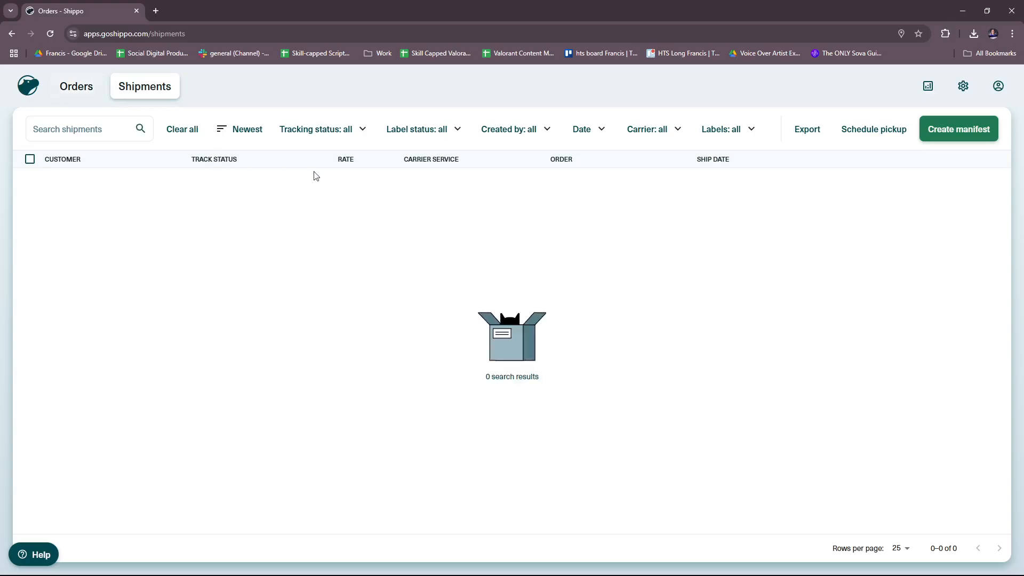
click(76, 86)
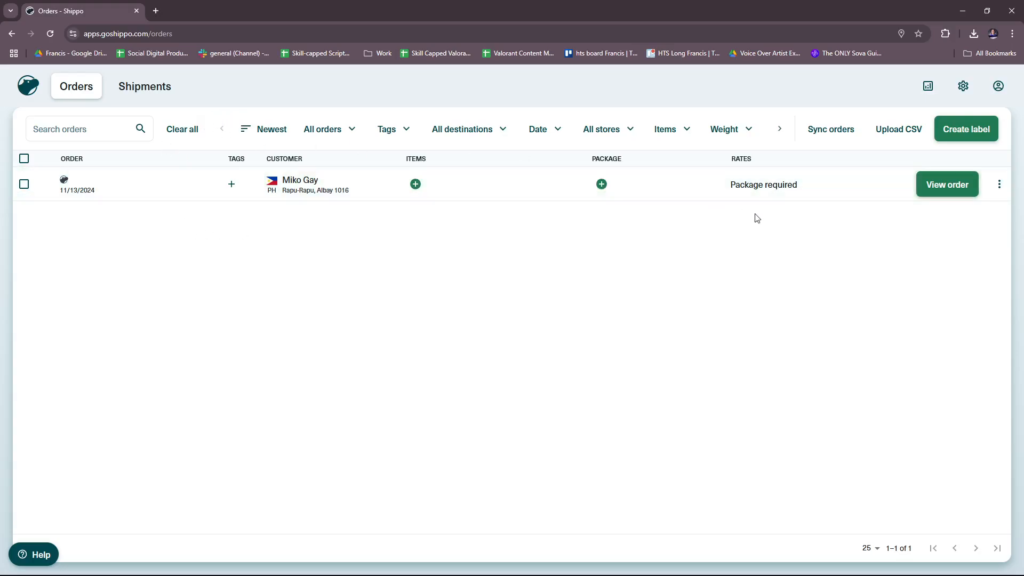
mouse_move(1008, 208)
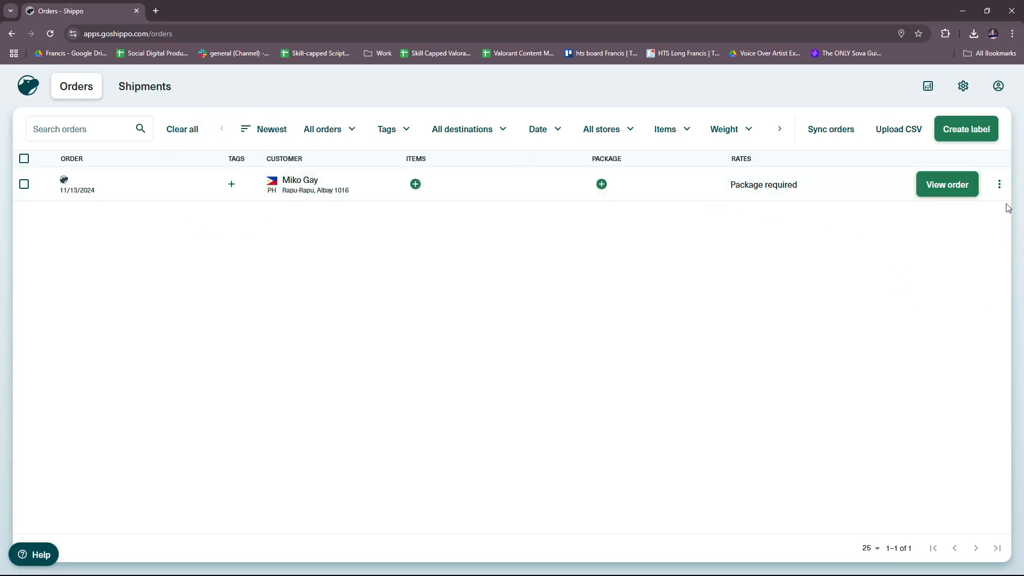
Step: Start a new shipping label with Create label on the Orders page
click(966, 129)
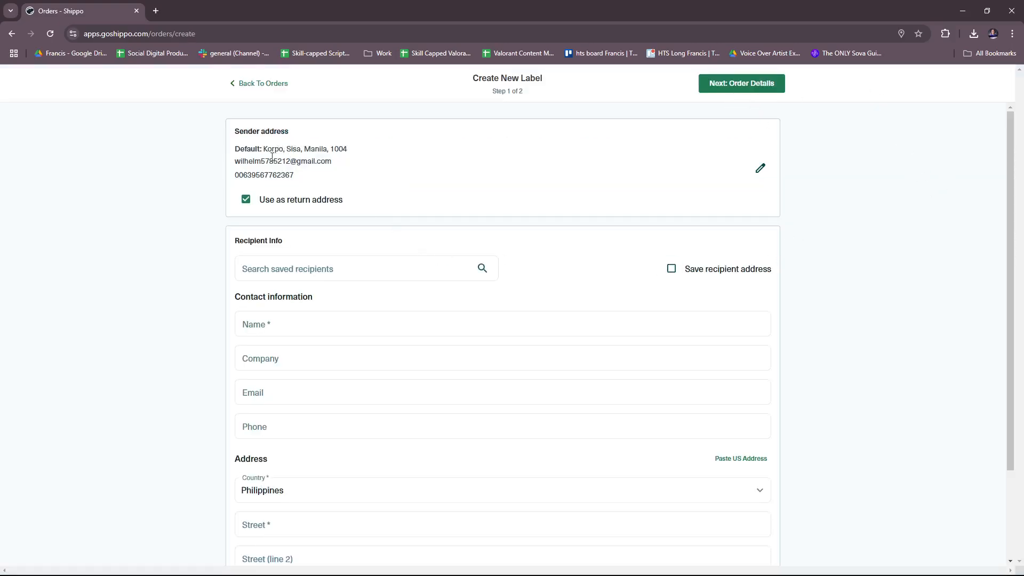
mouse_move(372, 171)
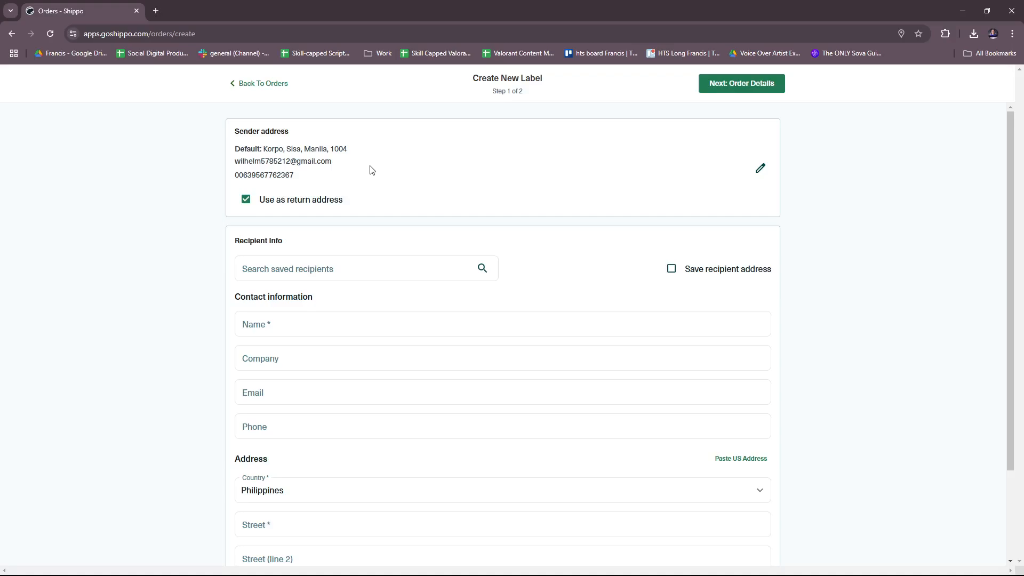
mouse_move(394, 159)
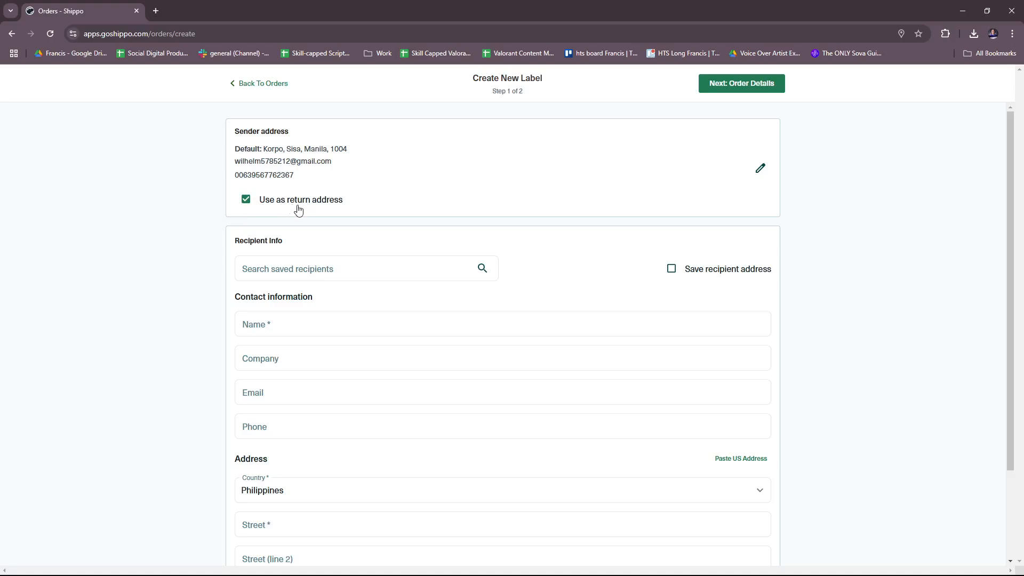
mouse_move(363, 226)
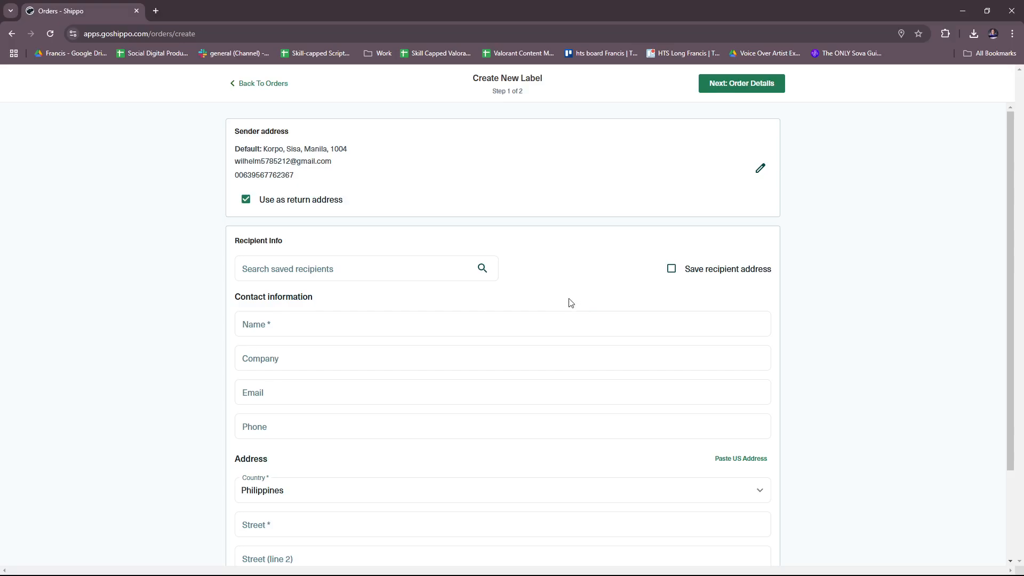
mouse_move(530, 263)
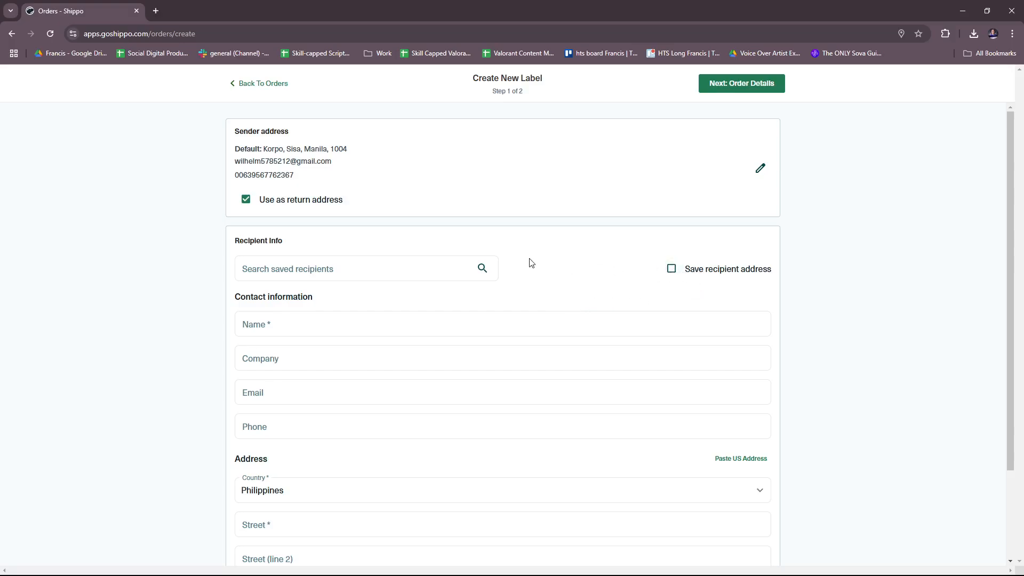
Step: Check saved recipients, then turn on saving the recipient address for future orders
click(363, 269)
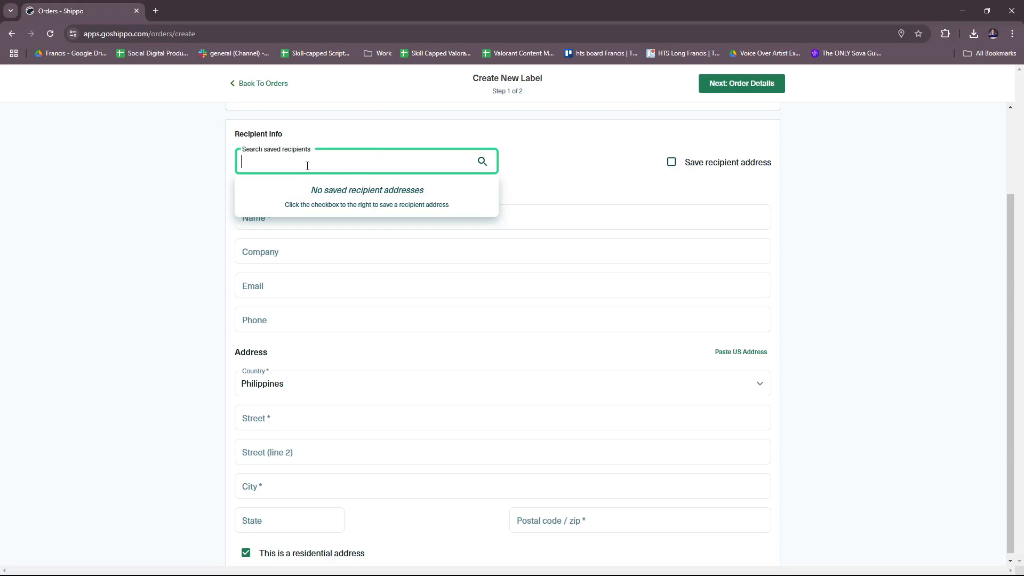
mouse_move(610, 163)
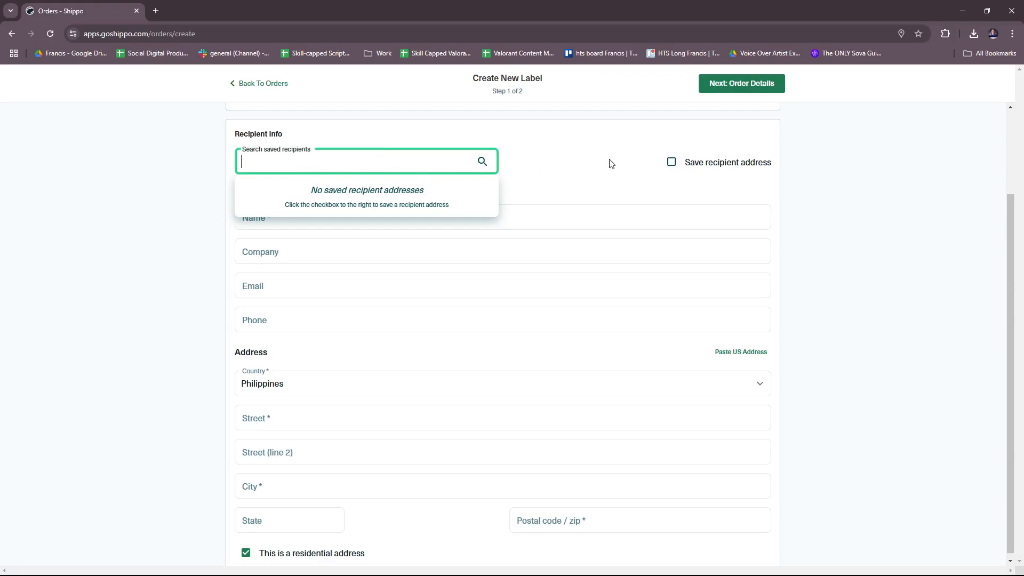
click(671, 161)
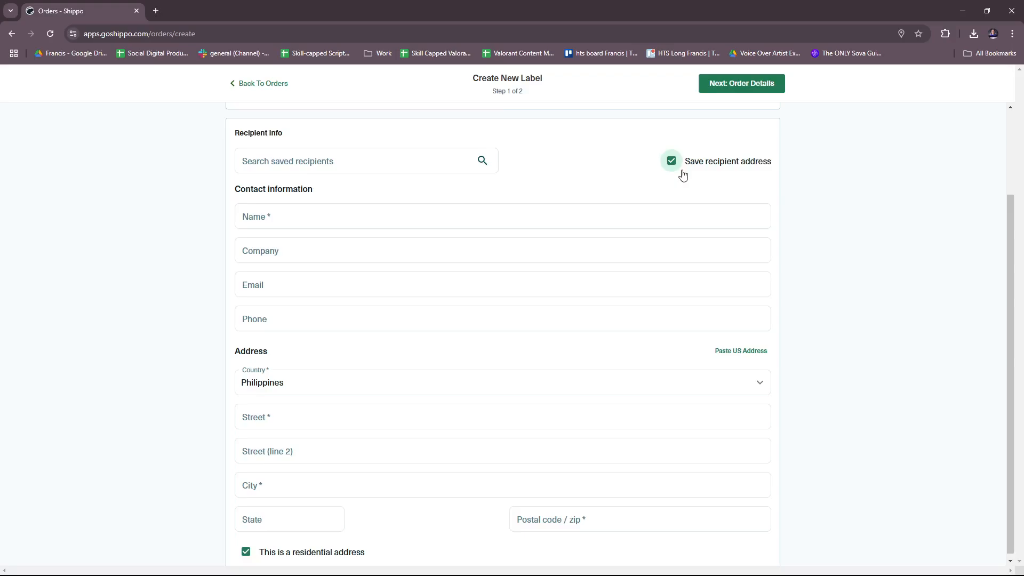
scroll(down, 3)
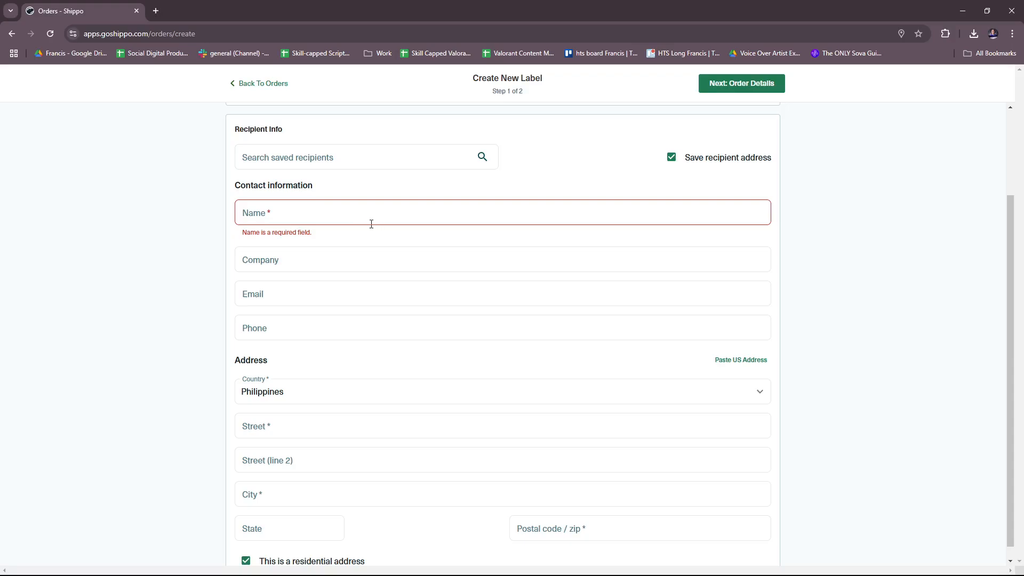
Step: Enter recipient name 'Steven' and company 'Steven Co'
text(S)
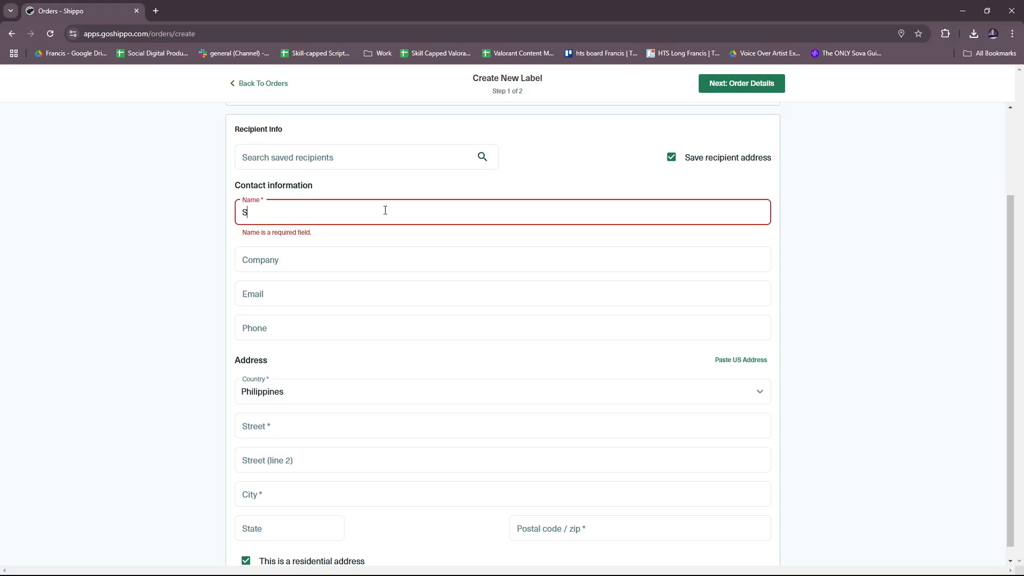
text(teven)
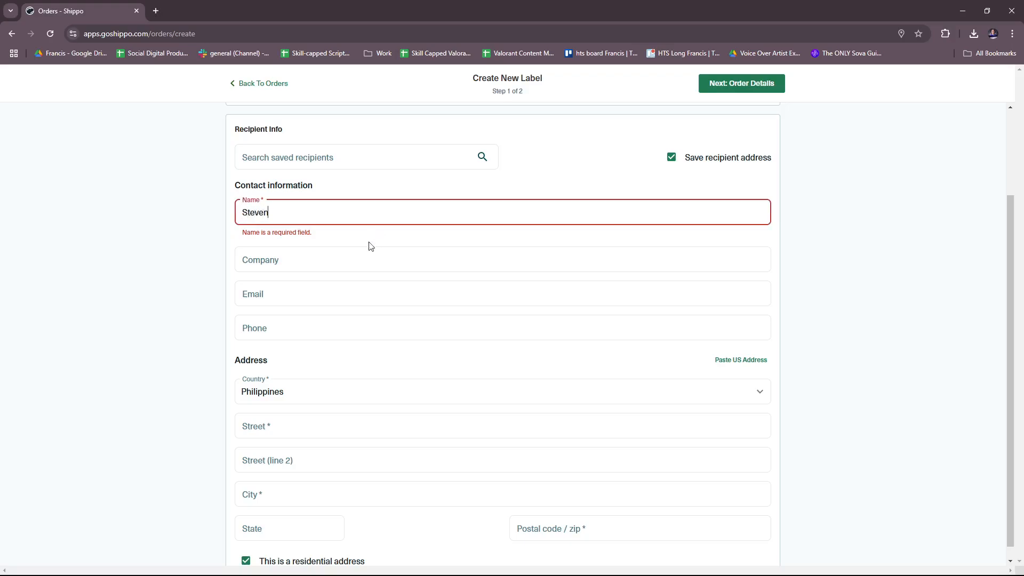
click(501, 260)
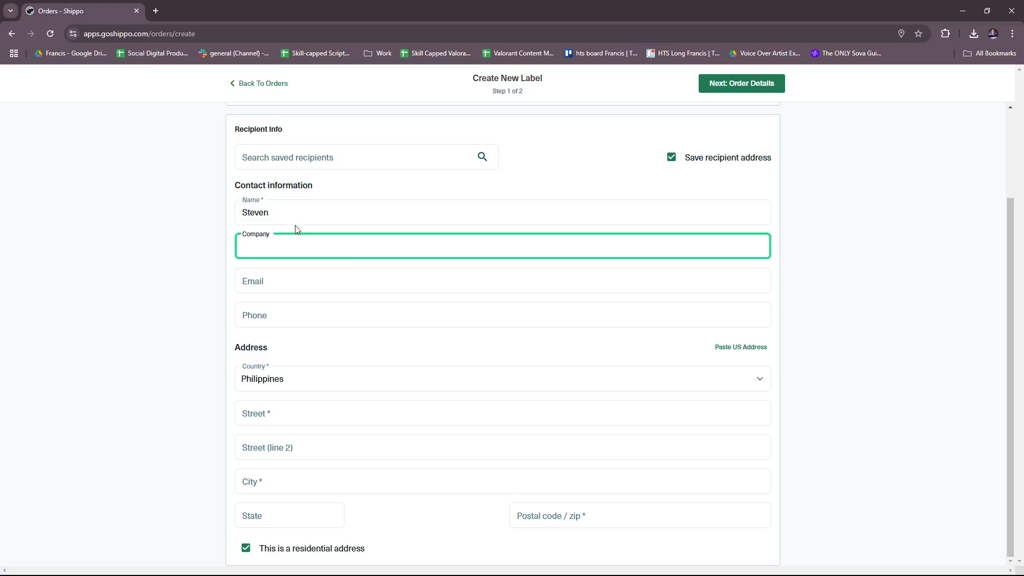
text(Steven)
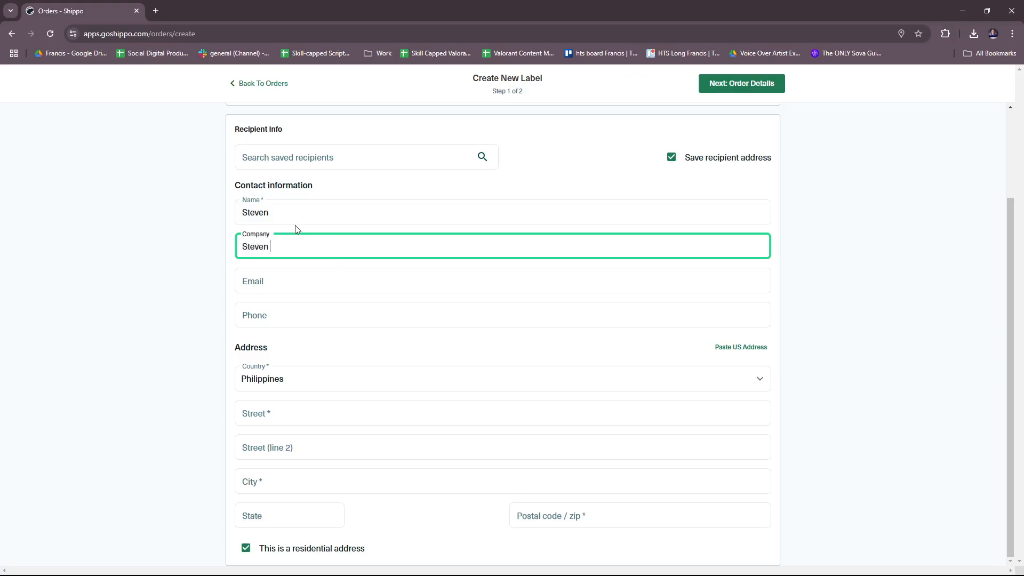
text(Co)
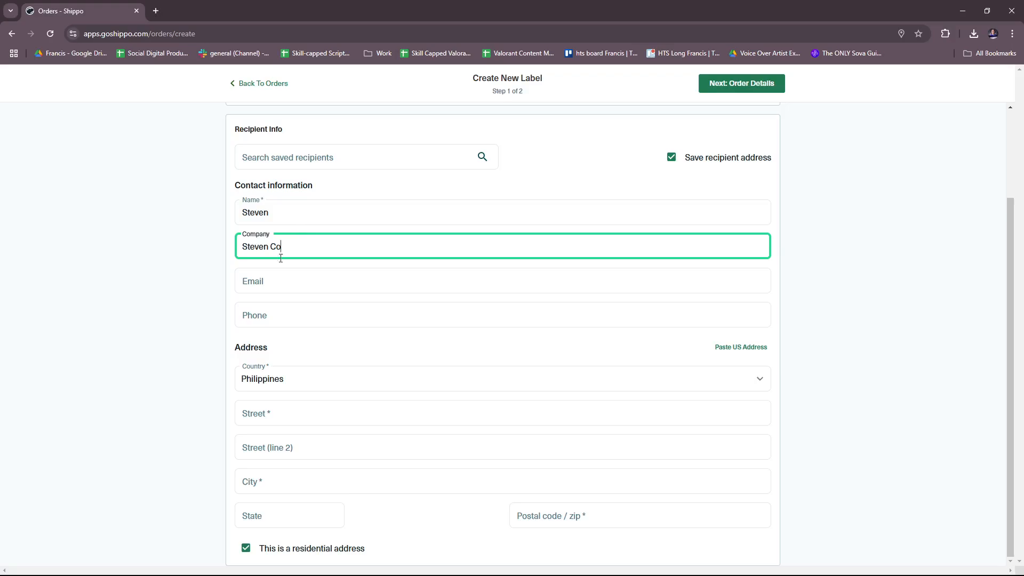
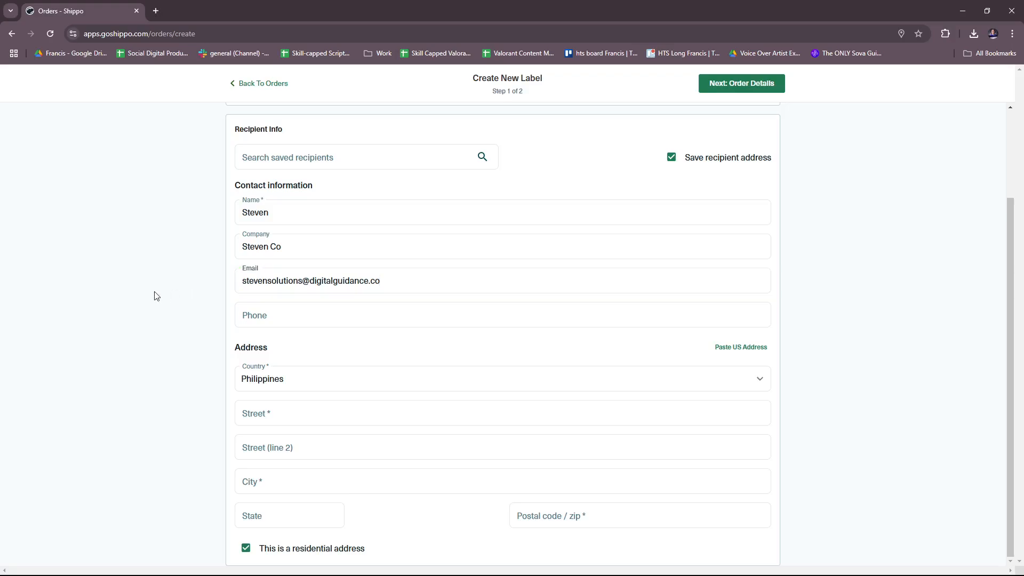
mouse_move(417, 336)
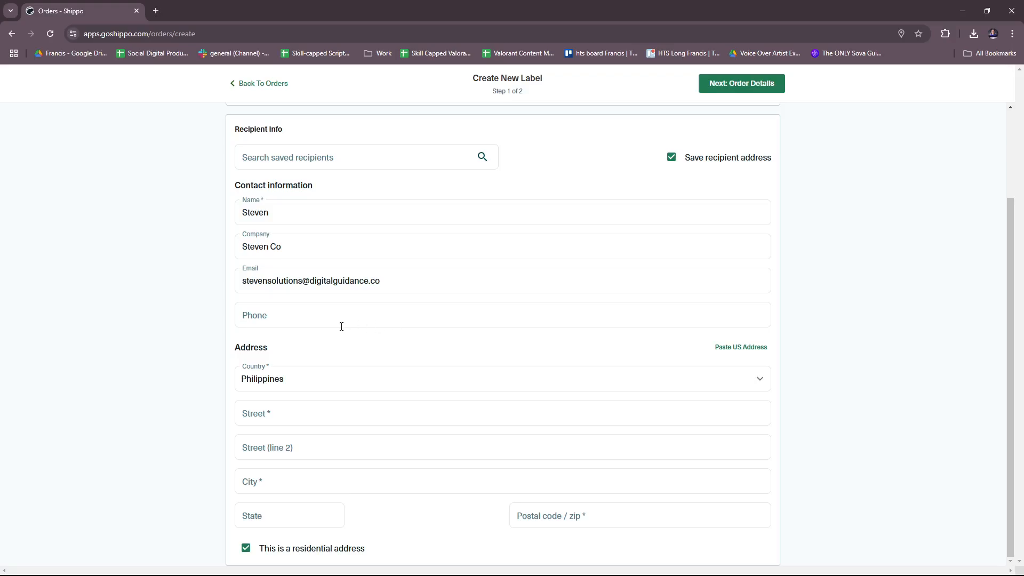
mouse_move(319, 314)
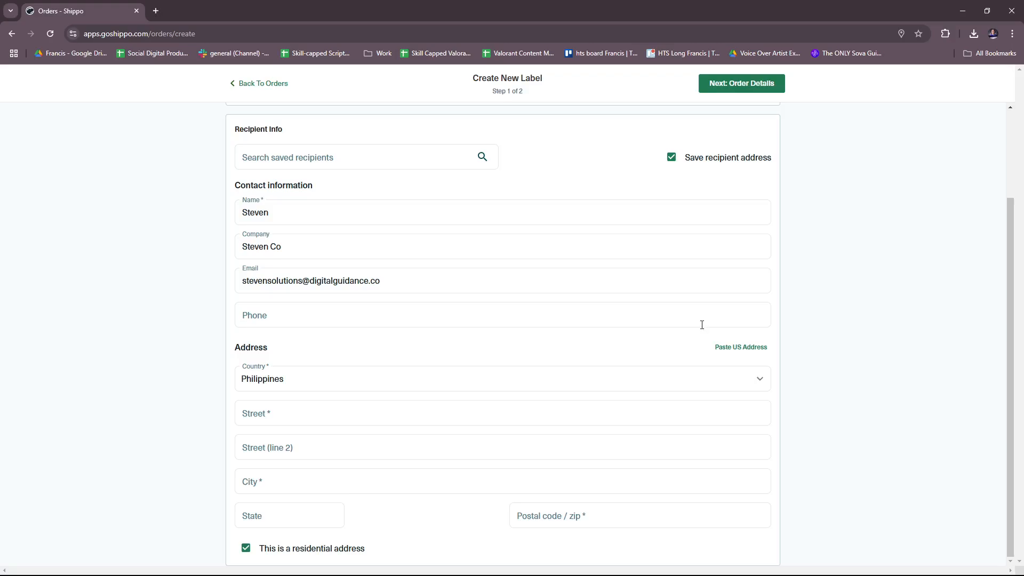
click(740, 347)
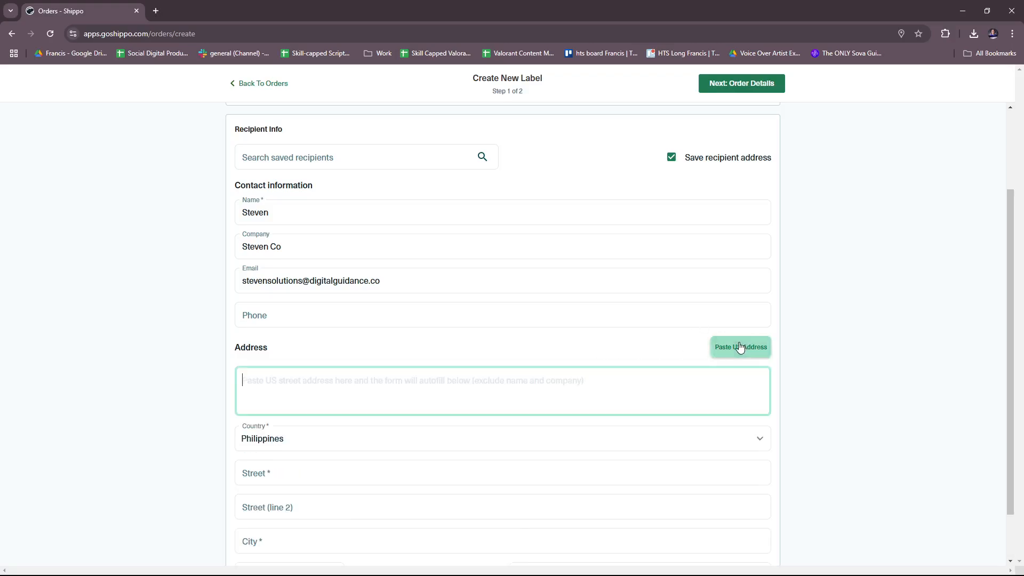
click(741, 347)
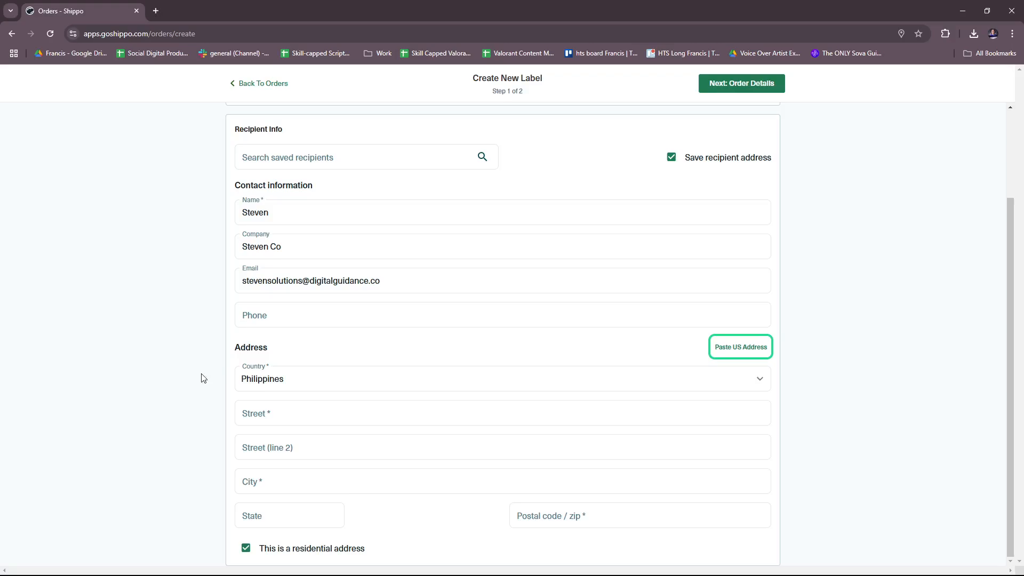
click(502, 413)
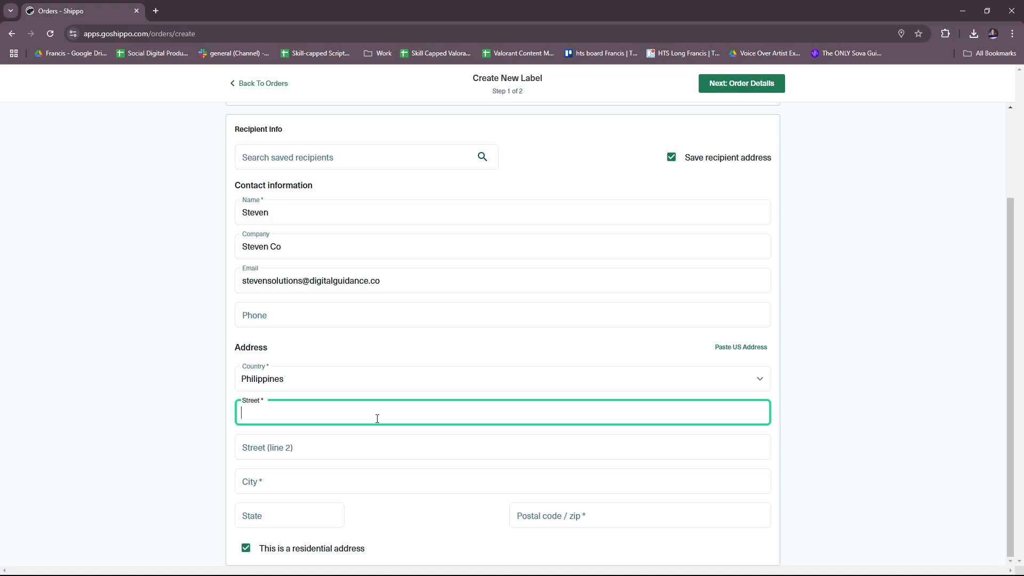
text(%)
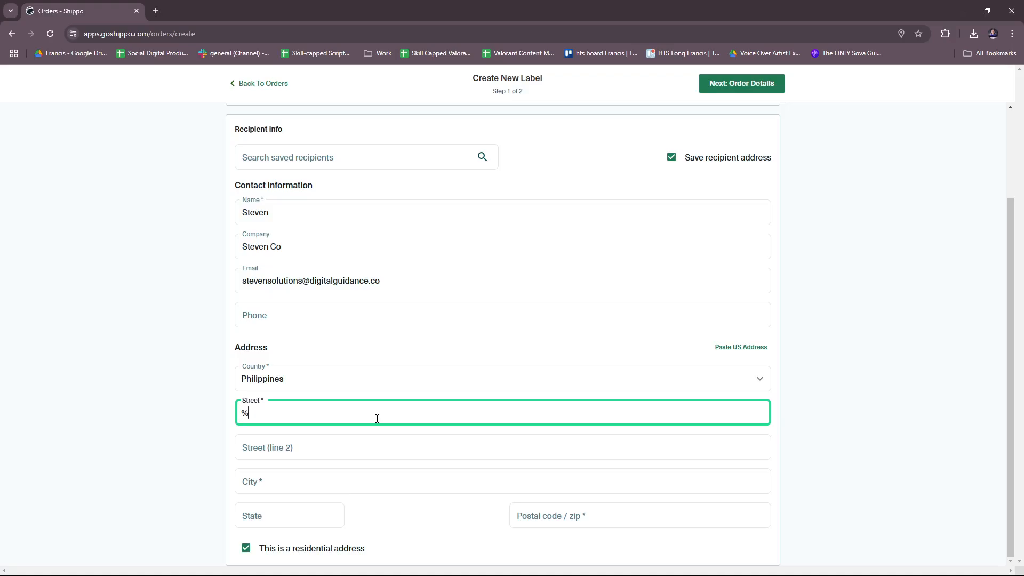
text(6)
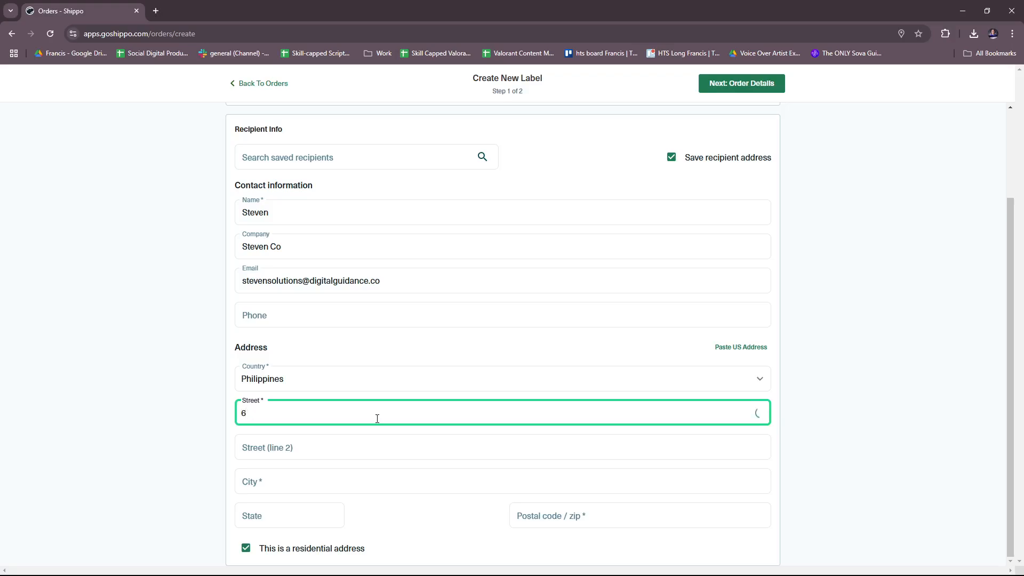
text(5 k)
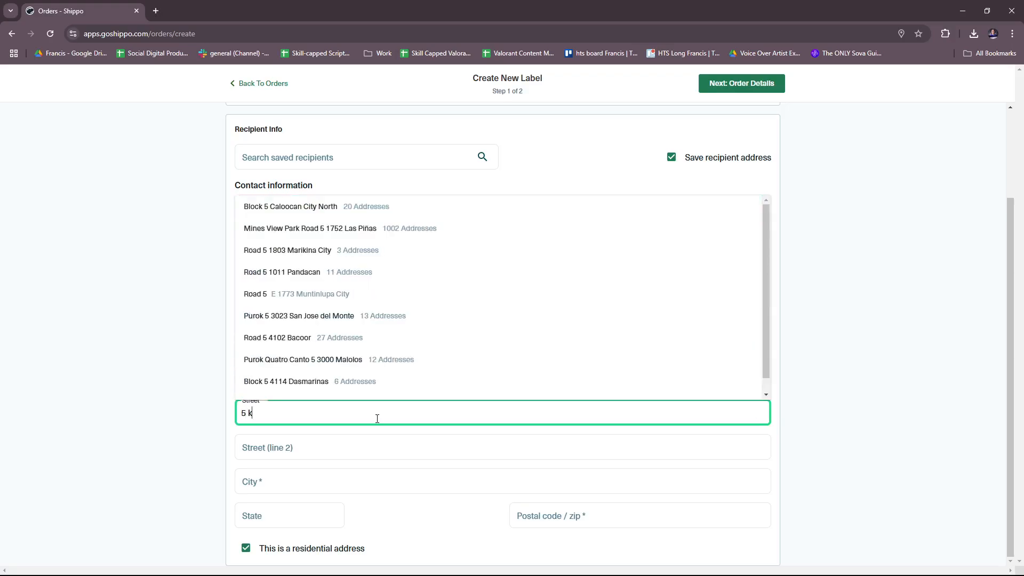
key(Backspace)
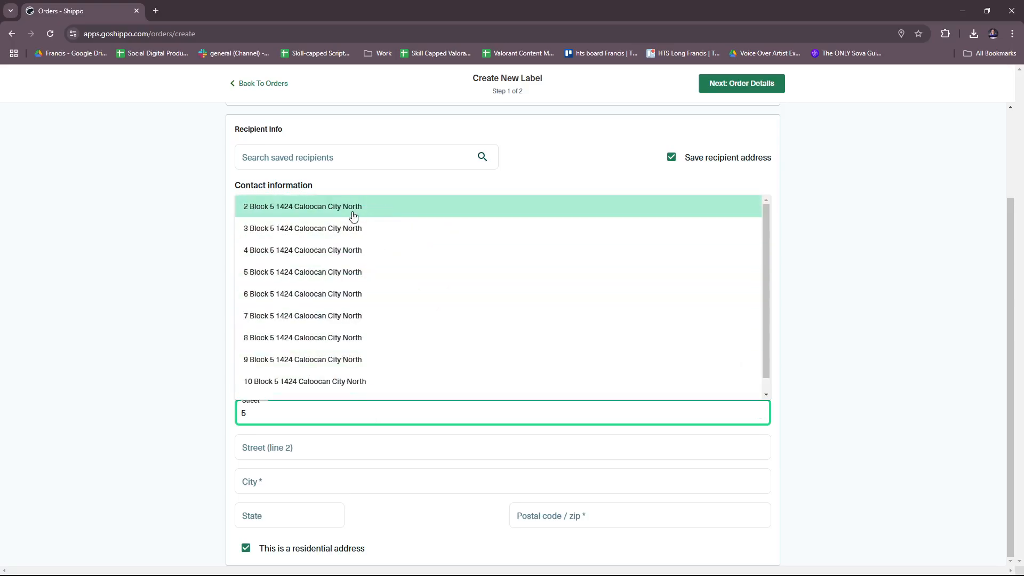
click(302, 206)
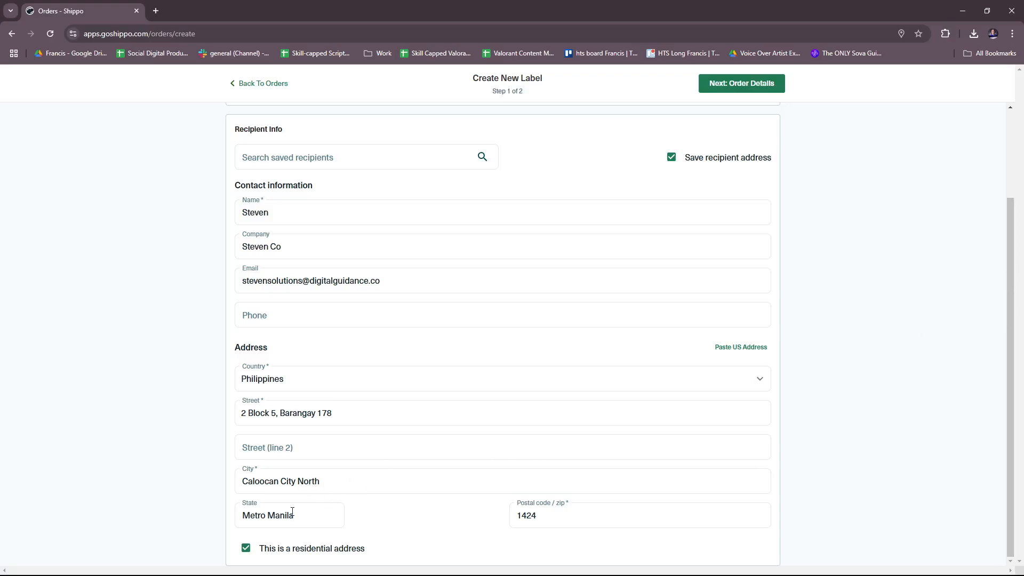
mouse_move(401, 543)
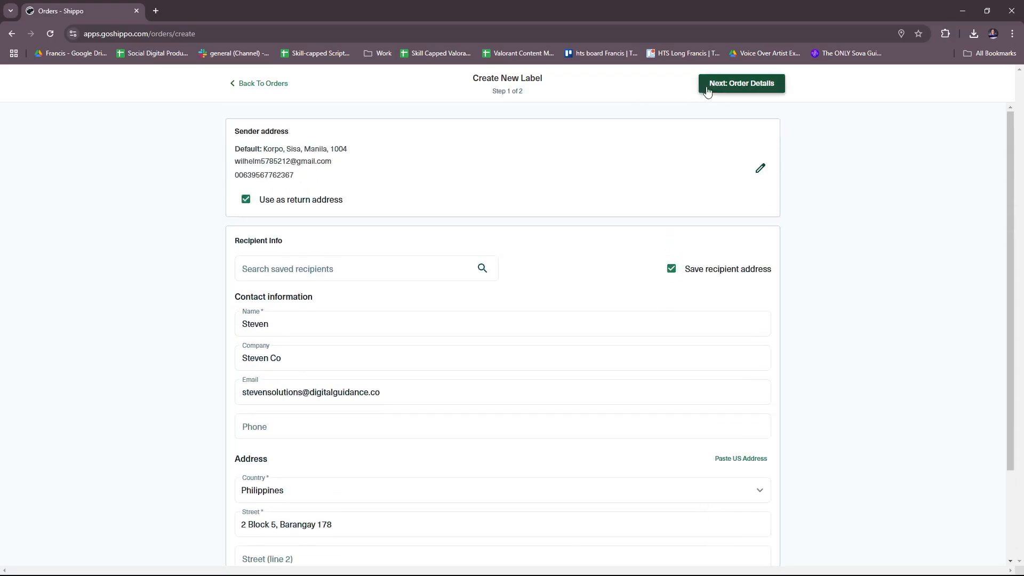
Step: Continue to Order Details, bringing up the recipient address validation prompt
scroll(down, 3)
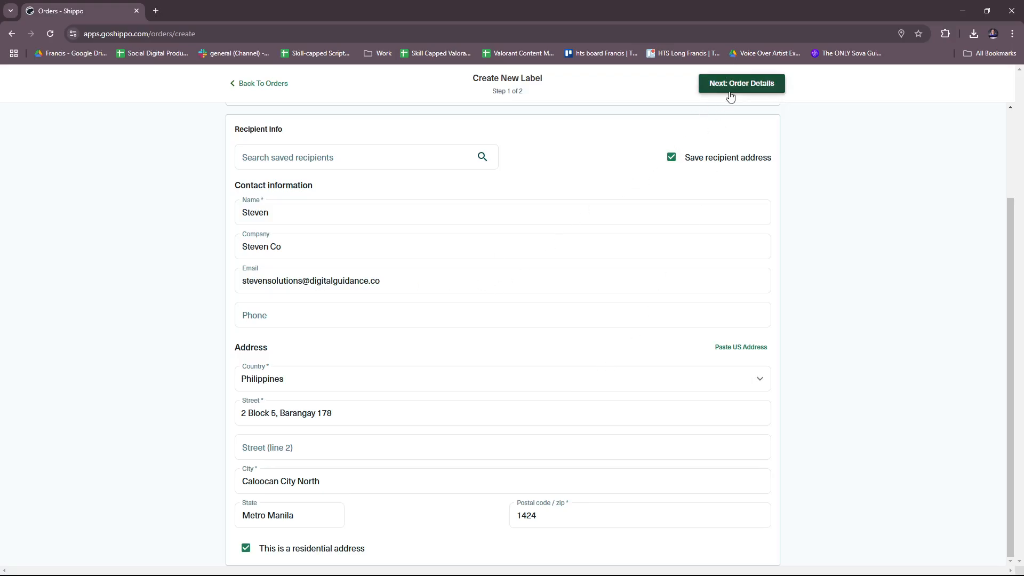
mouse_move(690, 163)
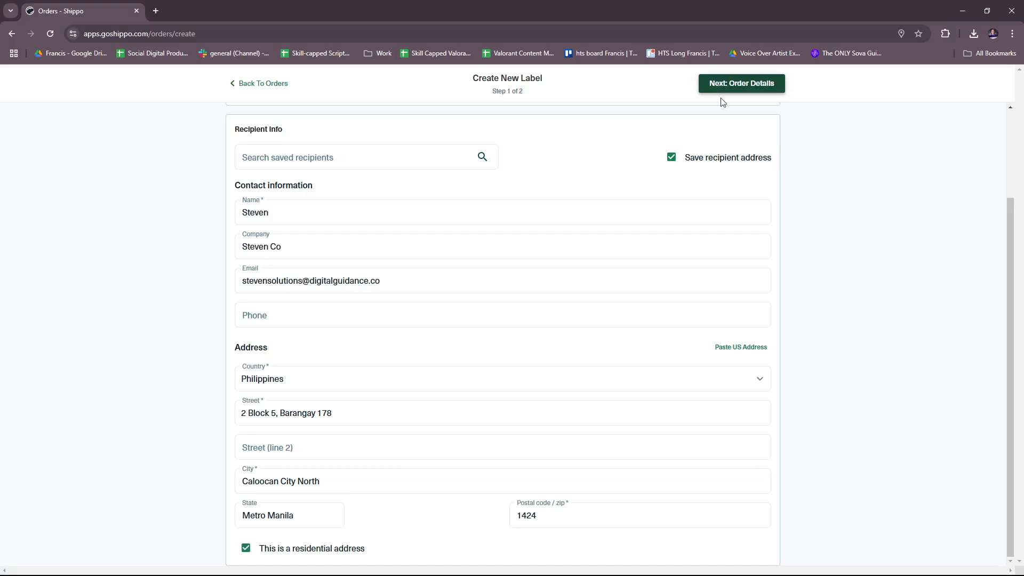
click(741, 83)
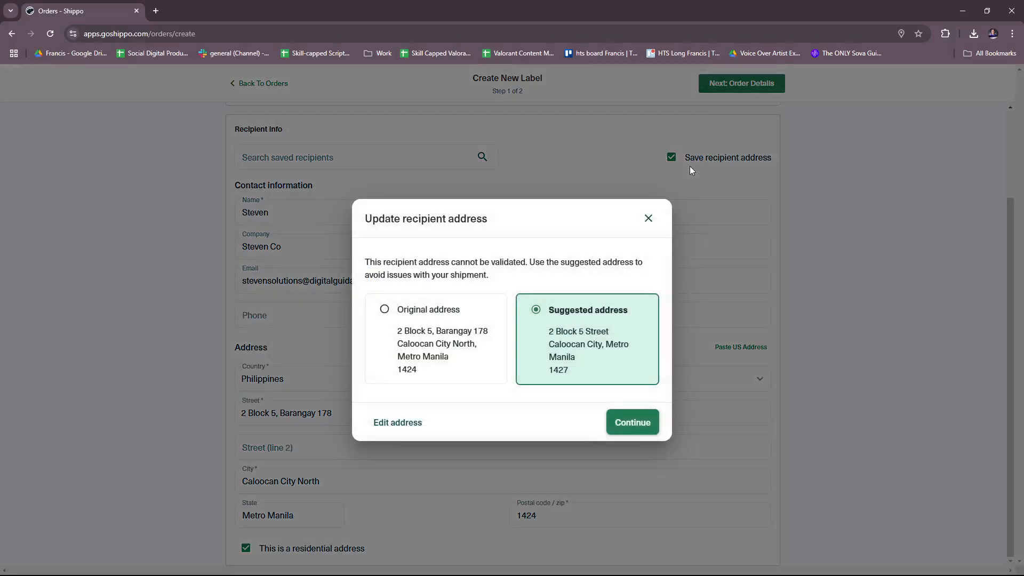
mouse_move(633, 320)
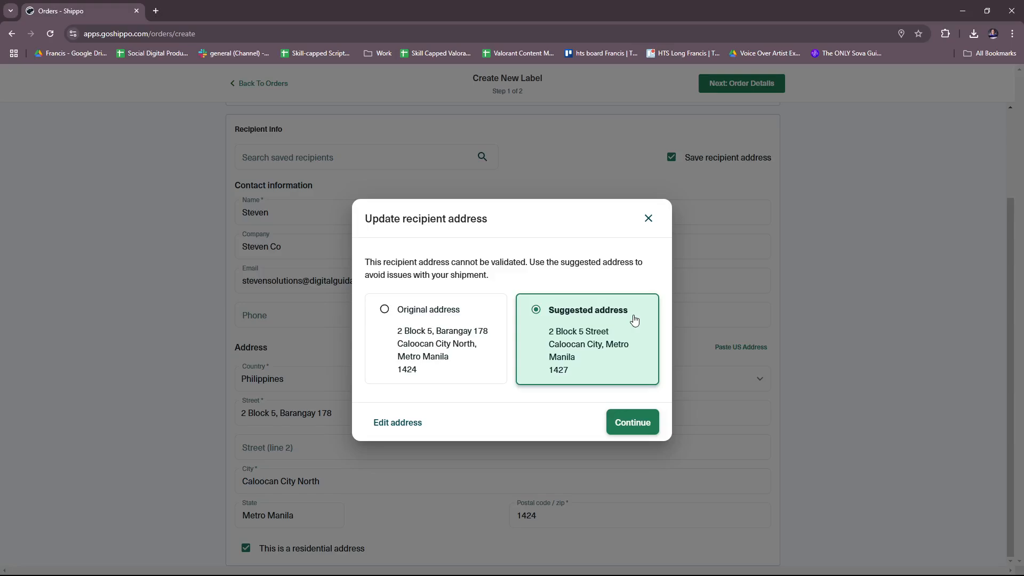
mouse_move(597, 292)
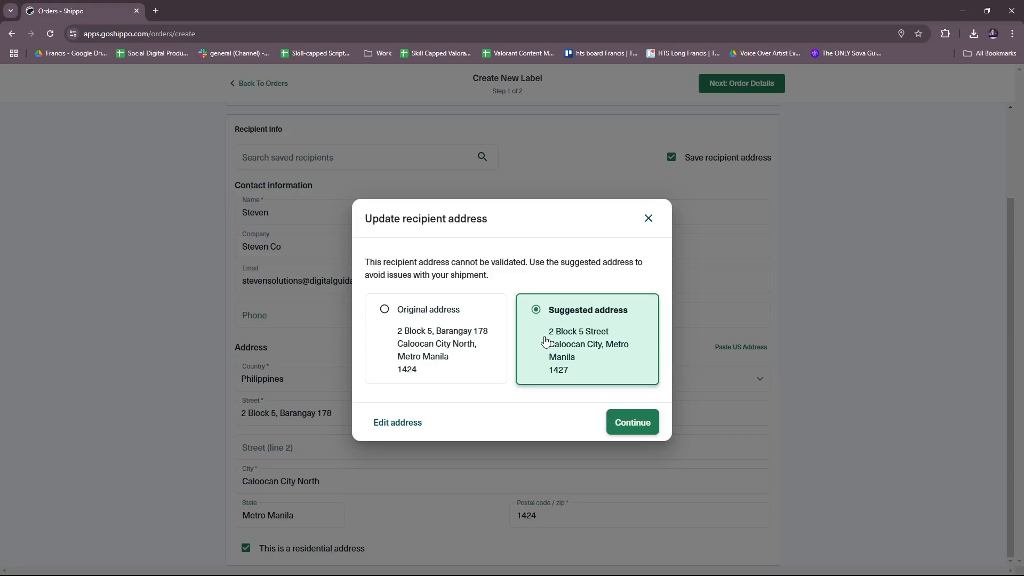
mouse_move(639, 380)
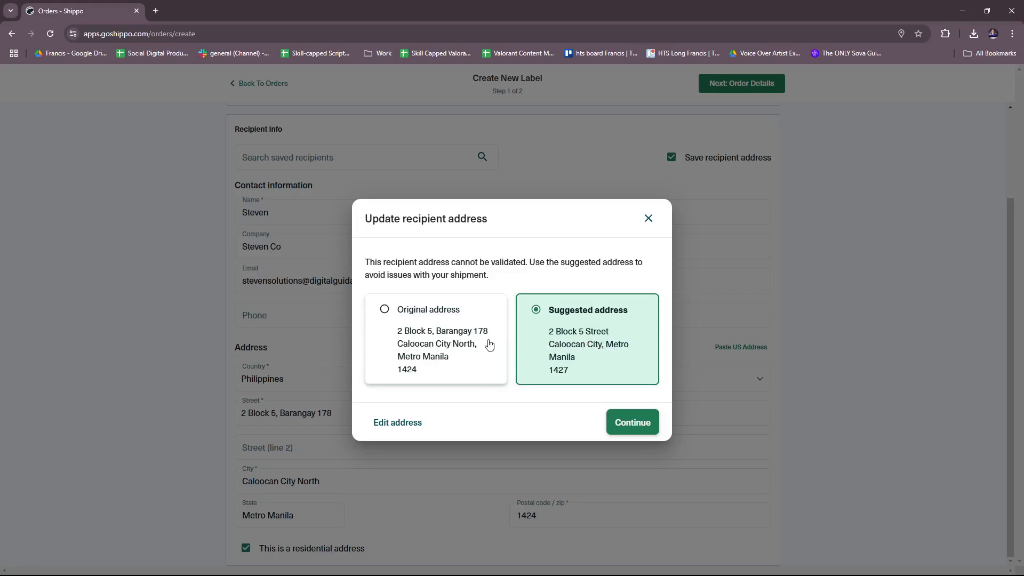
mouse_move(566, 360)
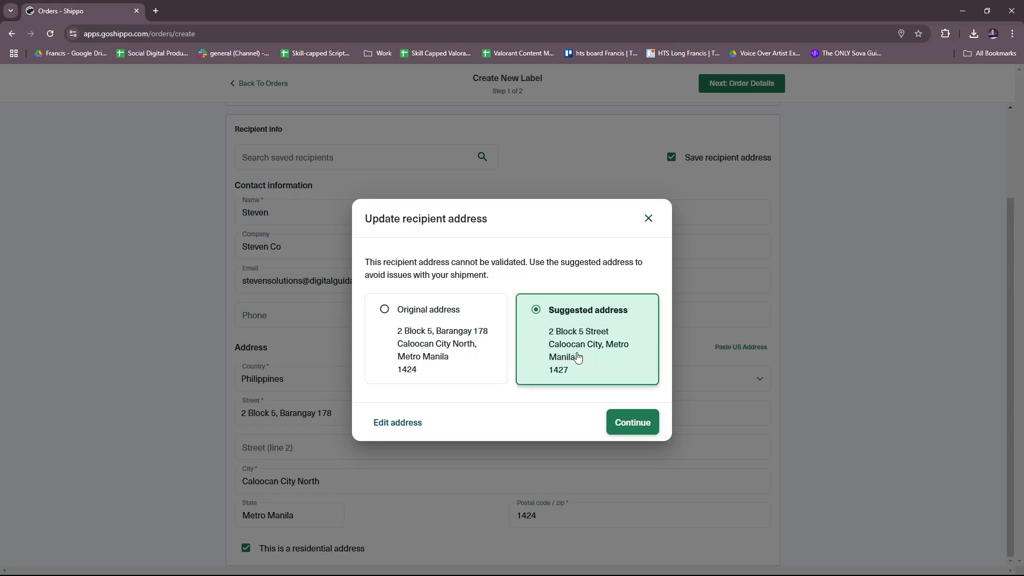
mouse_move(597, 359)
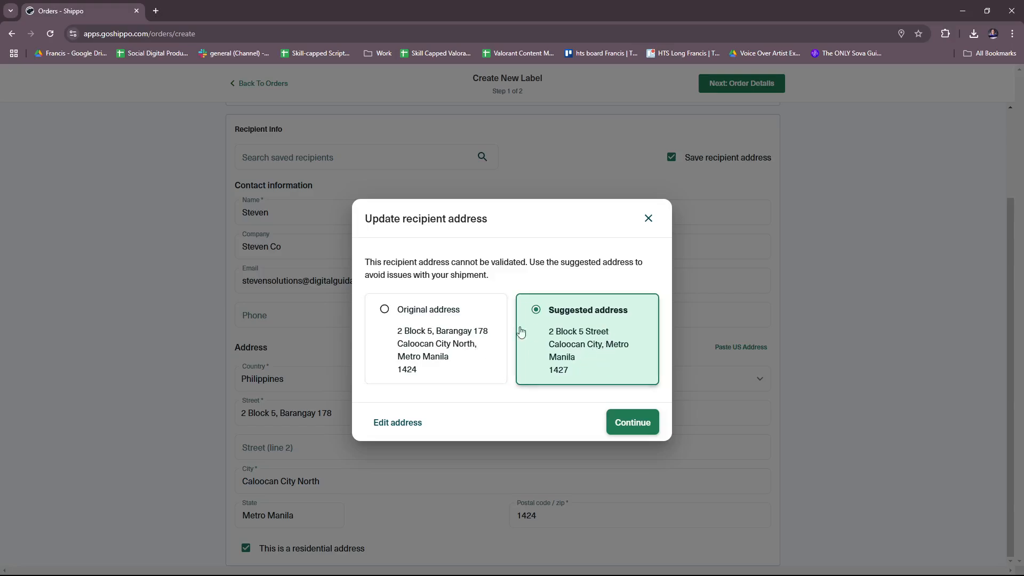
mouse_move(557, 381)
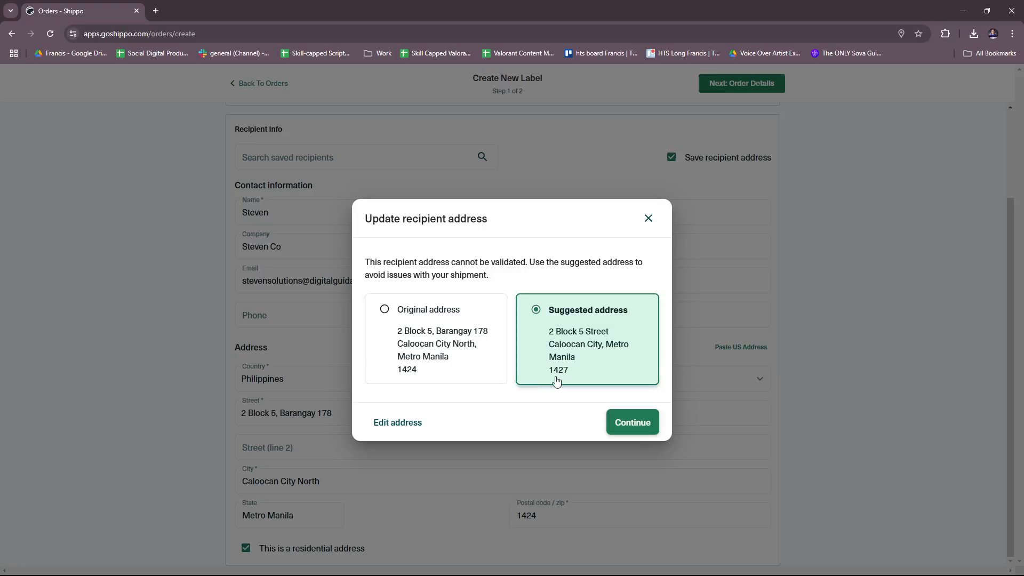
click(630, 422)
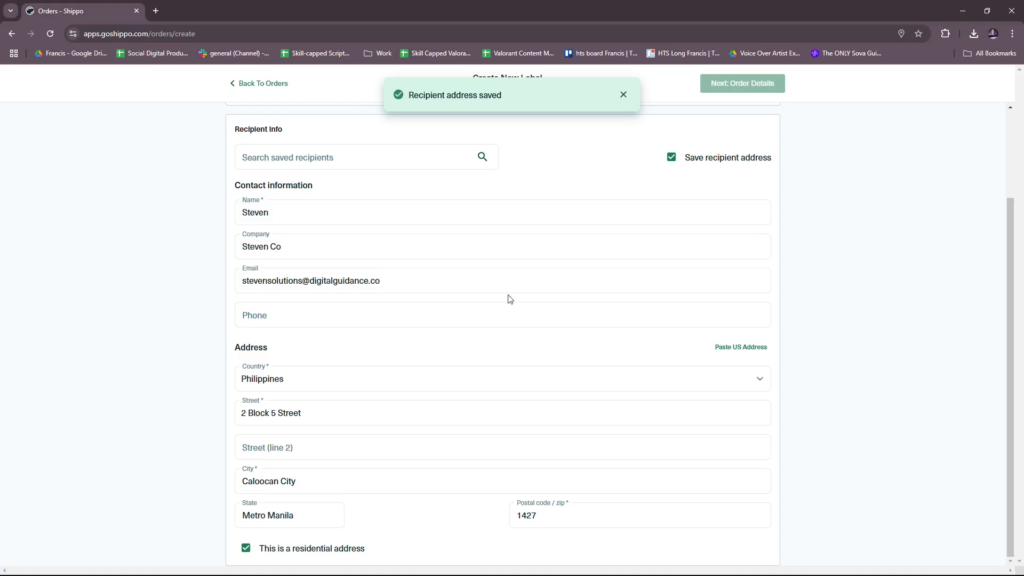
click(743, 83)
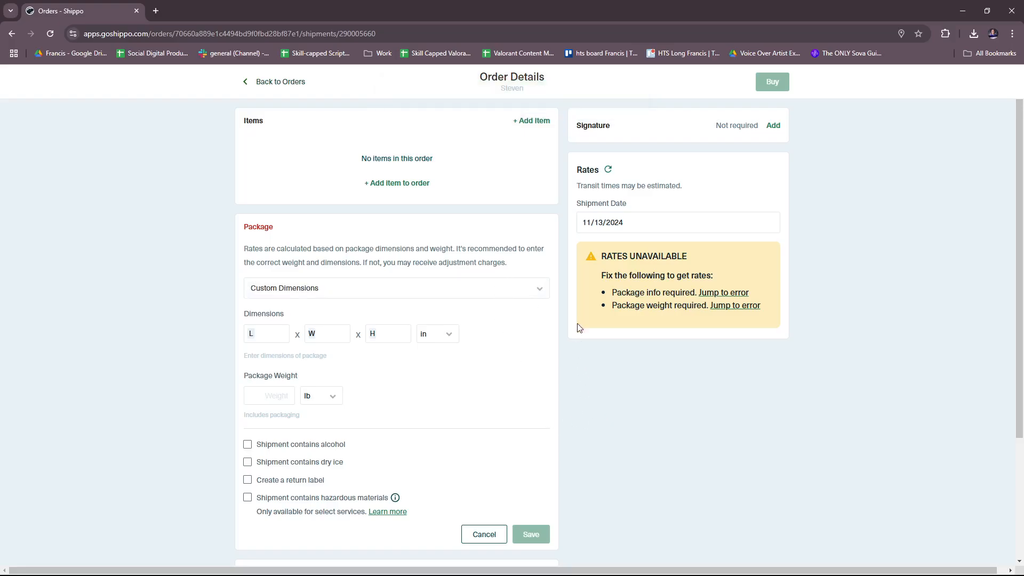
mouse_move(560, 129)
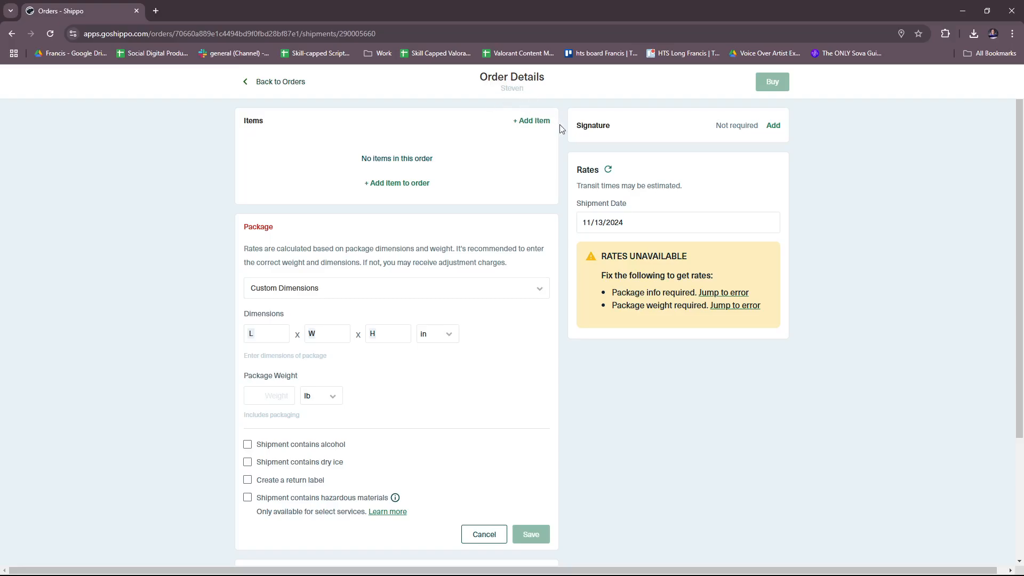
mouse_move(548, 154)
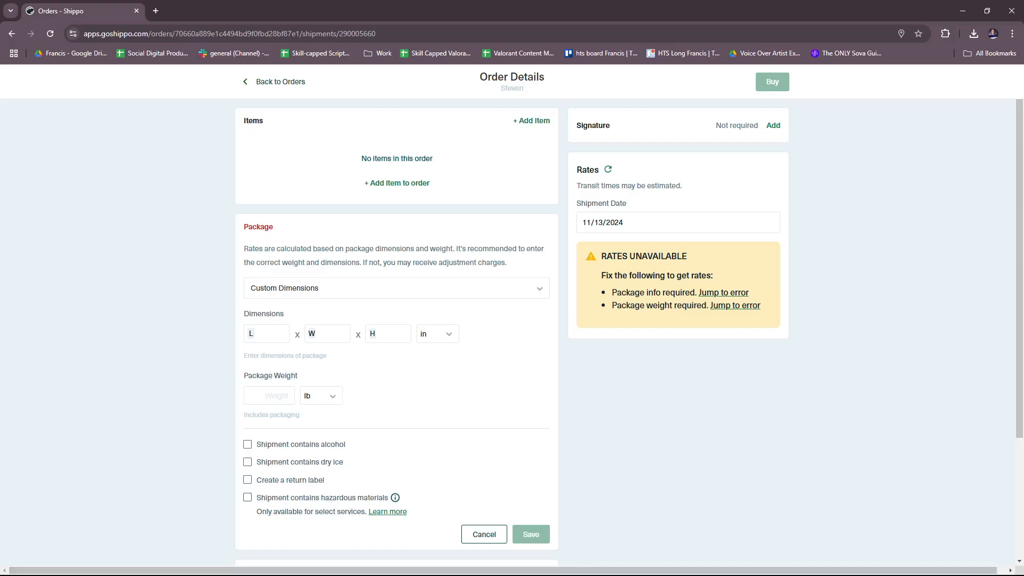
mouse_move(437, 239)
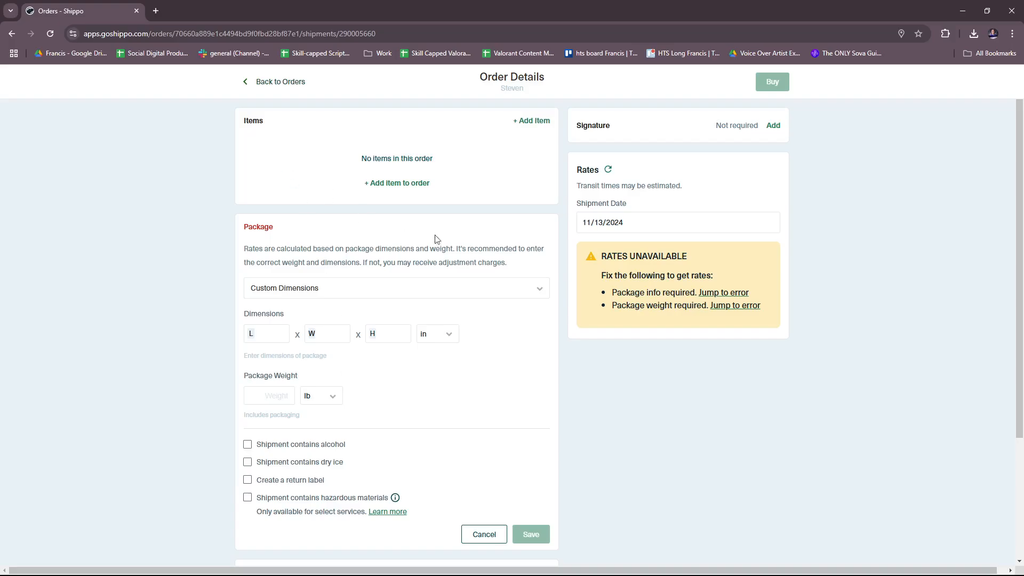
mouse_move(526, 407)
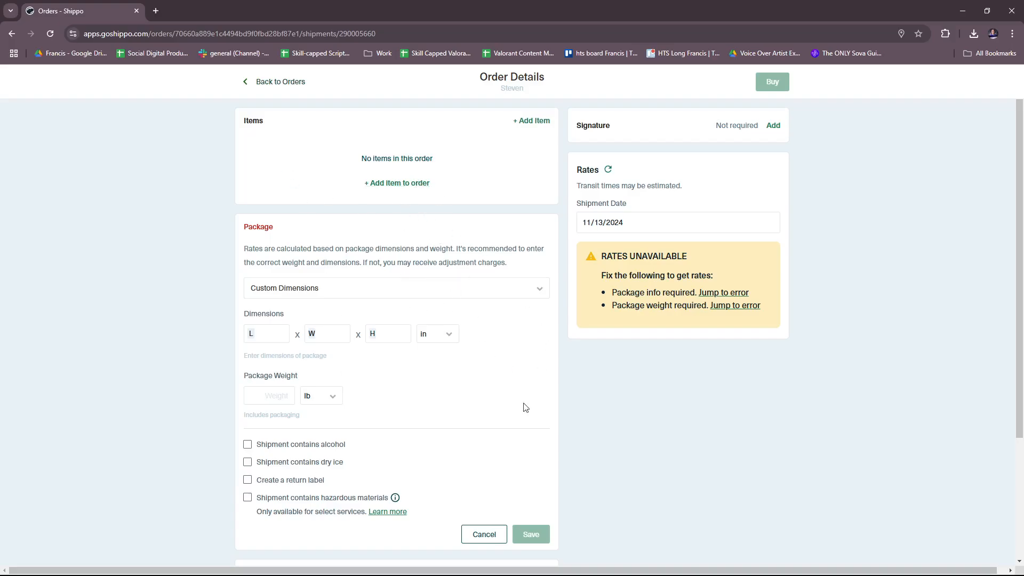
Step: Review the Order Details page and start adding a new item in the Items section
scroll(down, 3)
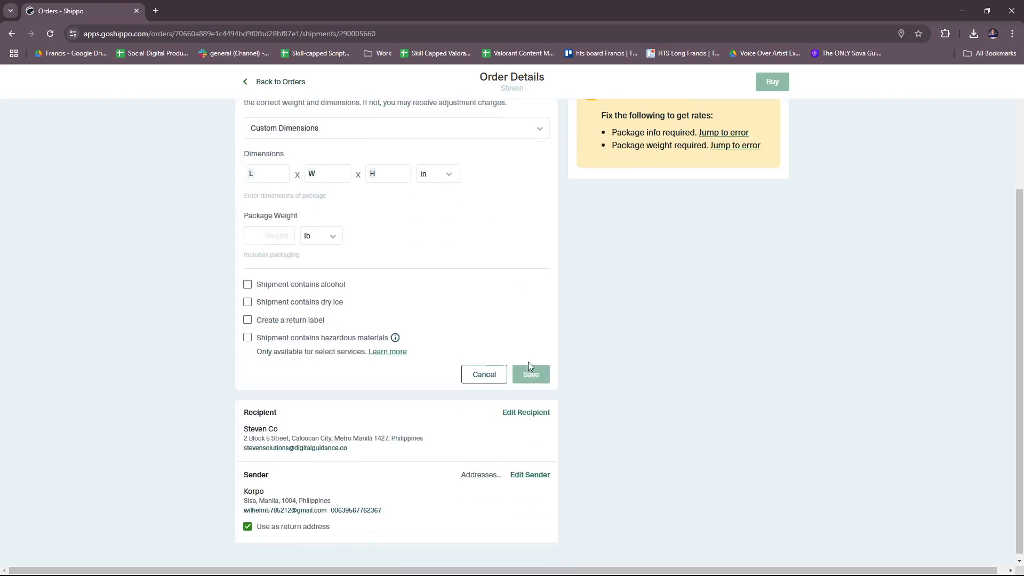
scroll(down, 3)
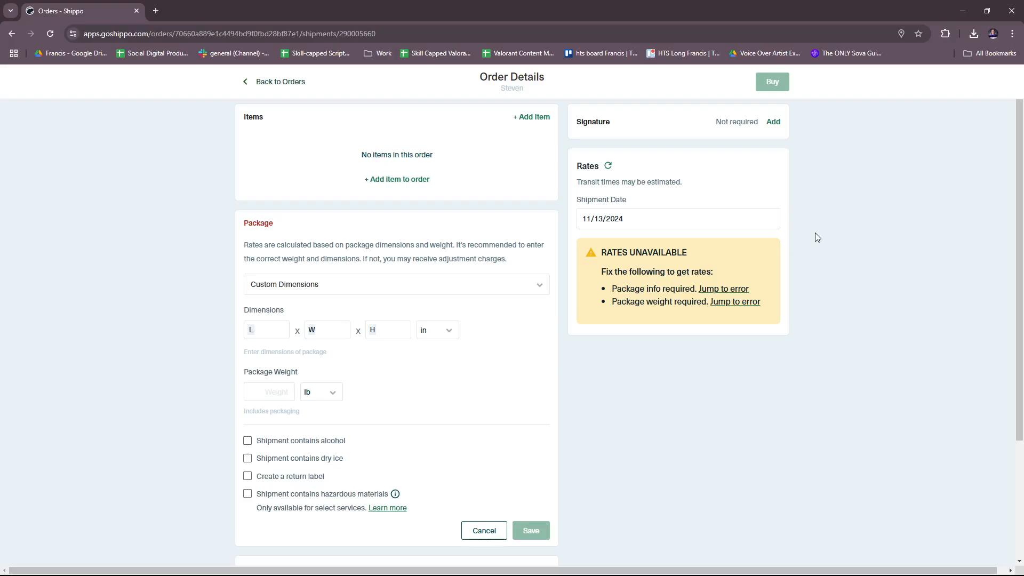
mouse_move(743, 280)
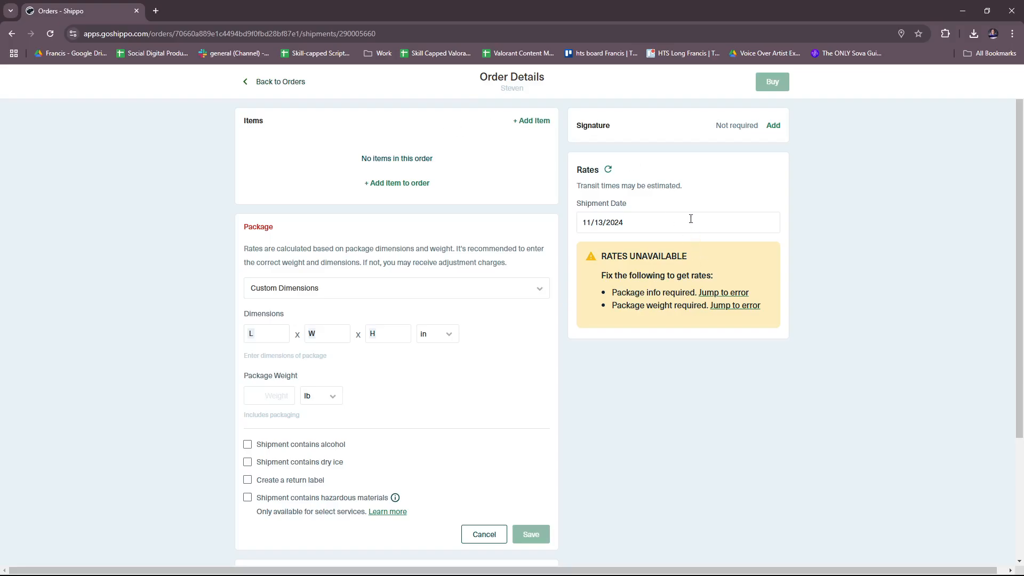
mouse_move(482, 126)
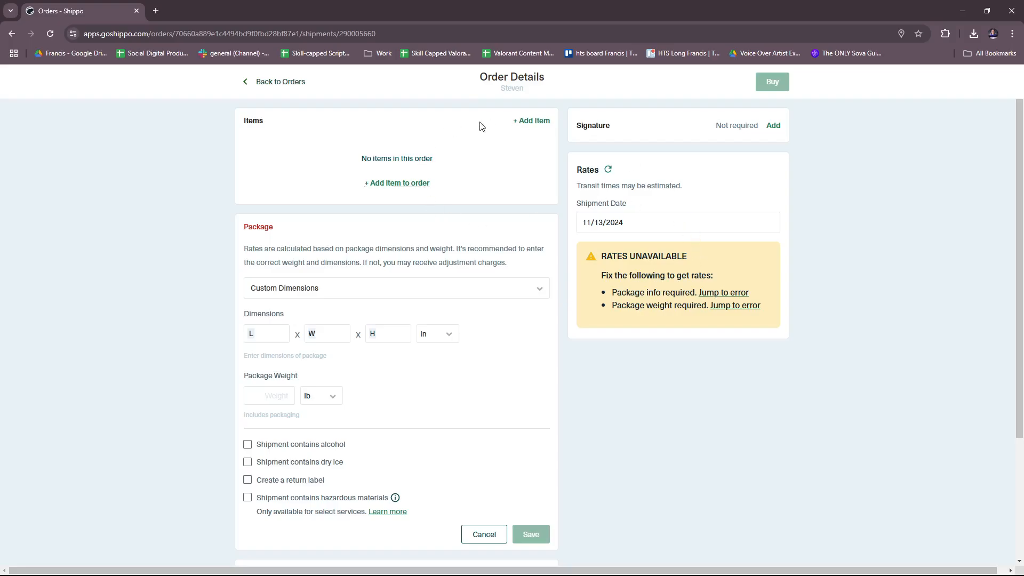
mouse_move(502, 240)
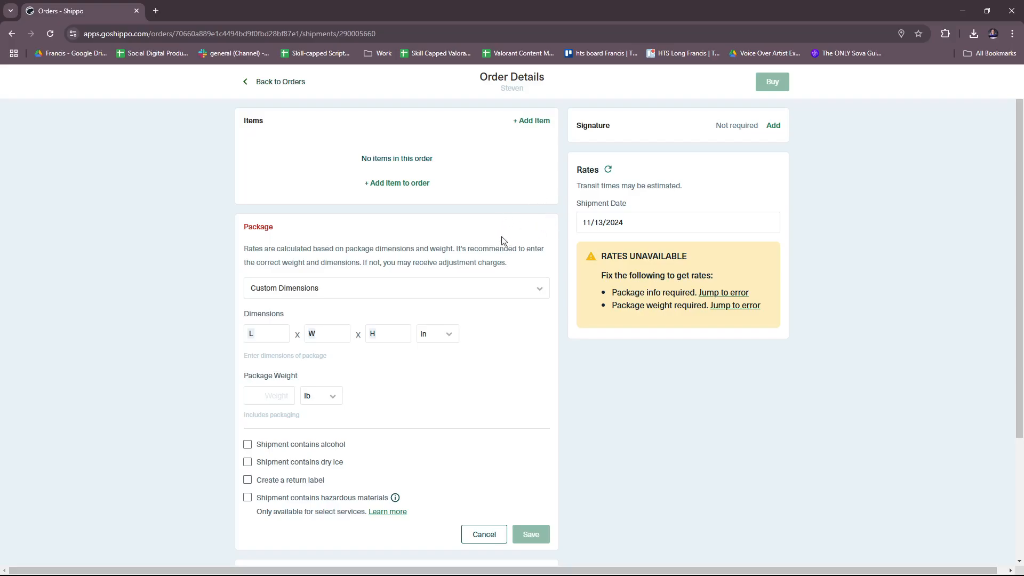
mouse_move(510, 136)
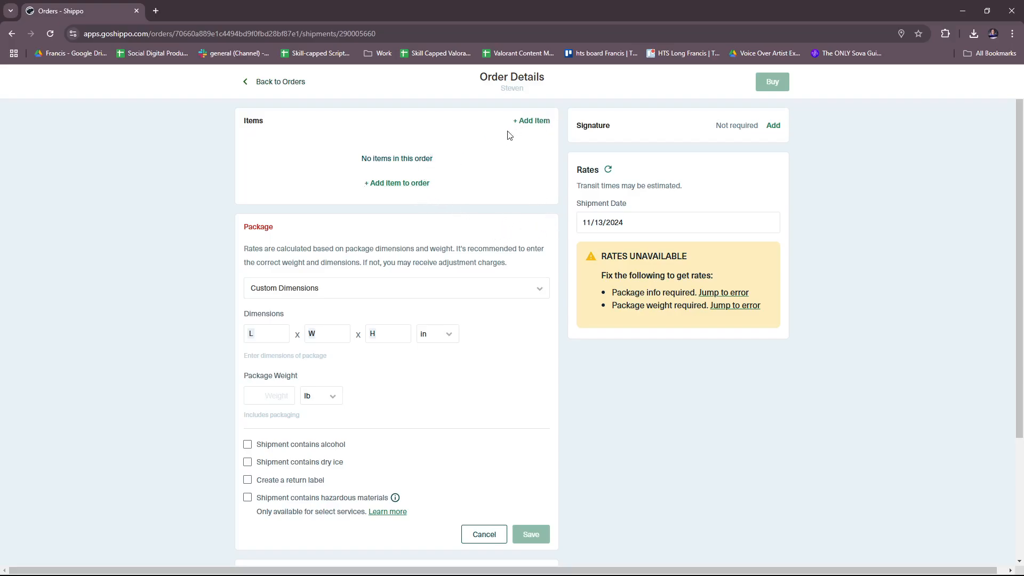
click(531, 121)
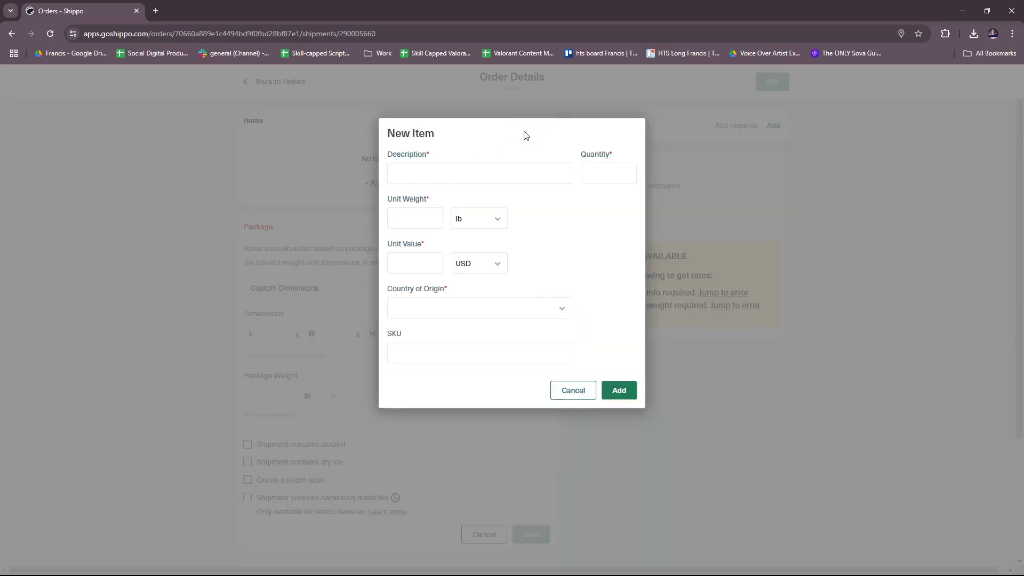
Step: Cancel the New Item dialog unfilled, leaving the order without items, and bring up signature confirmation
click(479, 172)
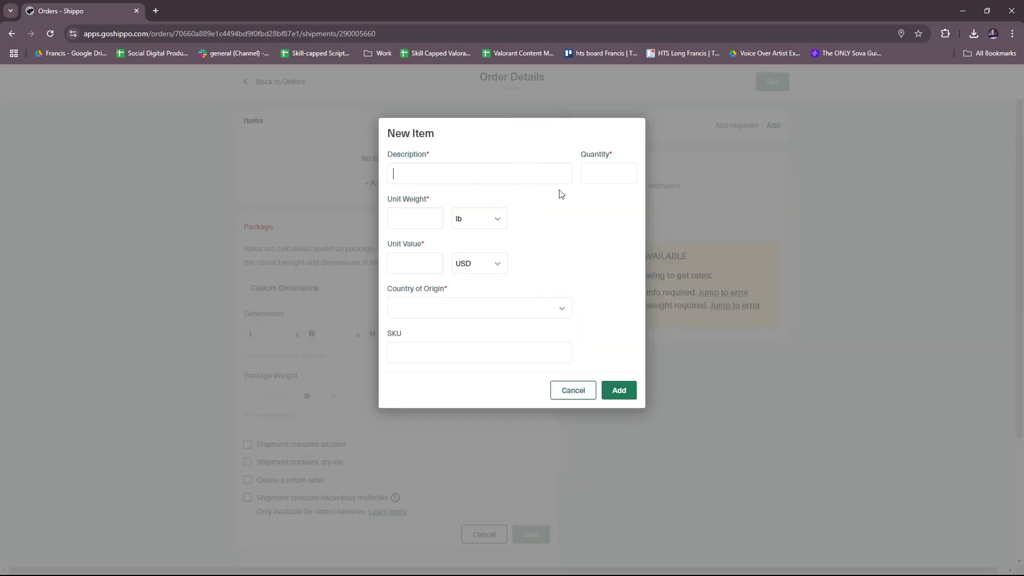
click(618, 391)
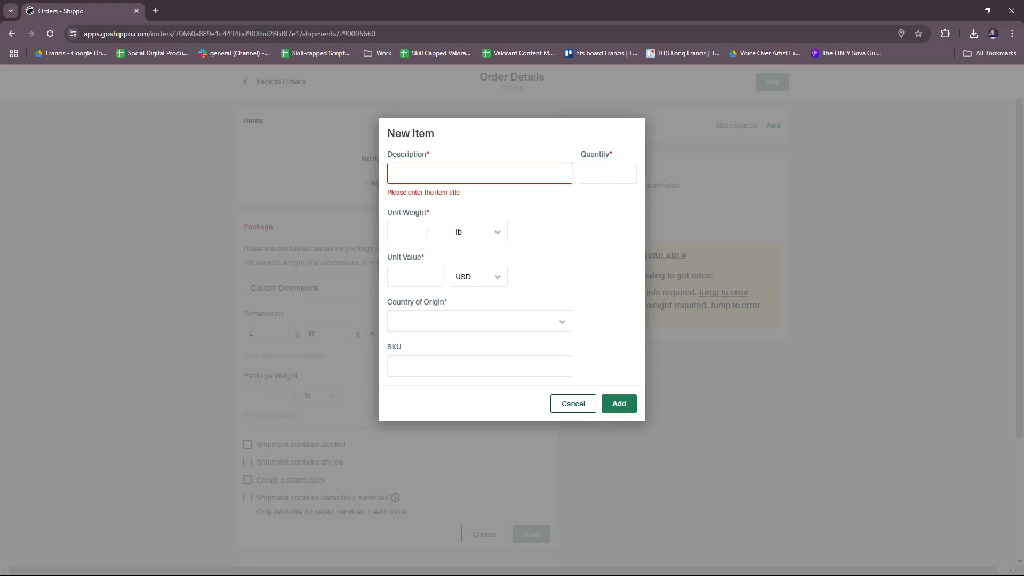
click(607, 173)
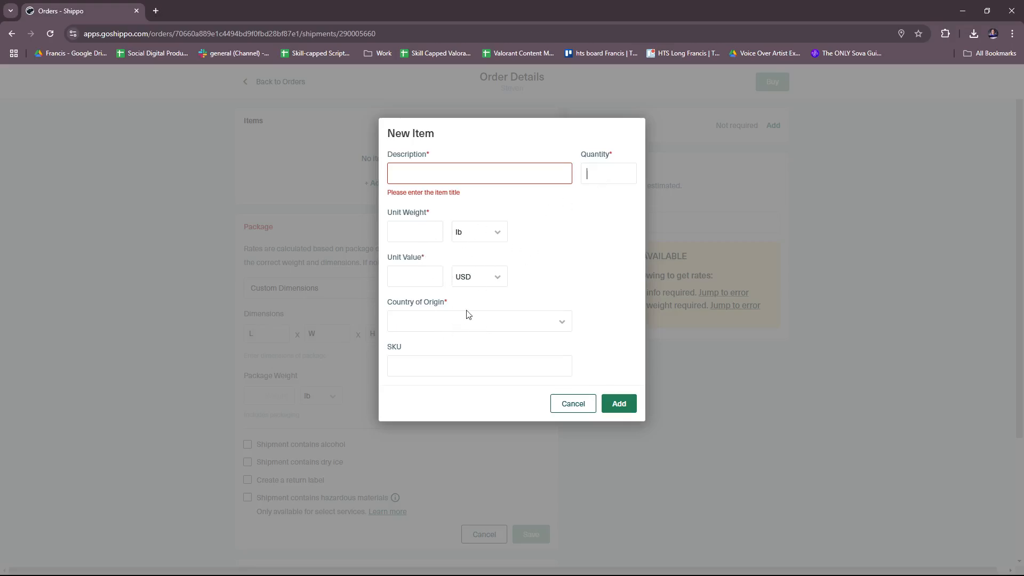
click(617, 404)
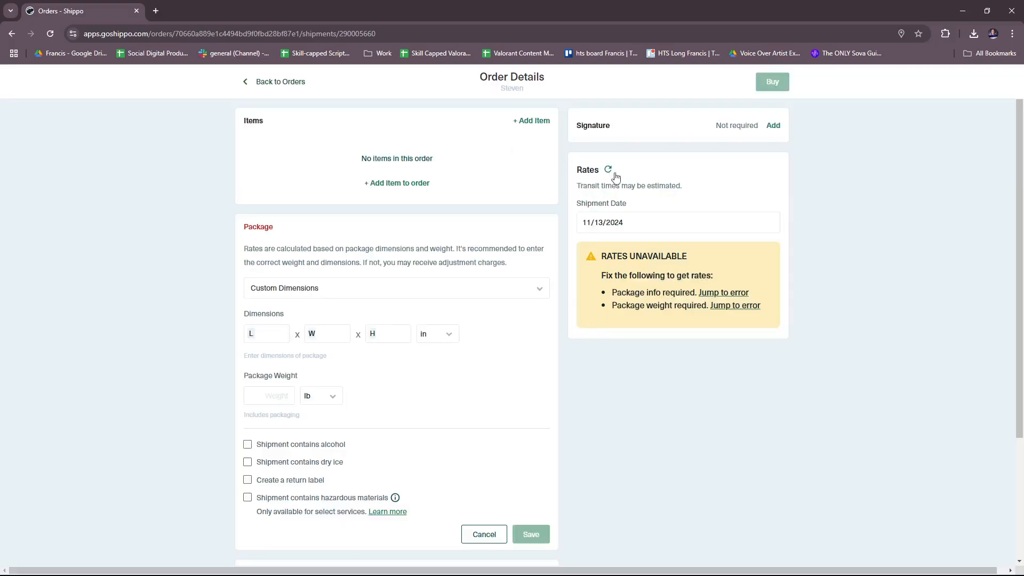
click(773, 124)
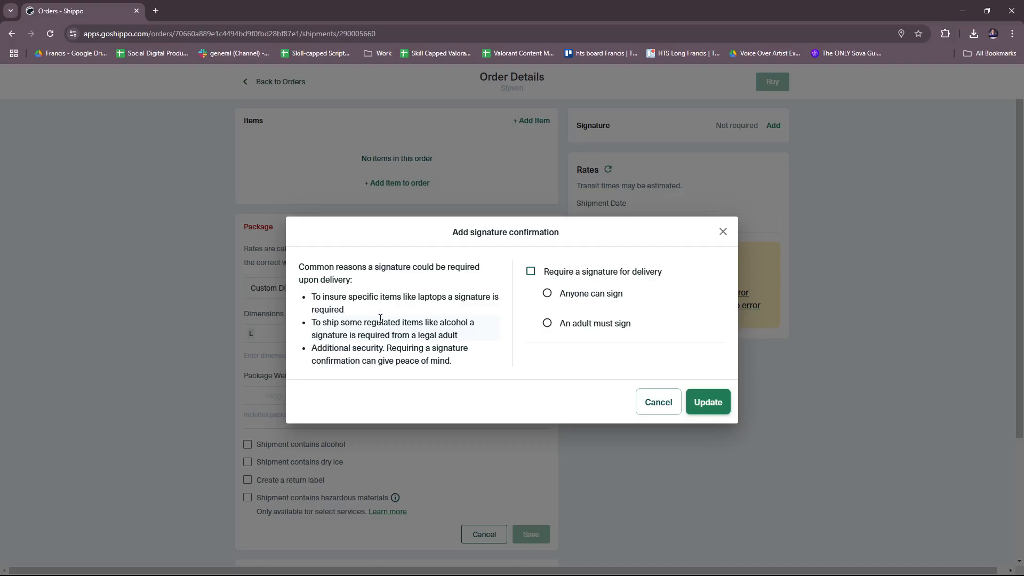
mouse_move(476, 318)
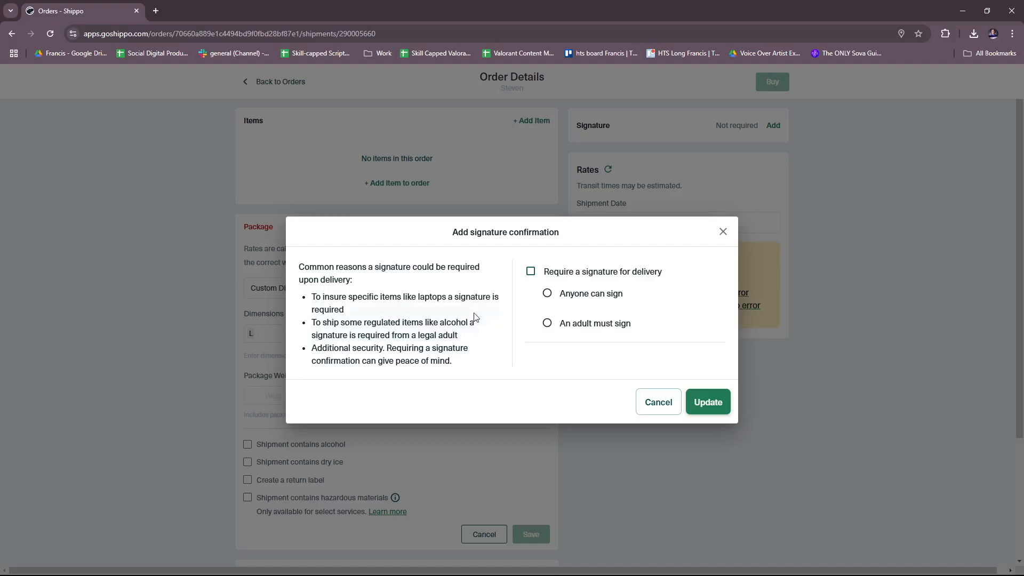
mouse_move(404, 342)
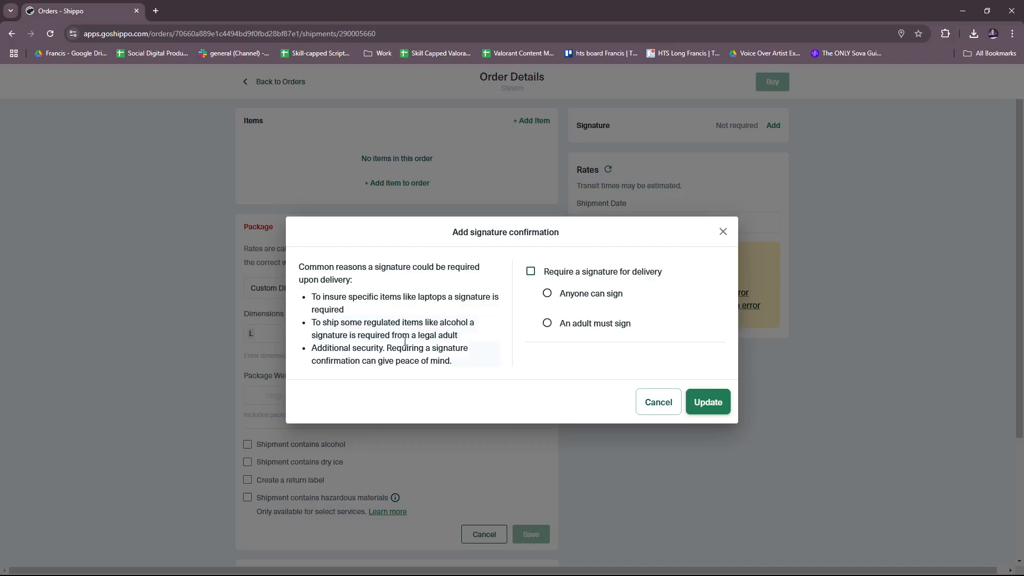
mouse_move(469, 357)
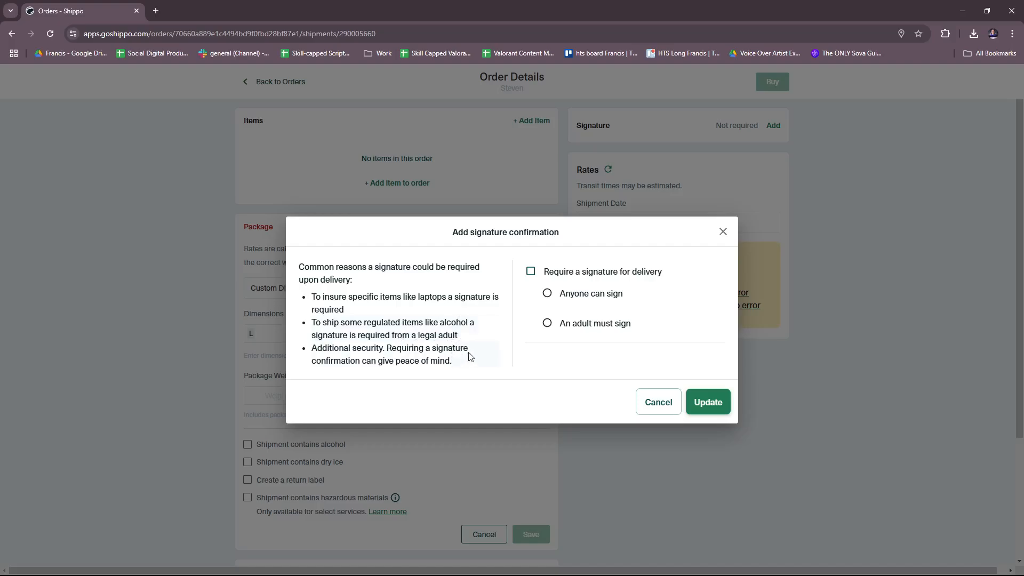
mouse_move(430, 362)
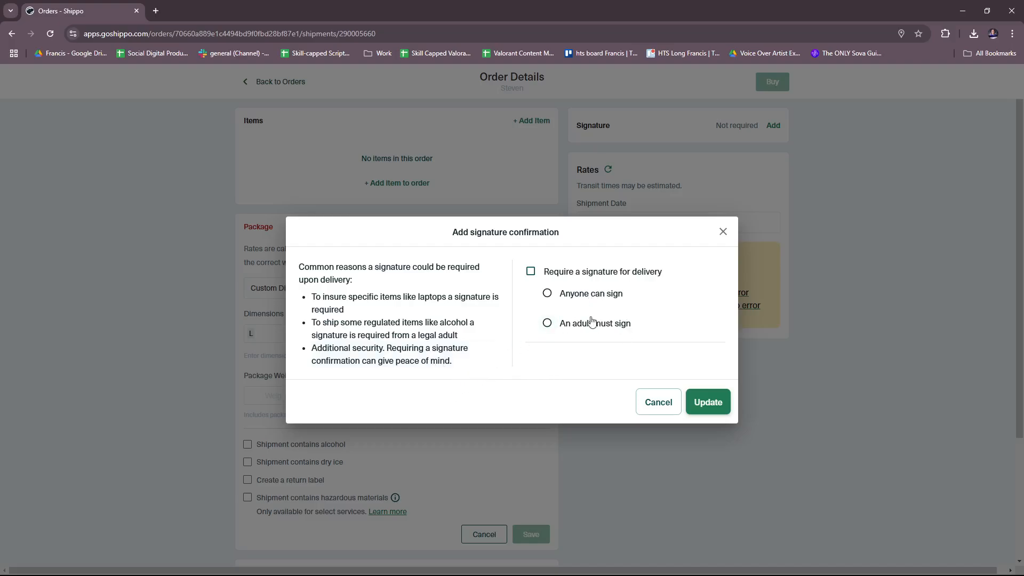
click(530, 271)
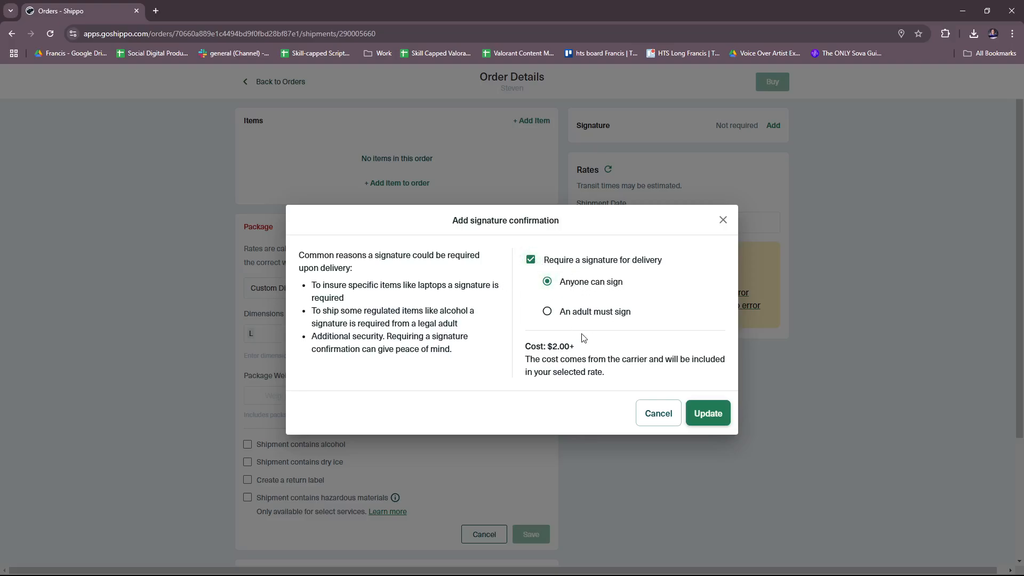
click(547, 310)
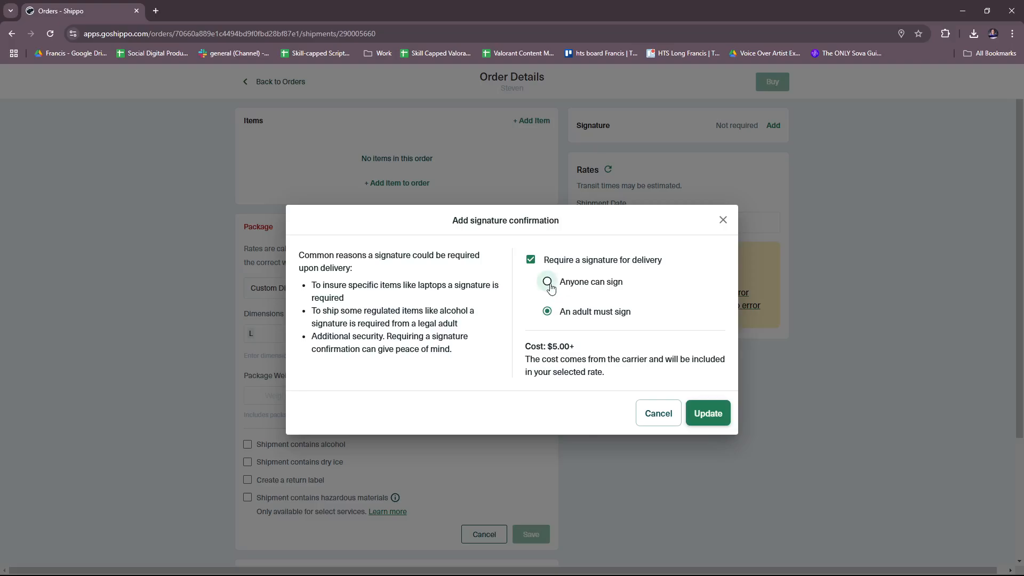
click(547, 281)
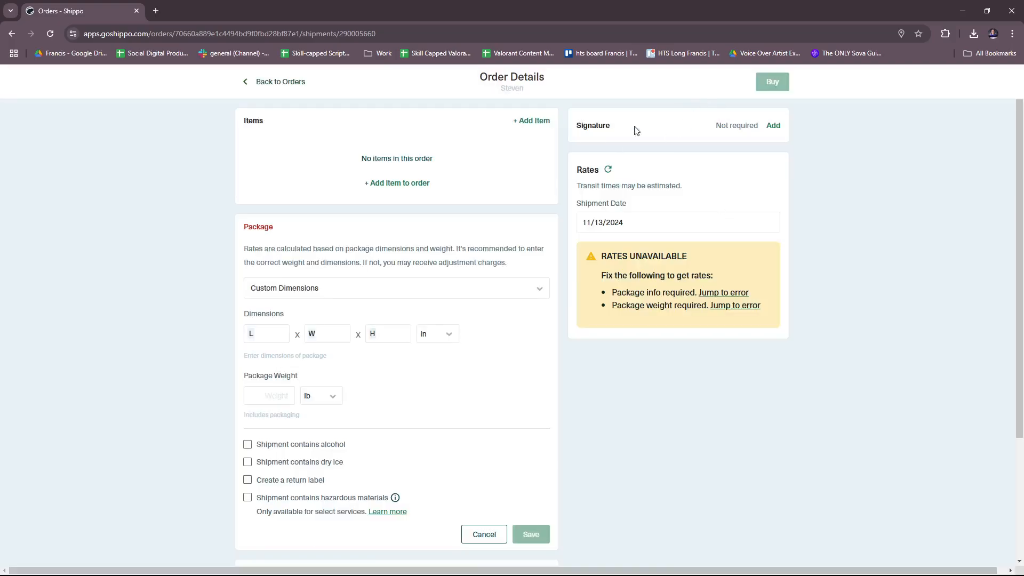
mouse_move(745, 154)
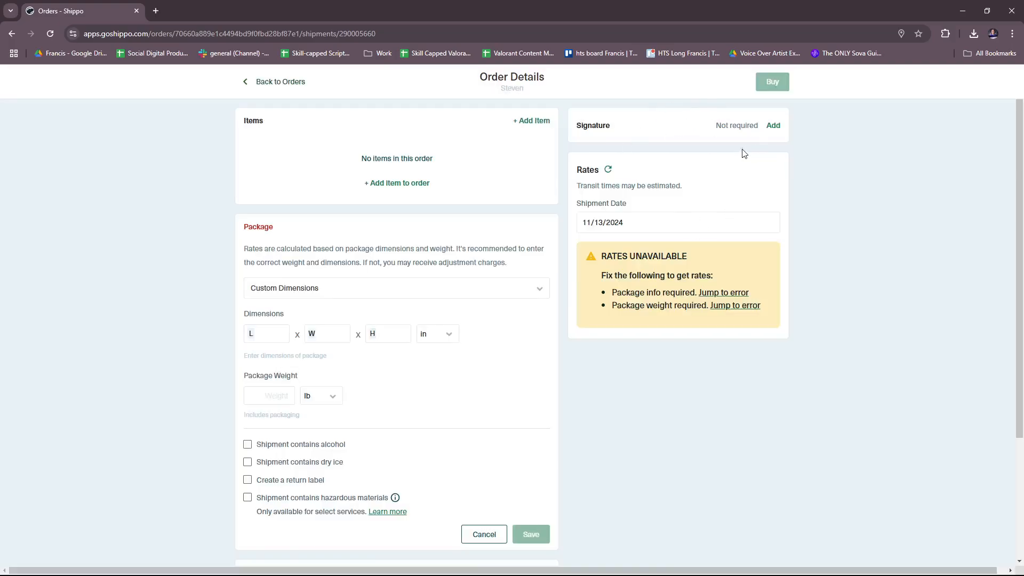
scroll(down, 3)
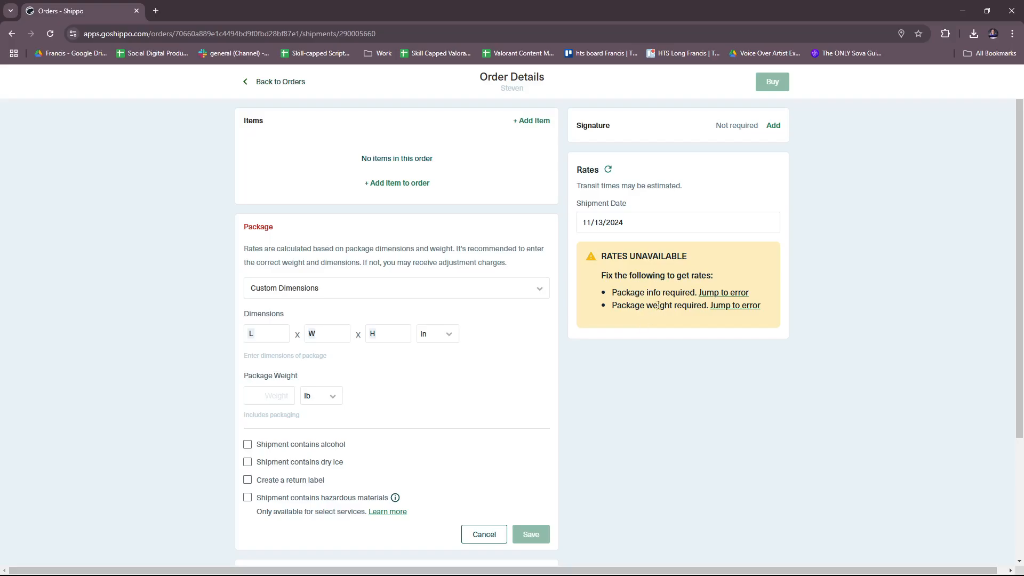
mouse_move(657, 316)
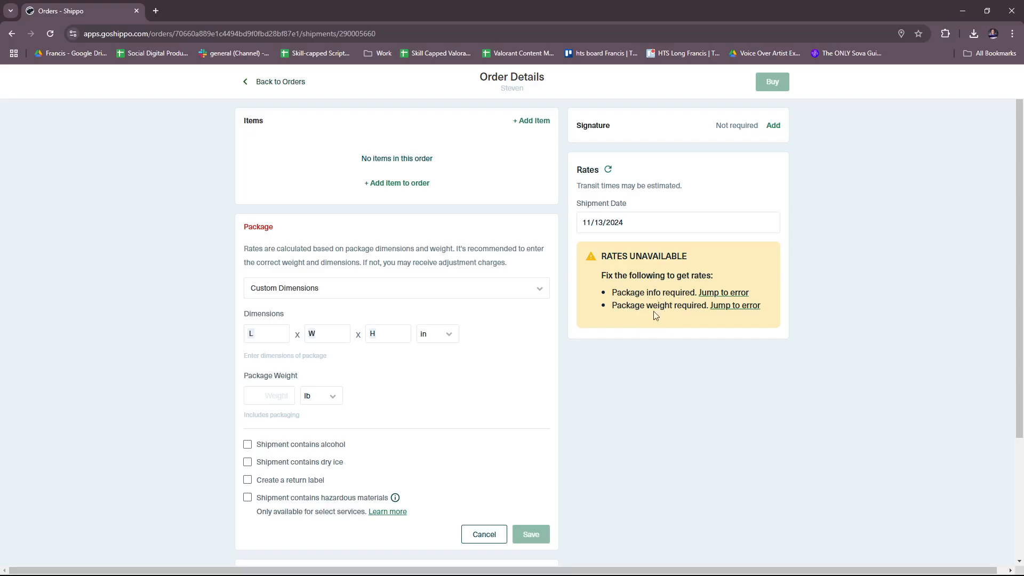
scroll(down, 3)
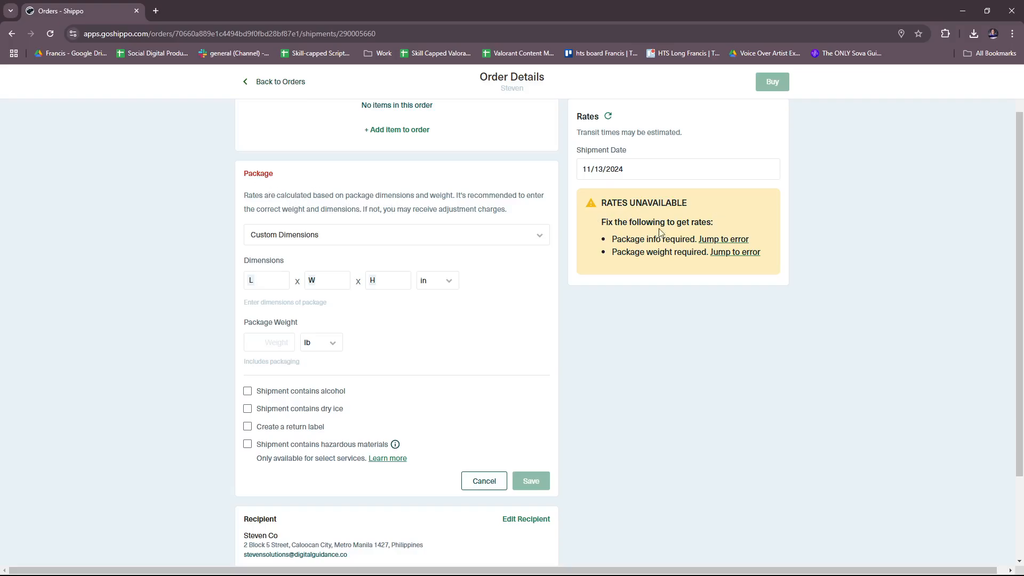
mouse_move(588, 251)
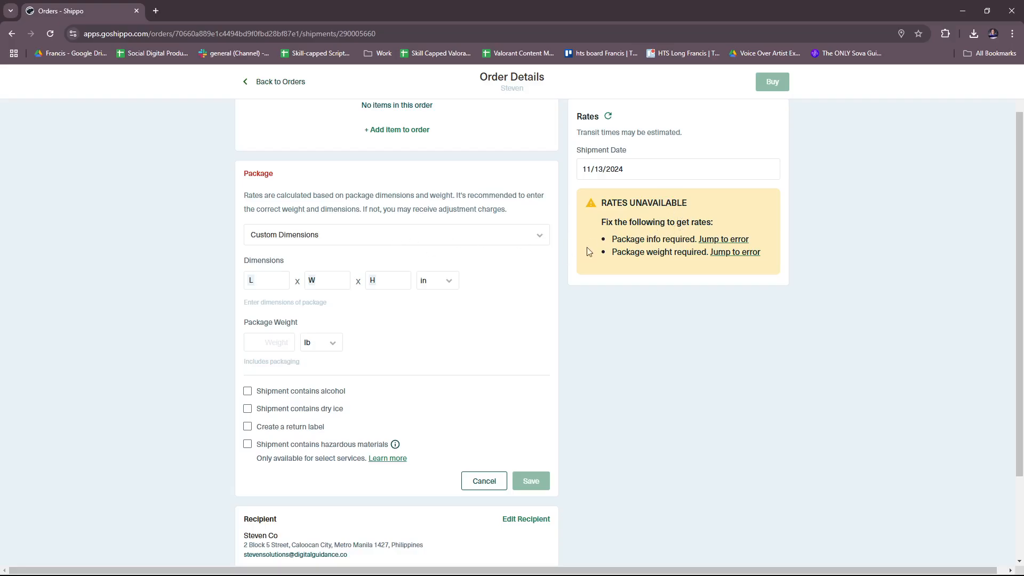
click(396, 235)
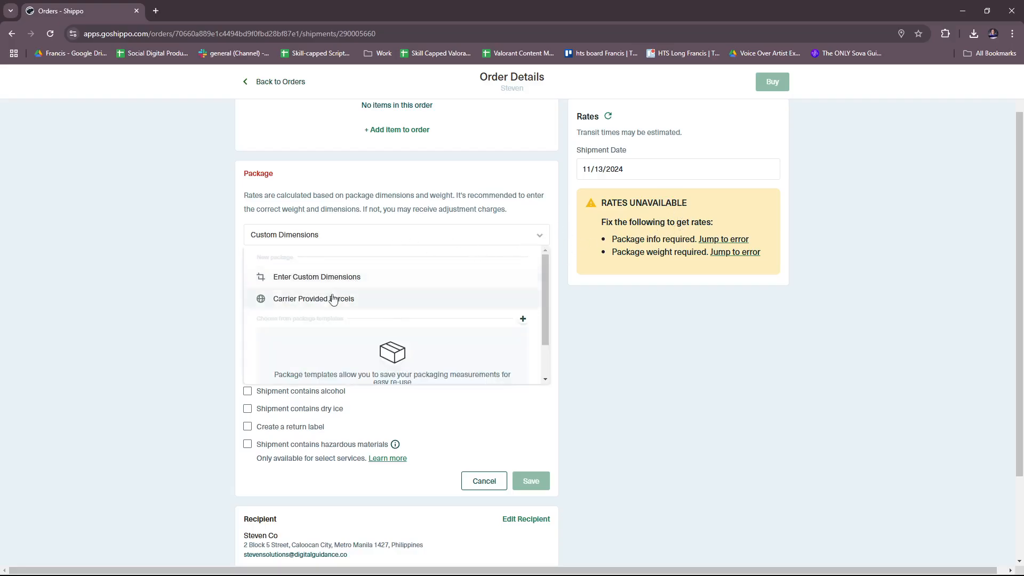
click(314, 299)
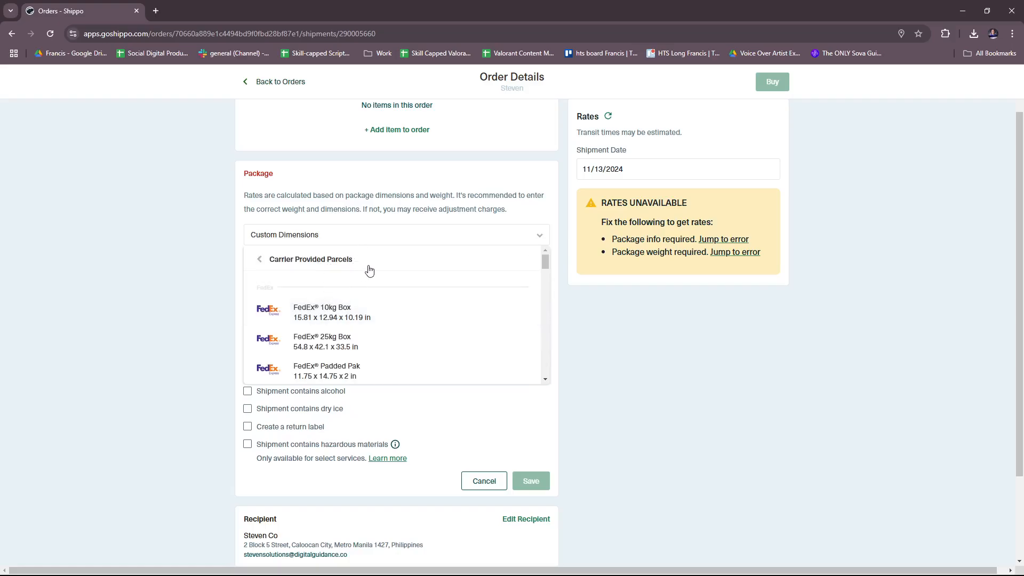
scroll(down, 3)
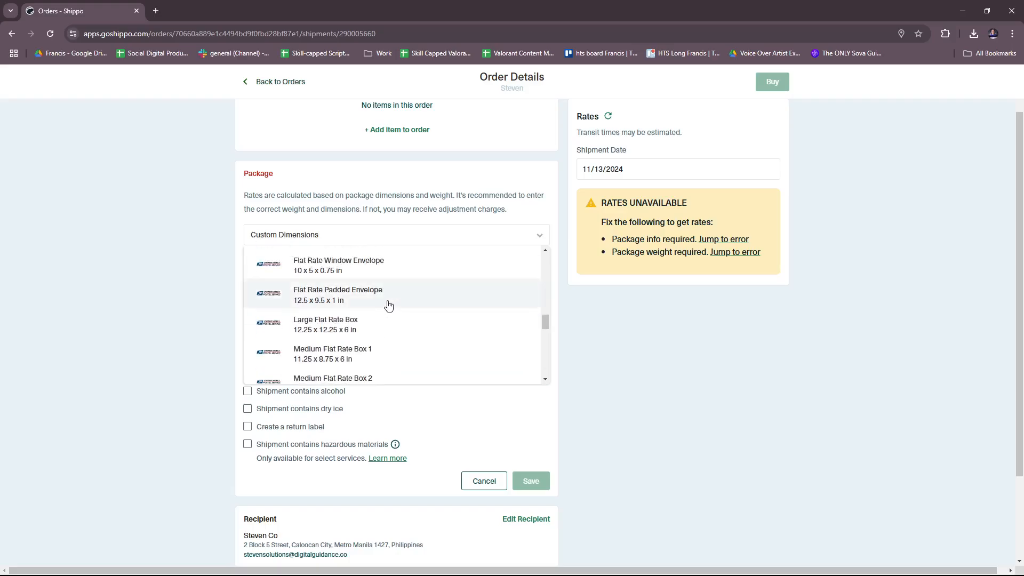
mouse_move(427, 299)
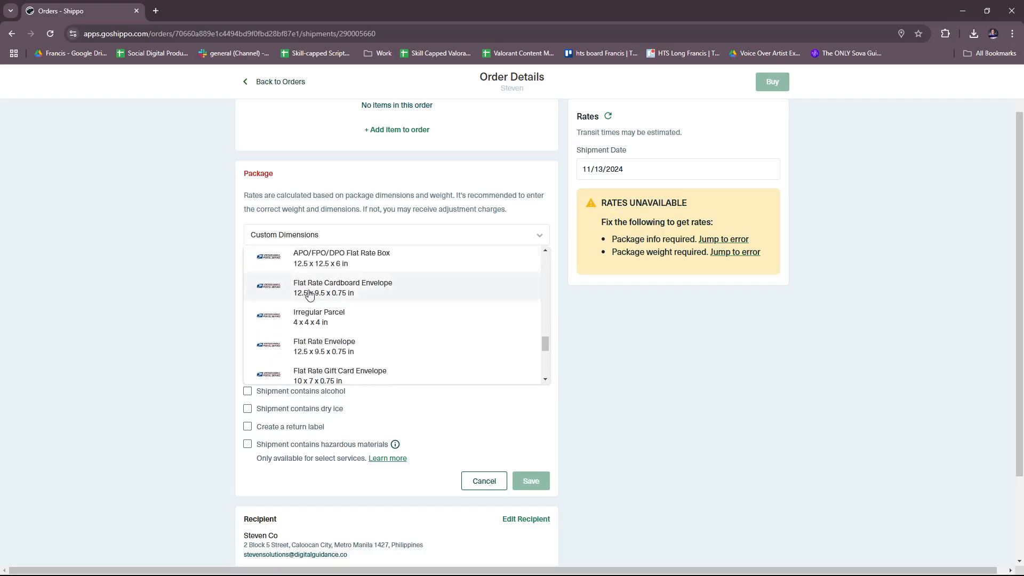
scroll(down, 3)
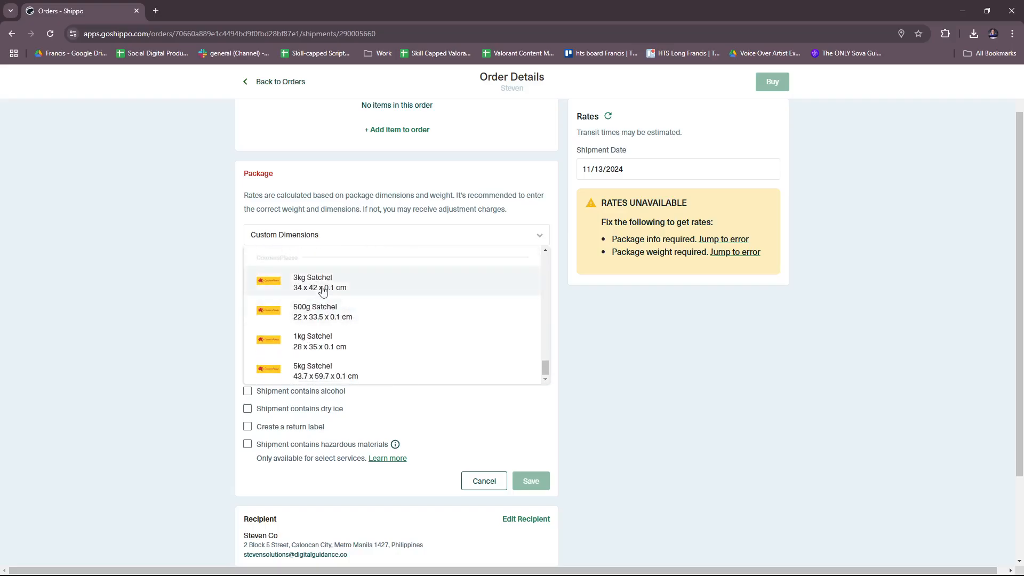
mouse_move(320, 317)
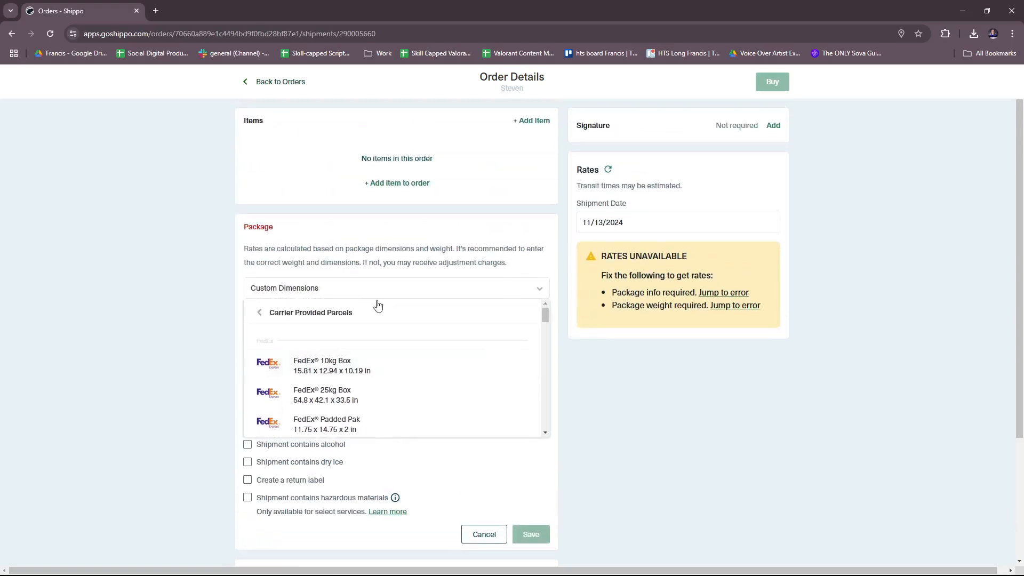
click(259, 312)
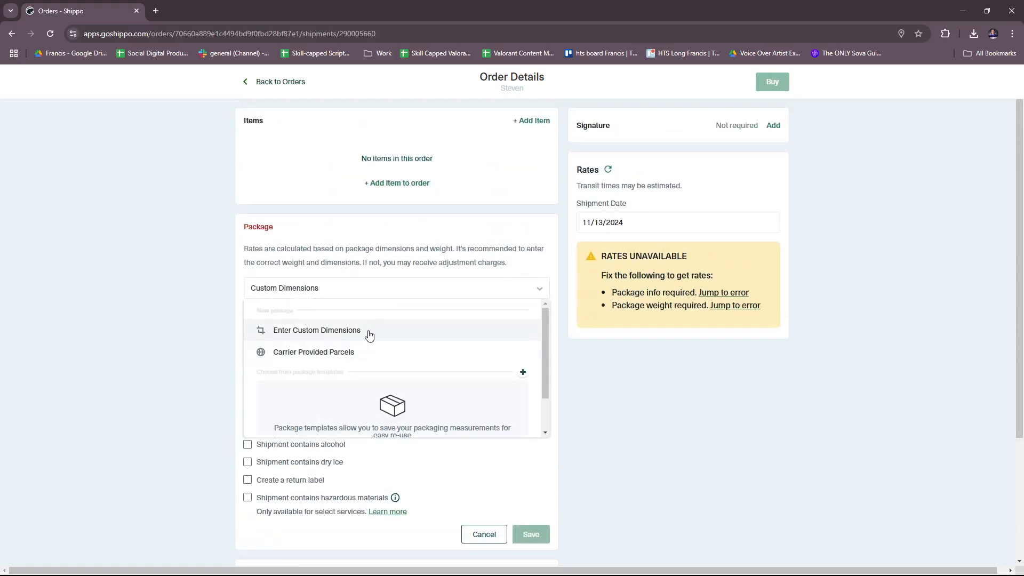
click(316, 329)
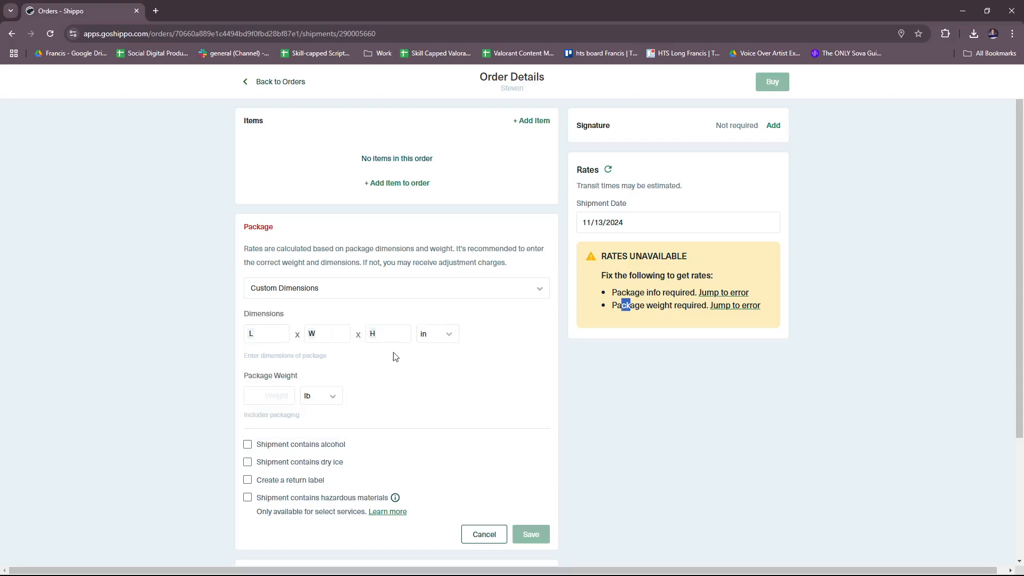
scroll(down, 3)
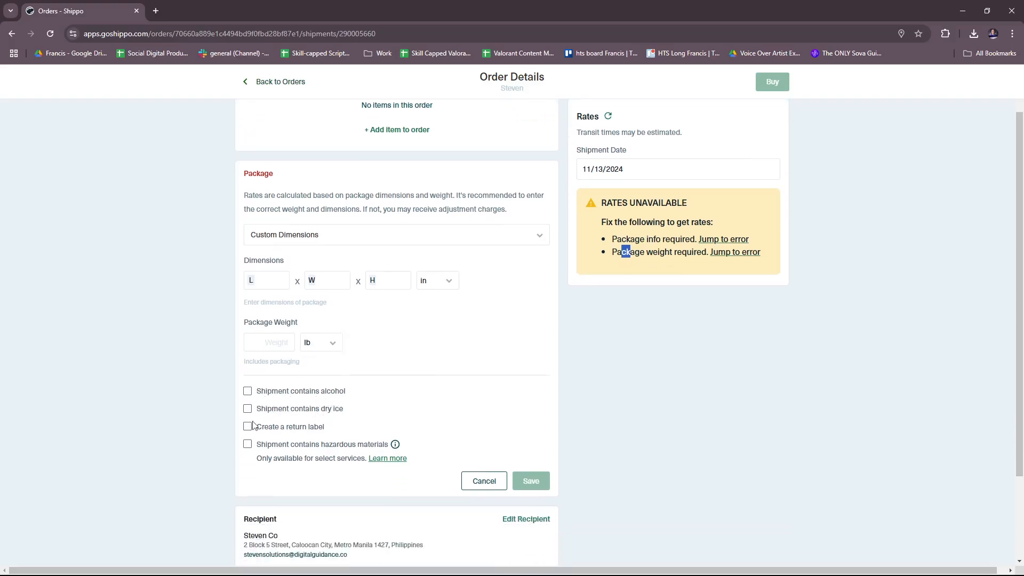
scroll(down, 3)
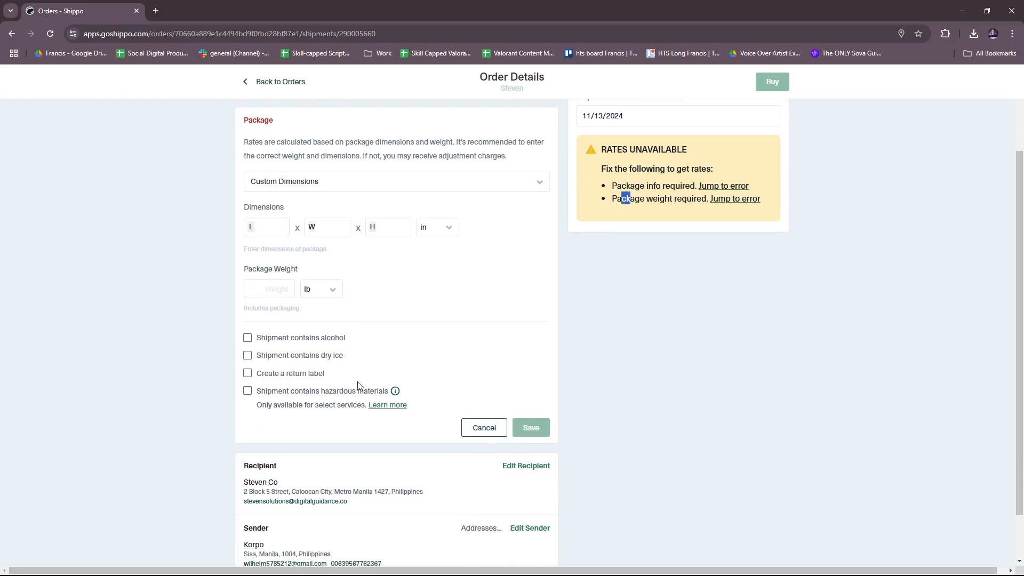
scroll(down, 3)
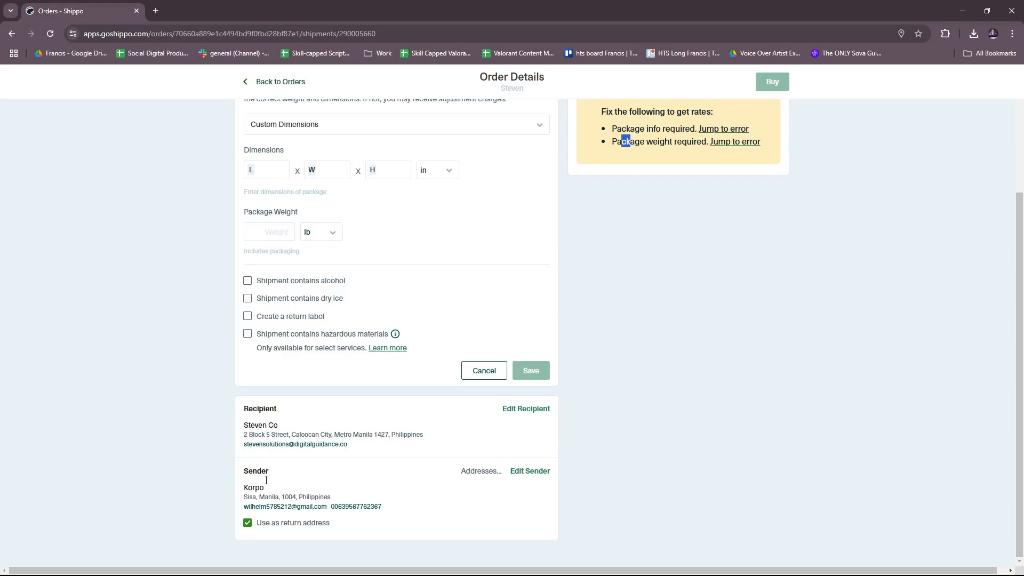
mouse_move(316, 414)
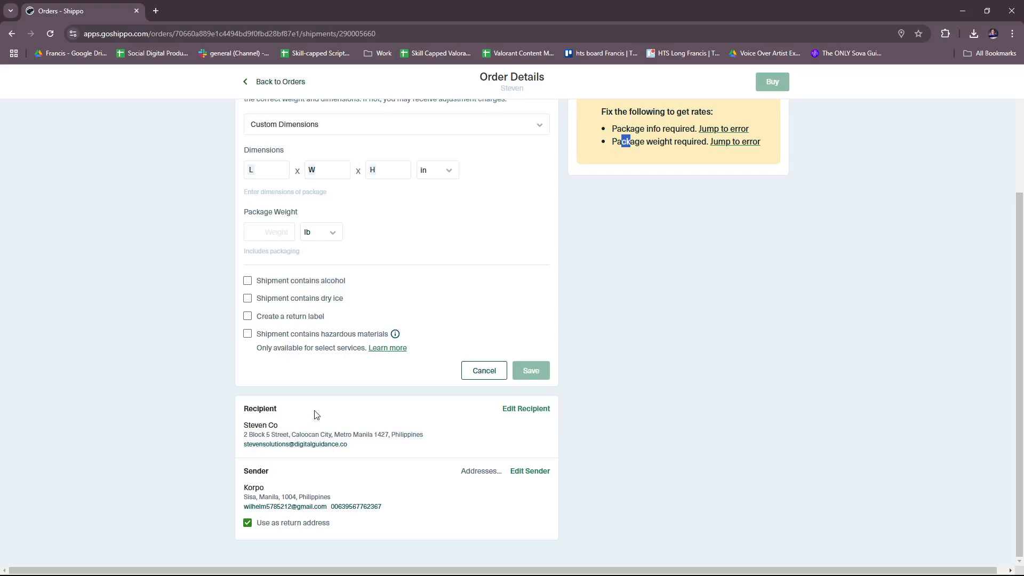
mouse_move(314, 512)
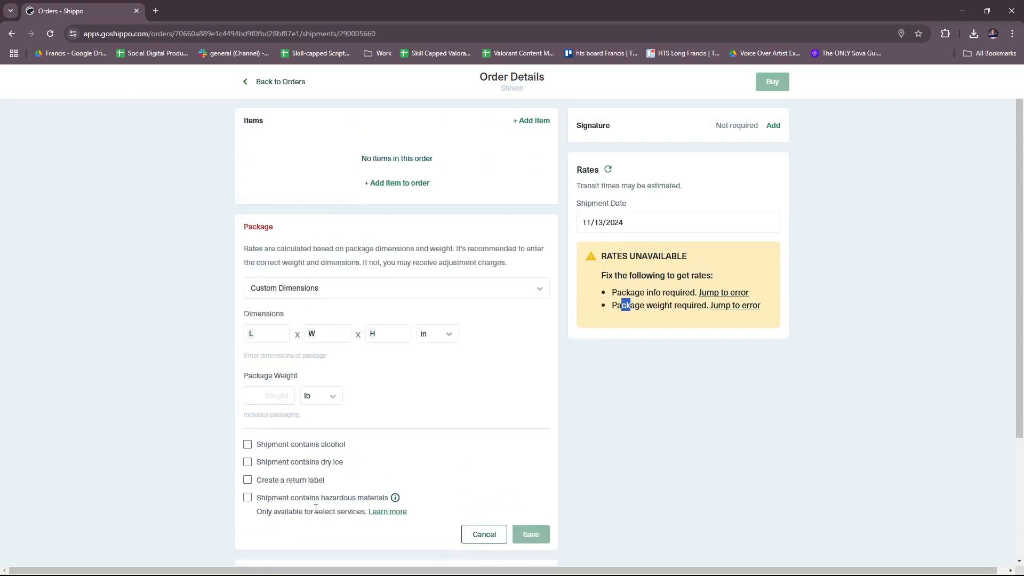
mouse_move(784, 182)
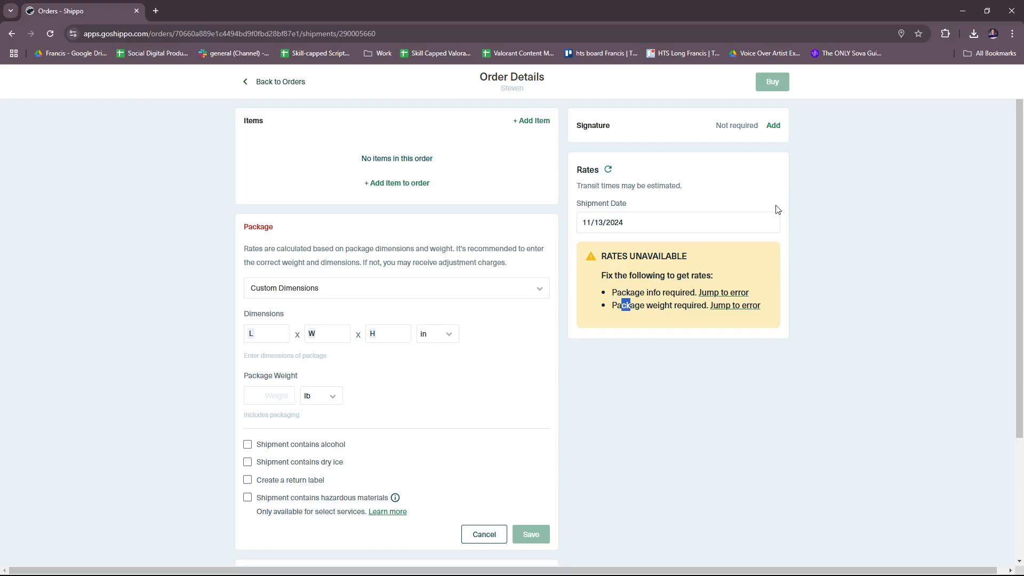
mouse_move(535, 77)
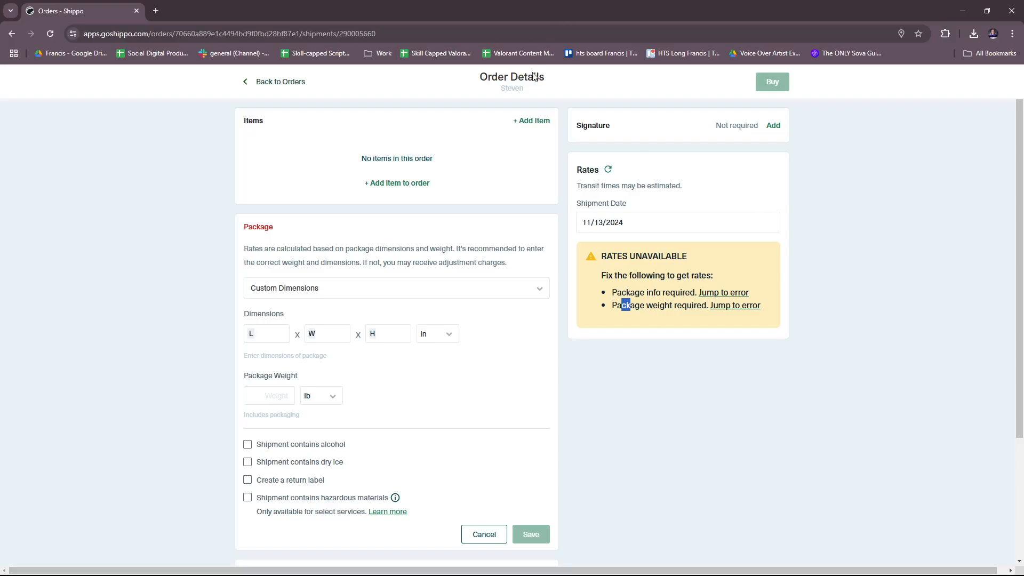
scroll(down, 3)
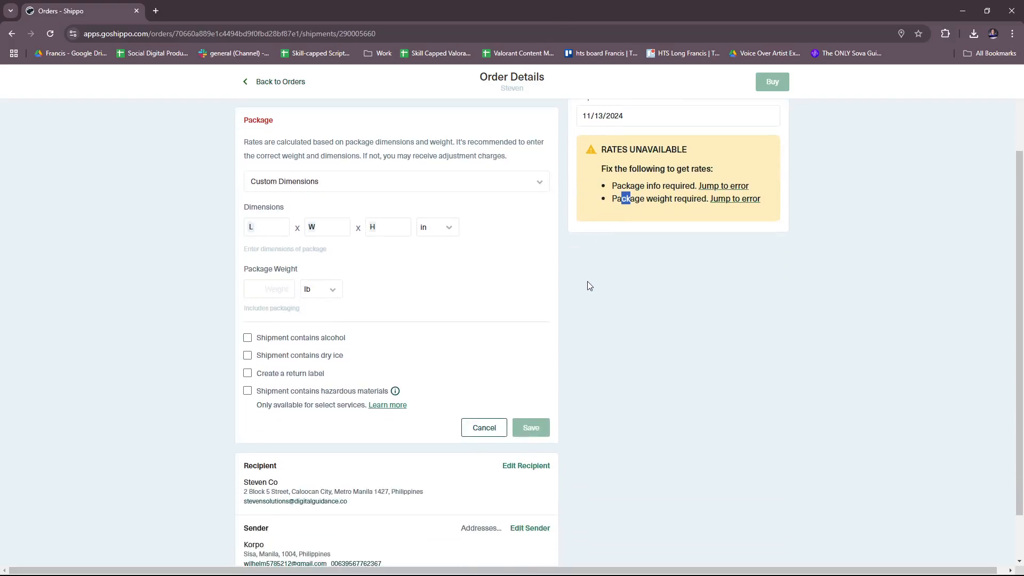
click(280, 81)
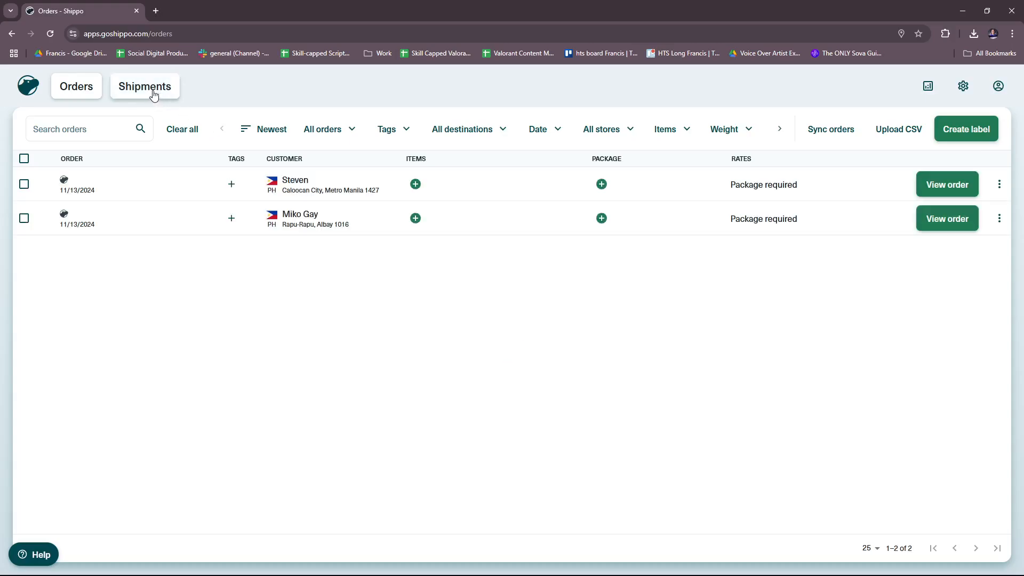
Step: Check the empty Shipments list, then return to the Orders page
click(144, 86)
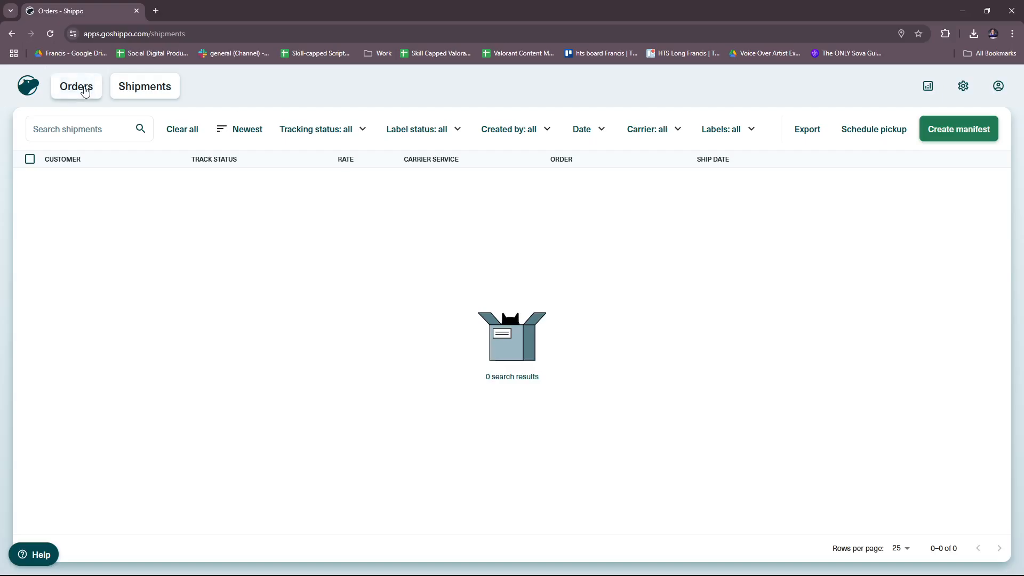
click(76, 85)
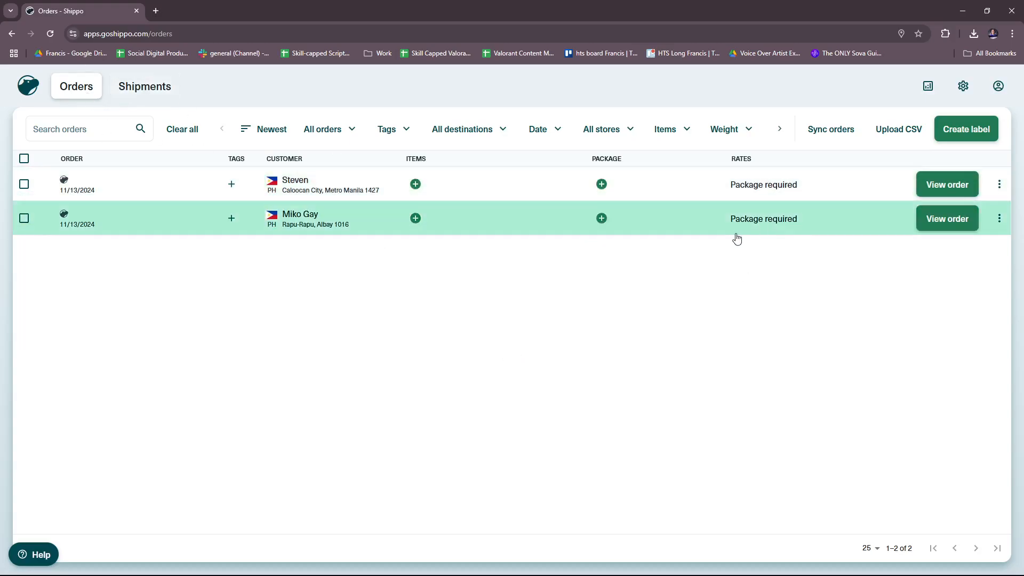
mouse_move(834, 213)
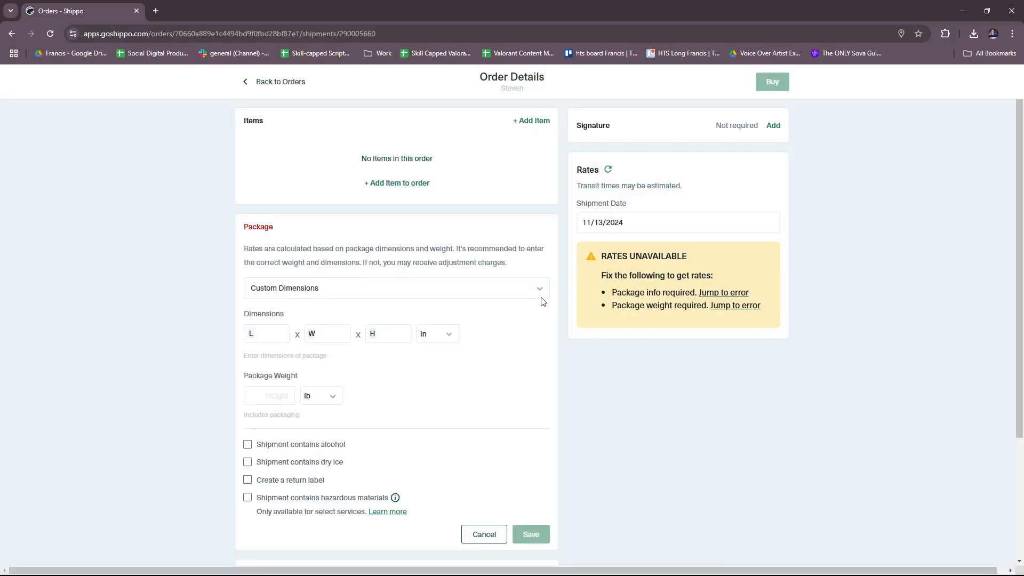
scroll(down, 3)
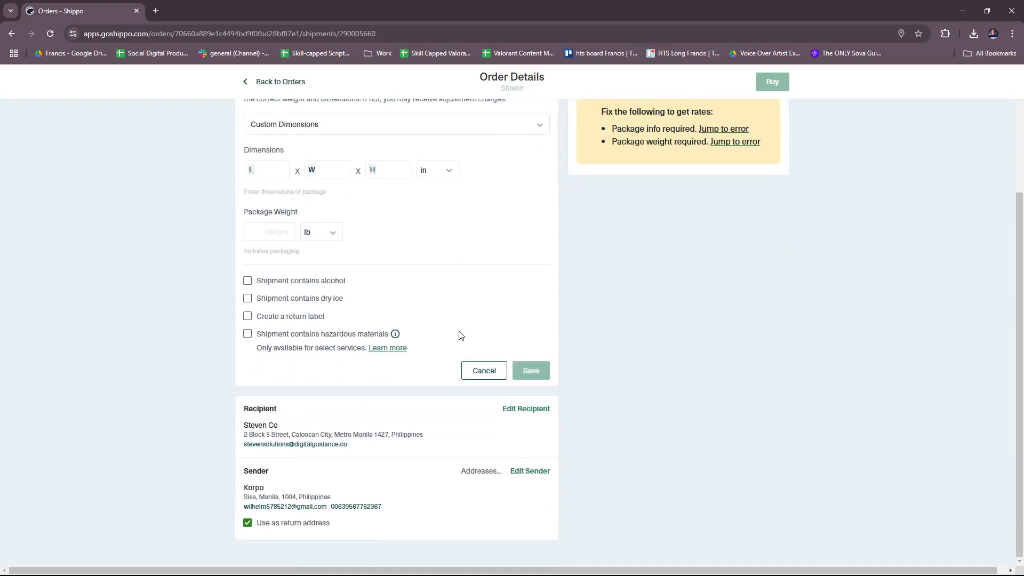
mouse_move(602, 335)
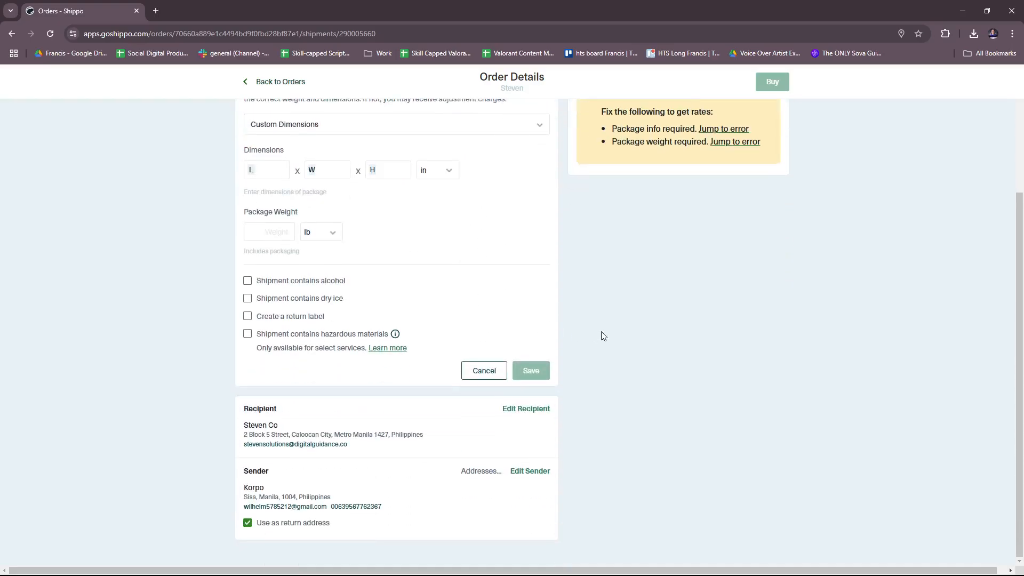